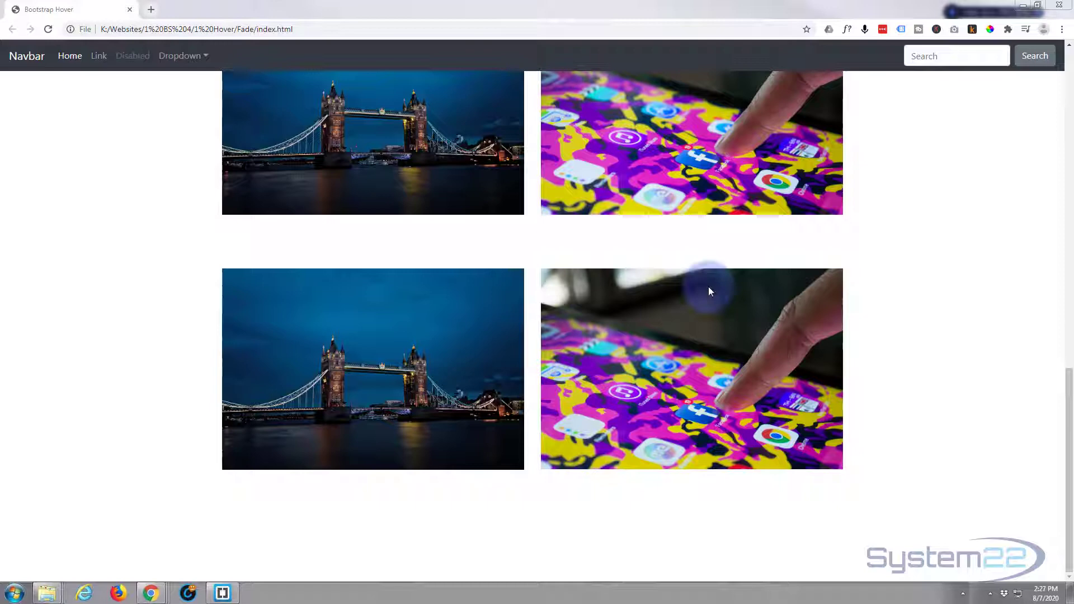
Scroll the Fade demo page up and down to preview its hover images
scroll(up, 3)
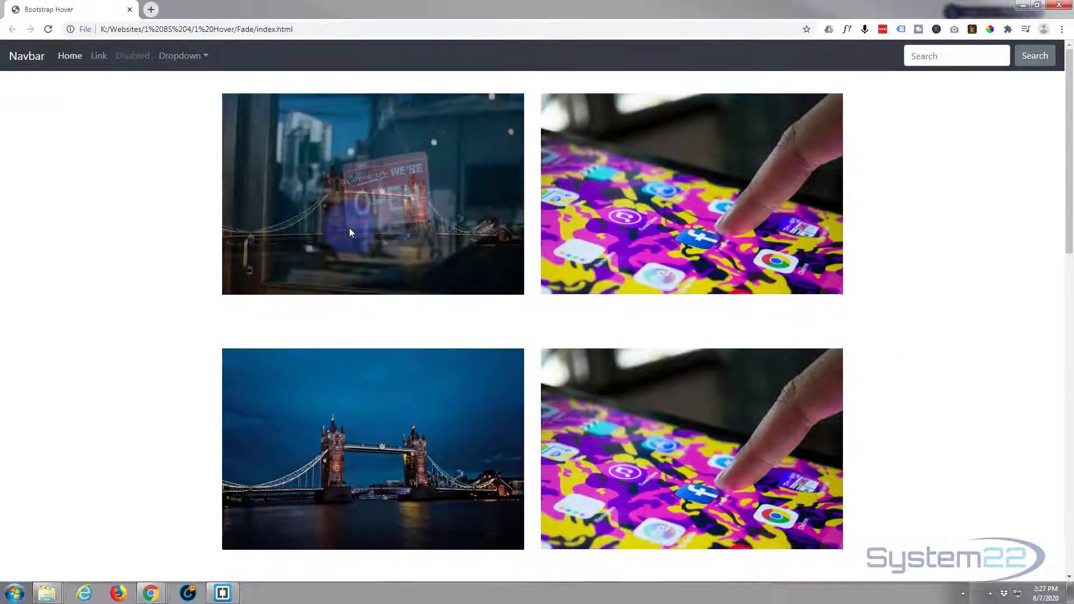
mouse_move(287, 509)
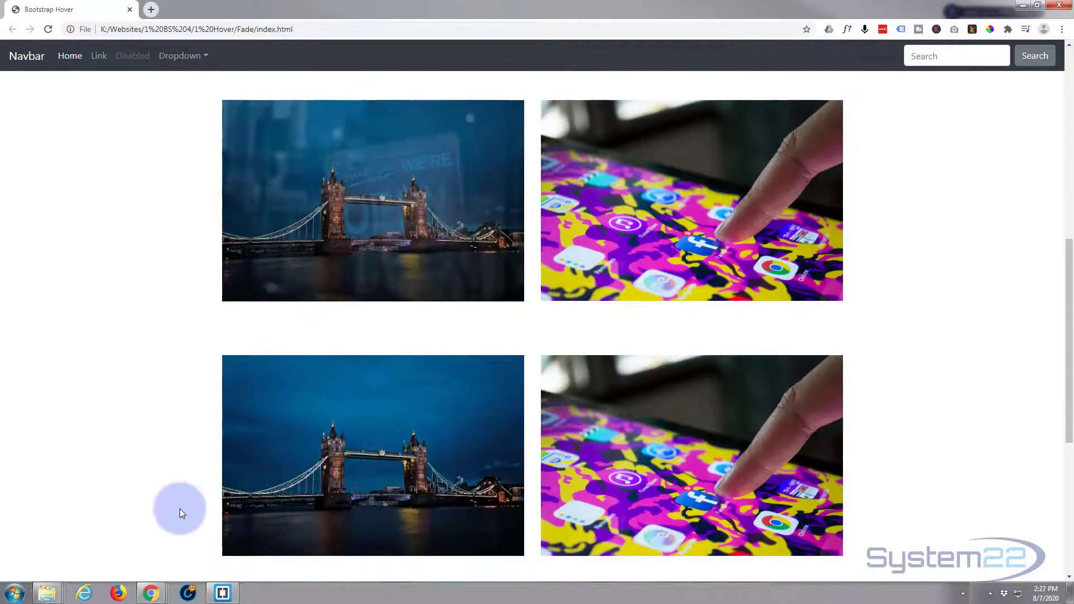
scroll(down, 3)
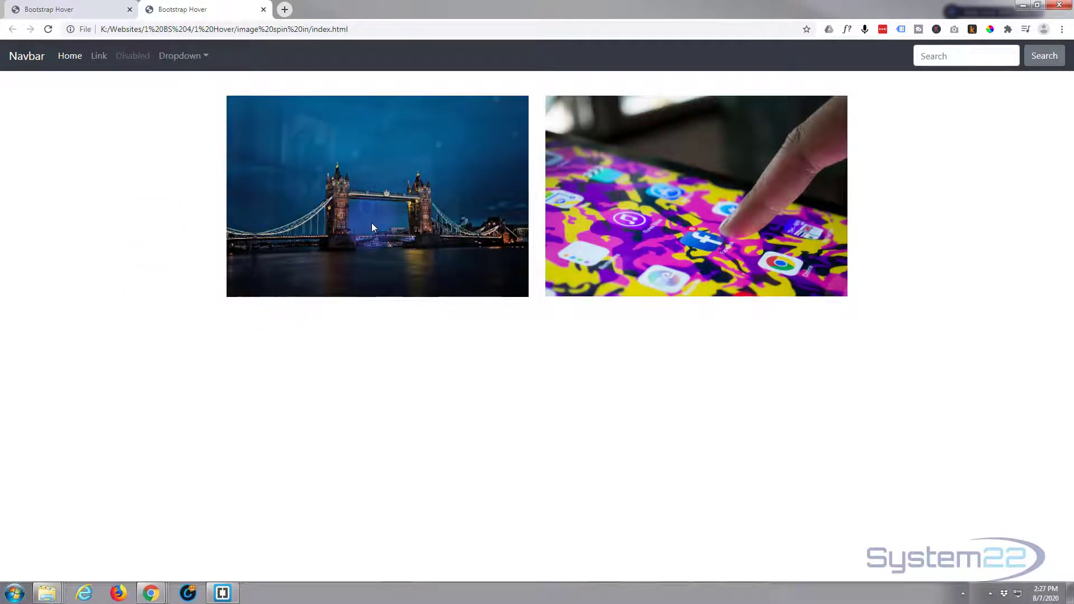
mouse_move(675, 212)
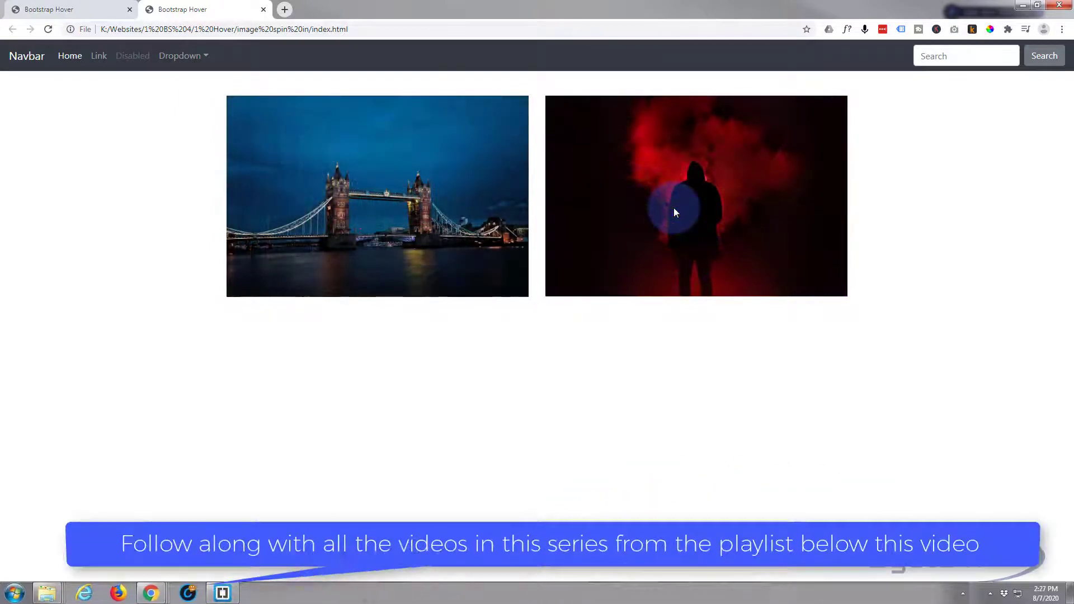
mouse_move(452, 377)
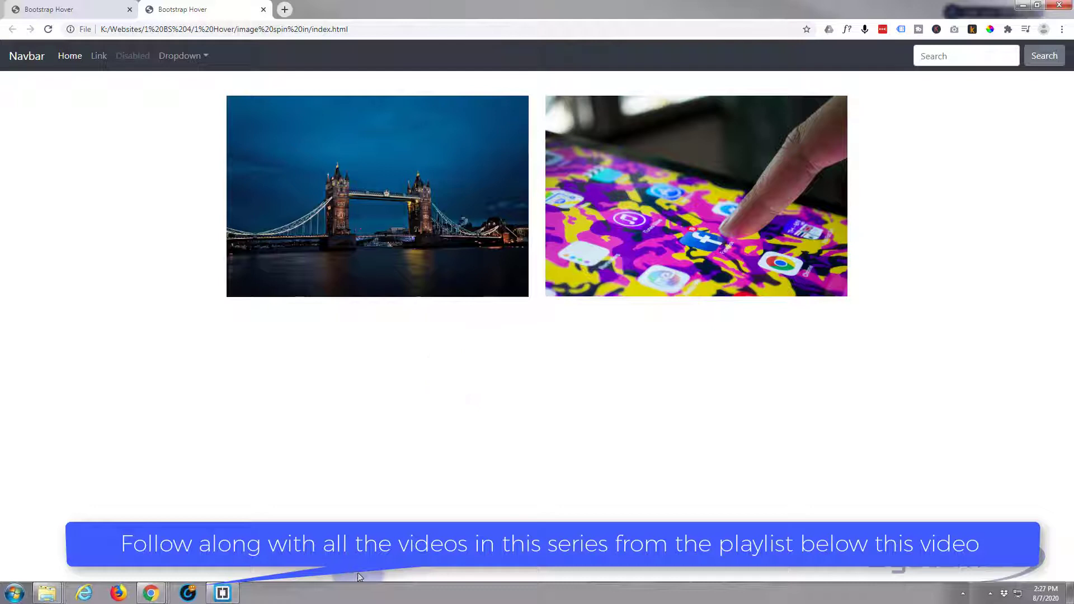
mouse_move(222, 592)
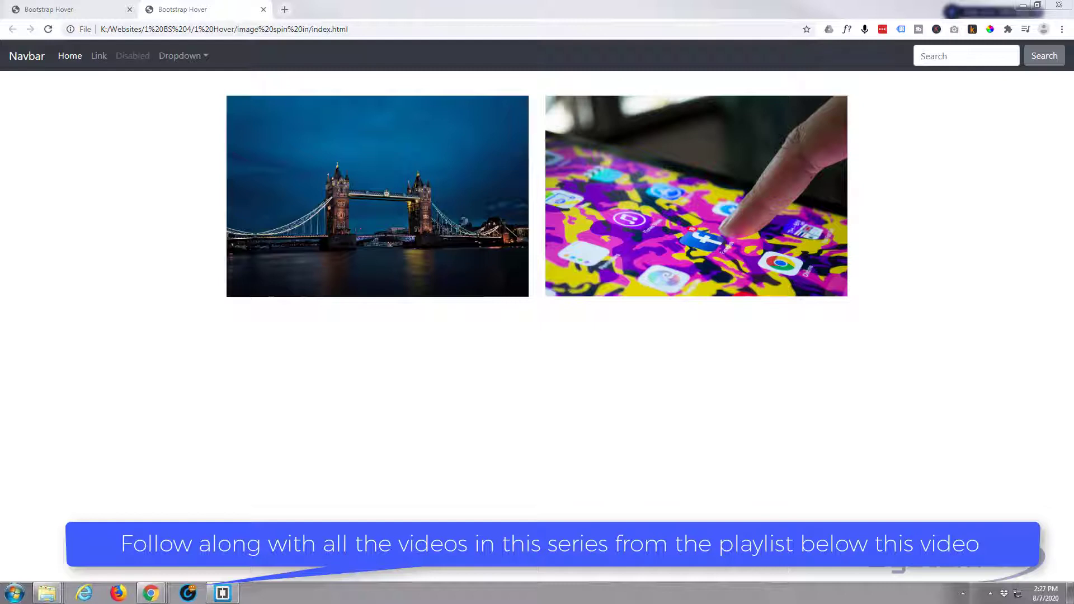
Switch to Brackets and review the .isi, .isi:hover and .oh style rules
click(223, 593)
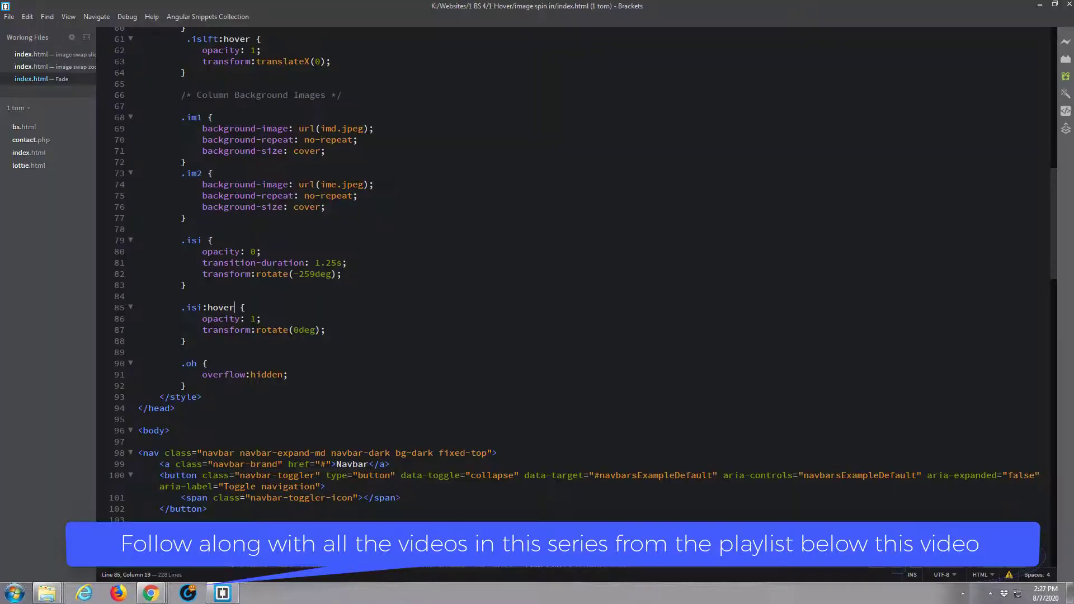
click(55, 91)
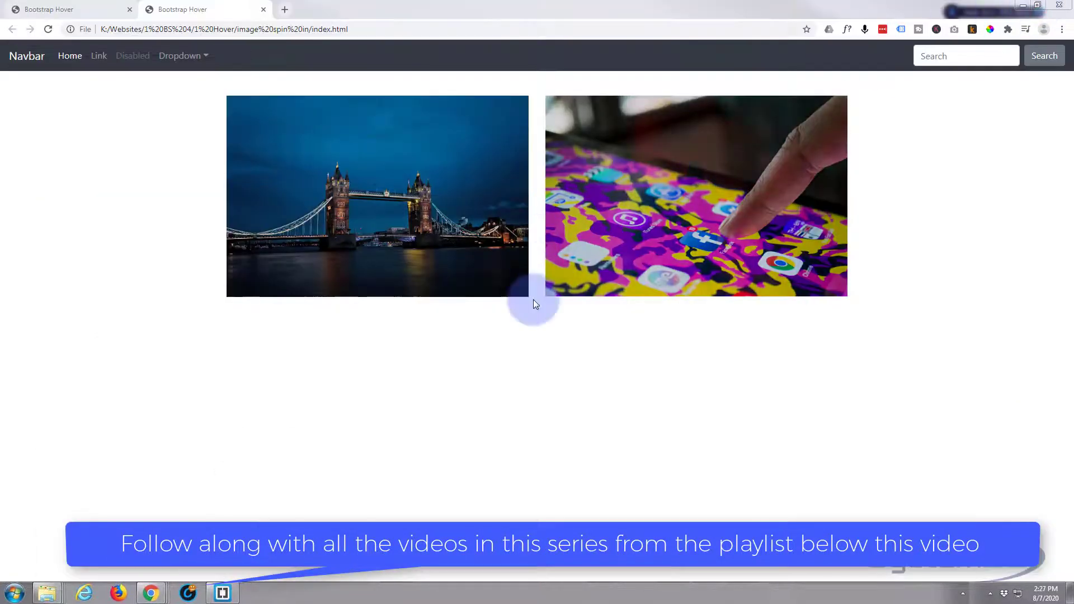
mouse_move(695, 231)
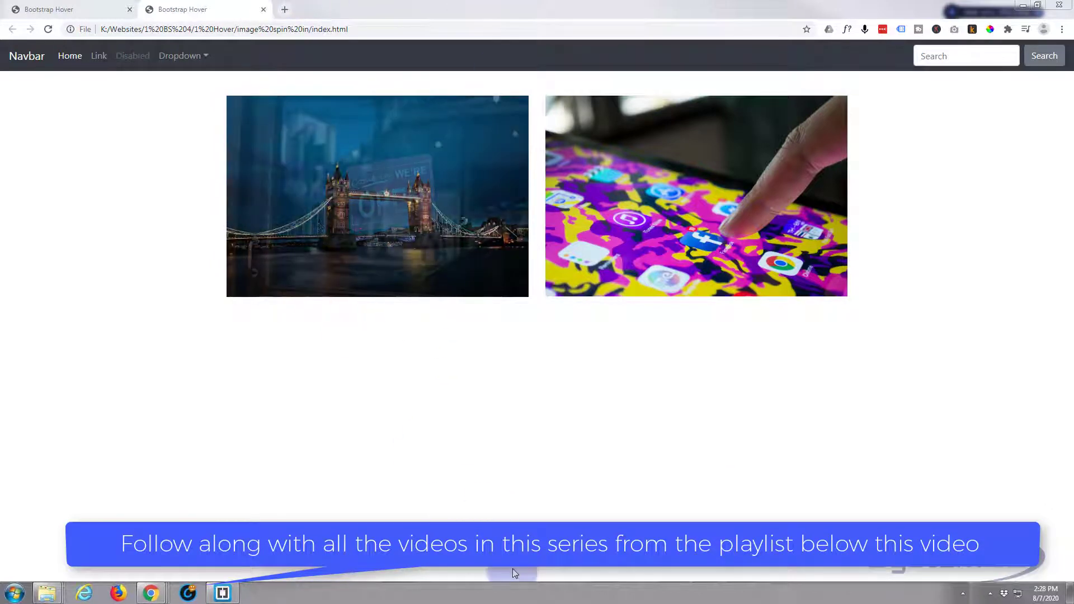
Copy the two-image section (lines 81–96) and paste a duplicate directly below it
click(222, 593)
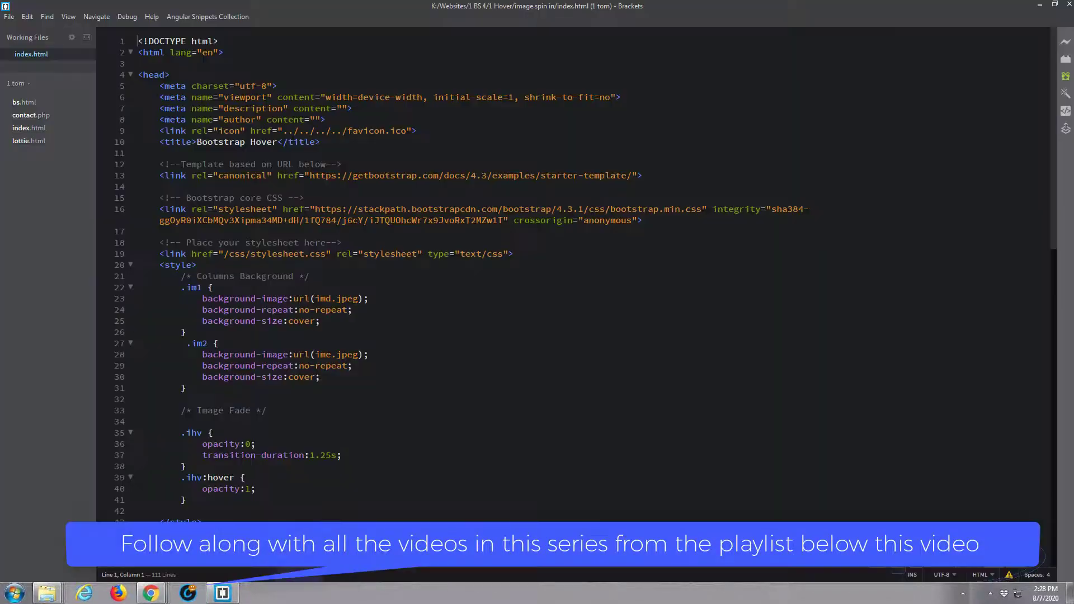
scroll(down, 3)
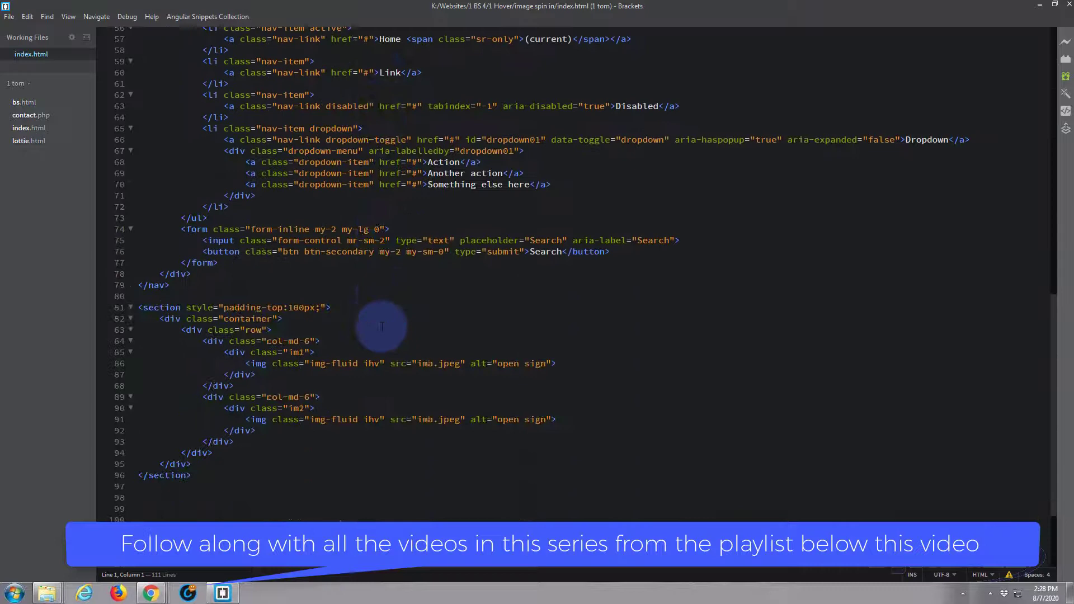
scroll(down, 3)
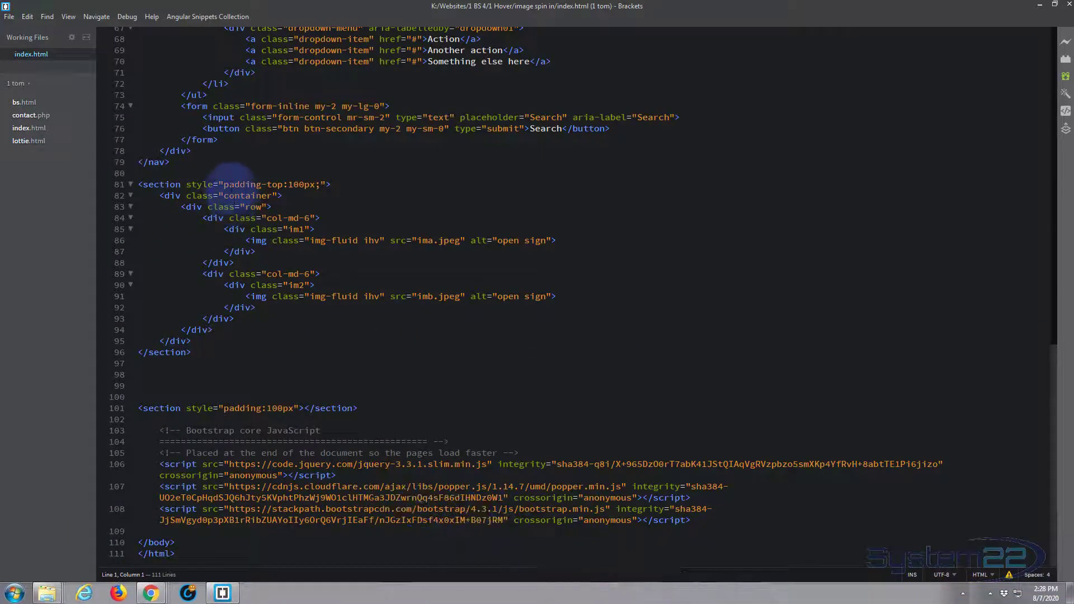
mouse_move(199, 236)
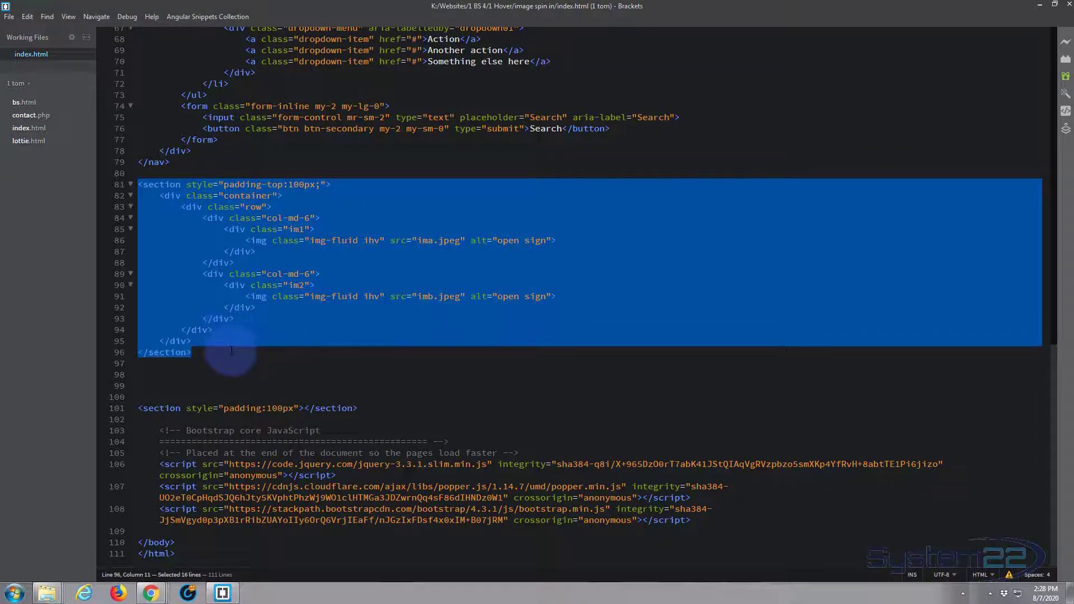
click(212, 351)
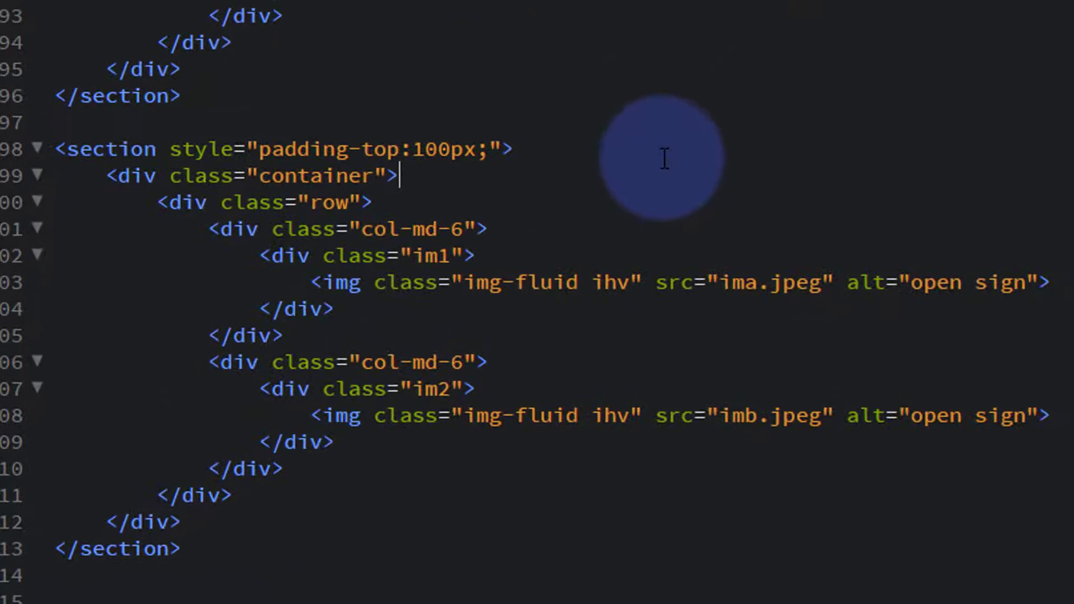
Replace ihv with isi so both copied images carry class "img-fluid isi"
click(582, 282)
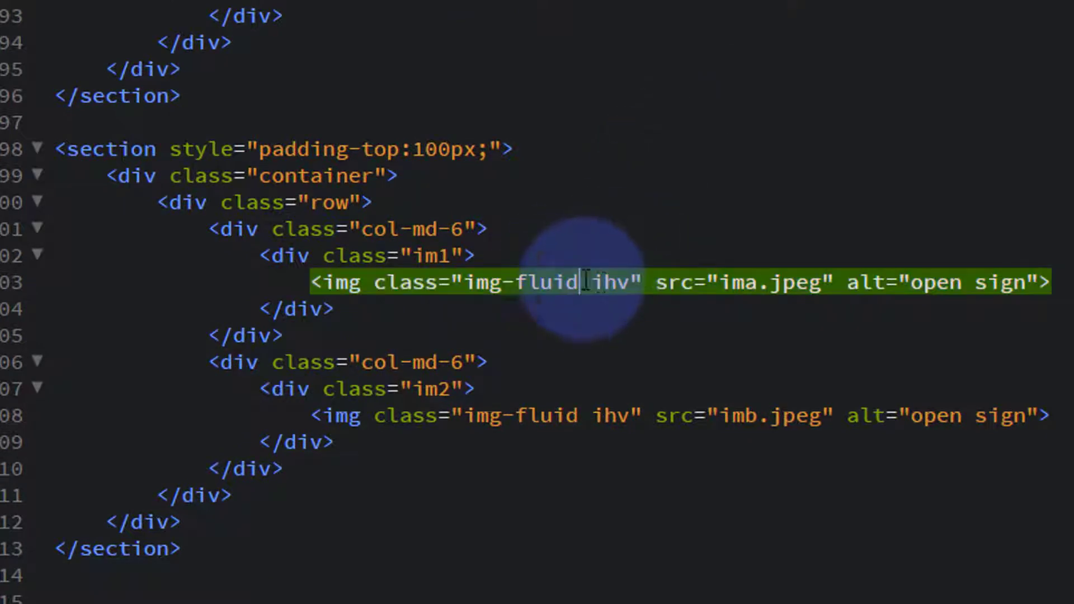
double_click(606, 281)
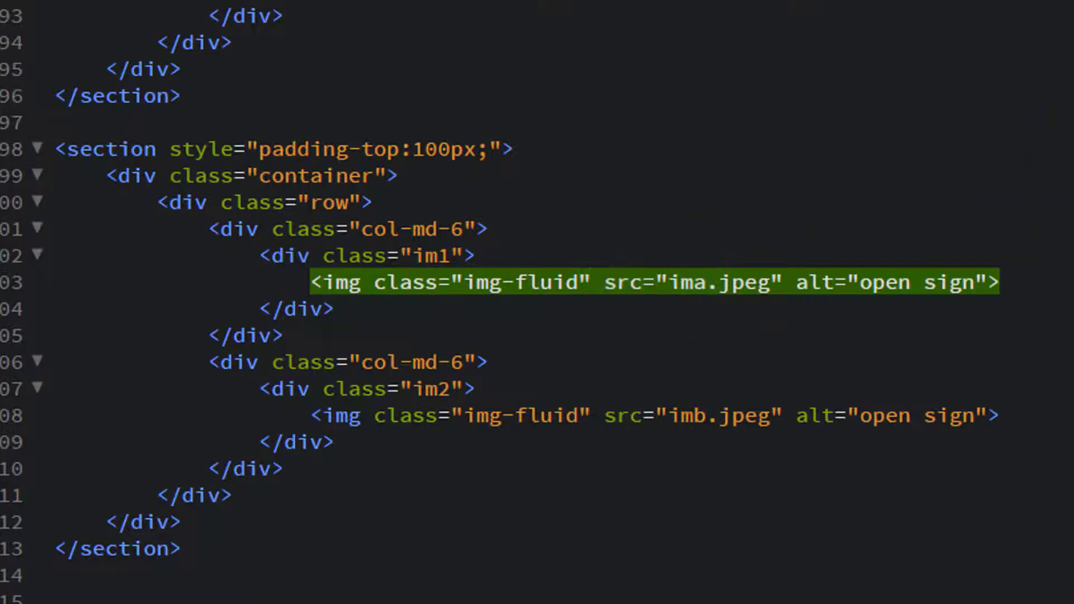
click(579, 282)
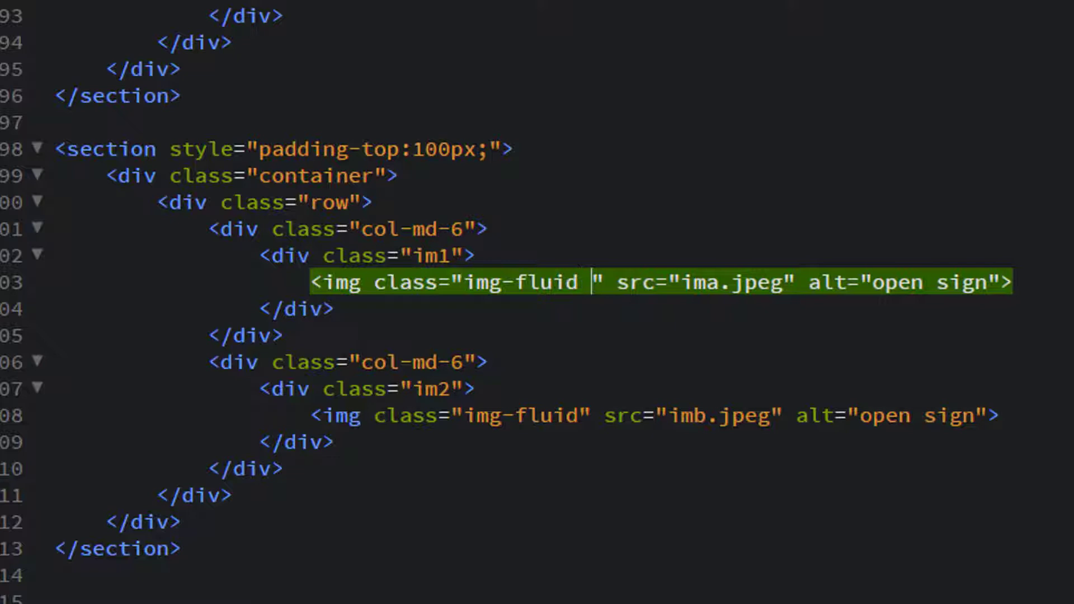
text(isi)
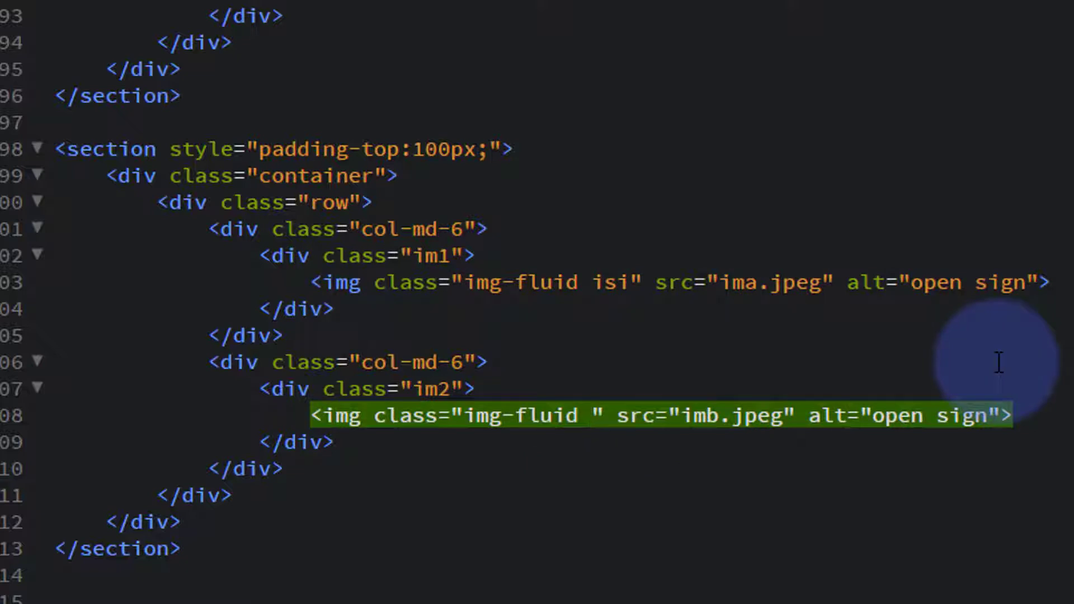
text(isi)
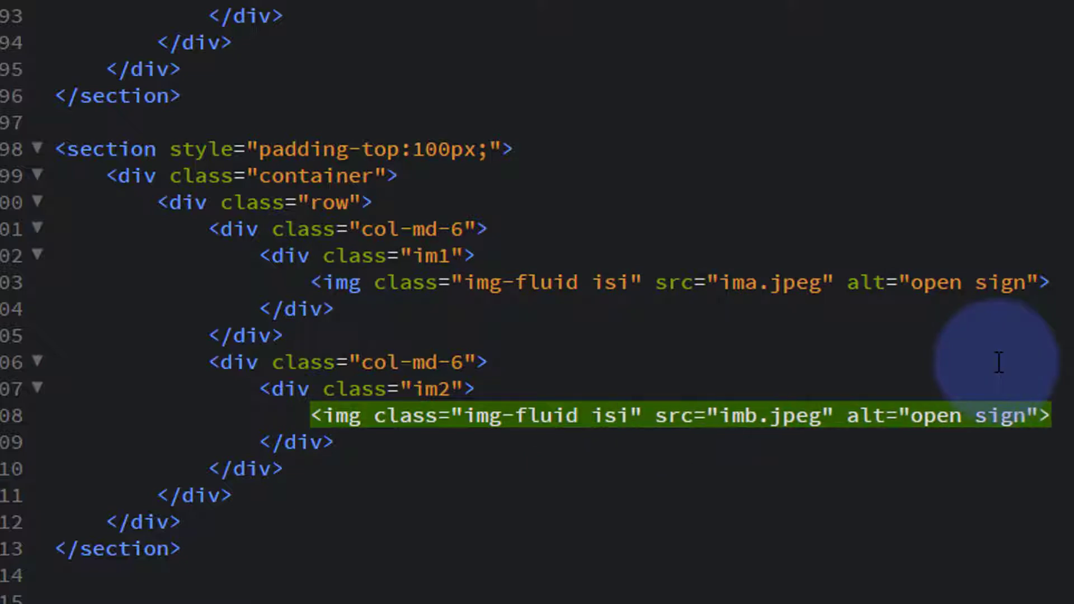
mouse_move(329, 414)
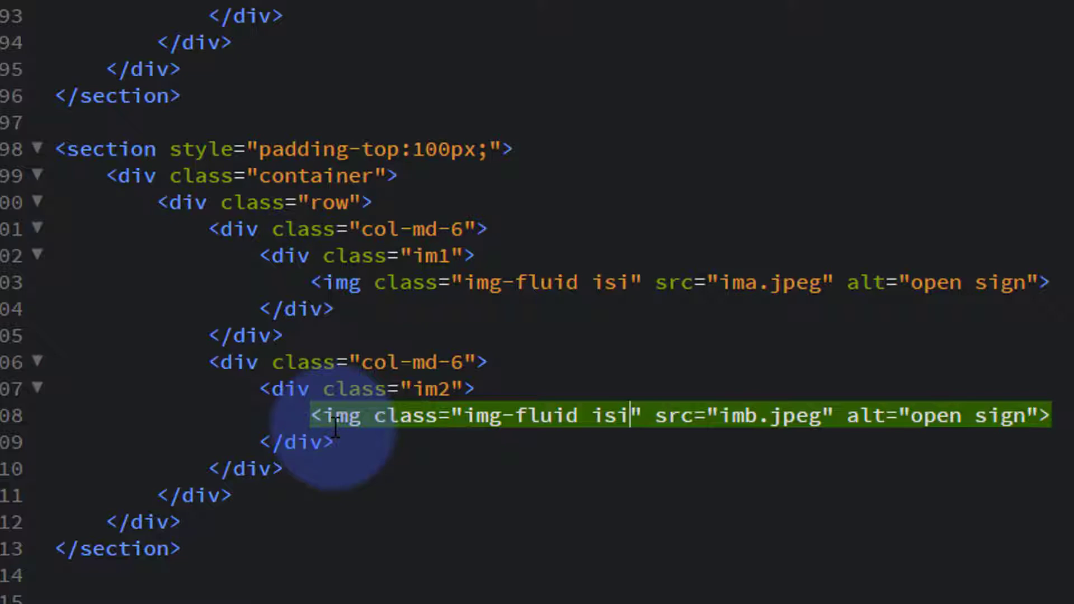
mouse_move(376, 228)
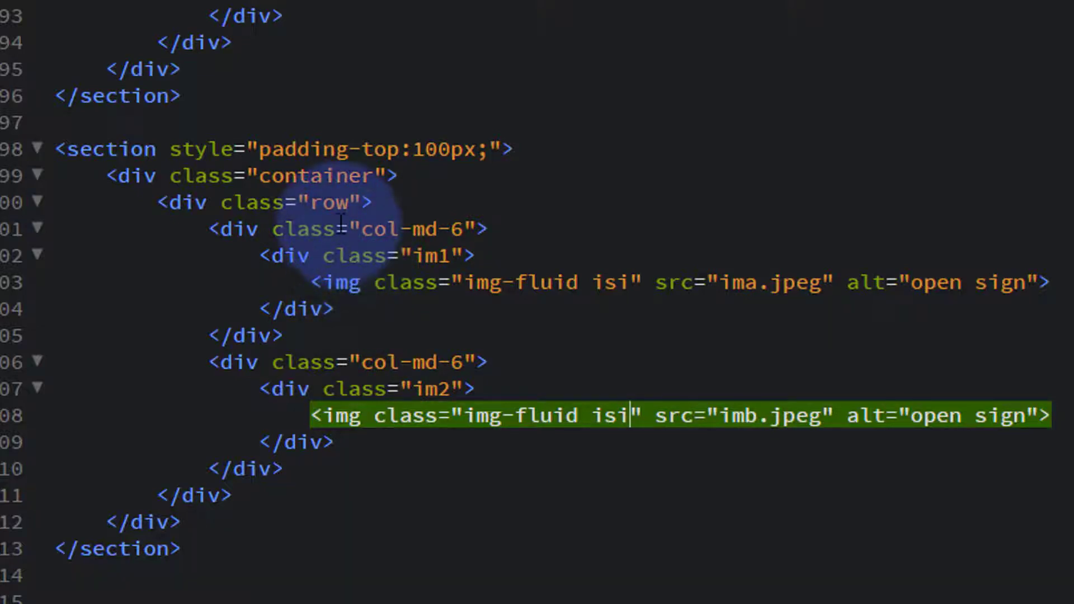
mouse_move(504, 220)
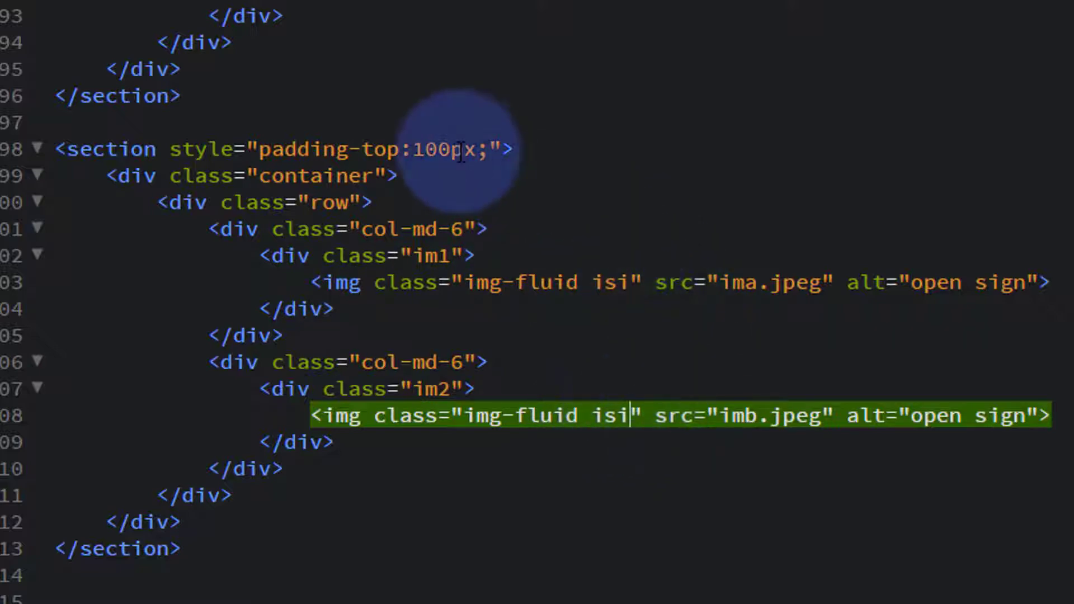
Add a /* Image Spin In */ comment below the .ihv:hover rule in the style block
scroll(up, 3)
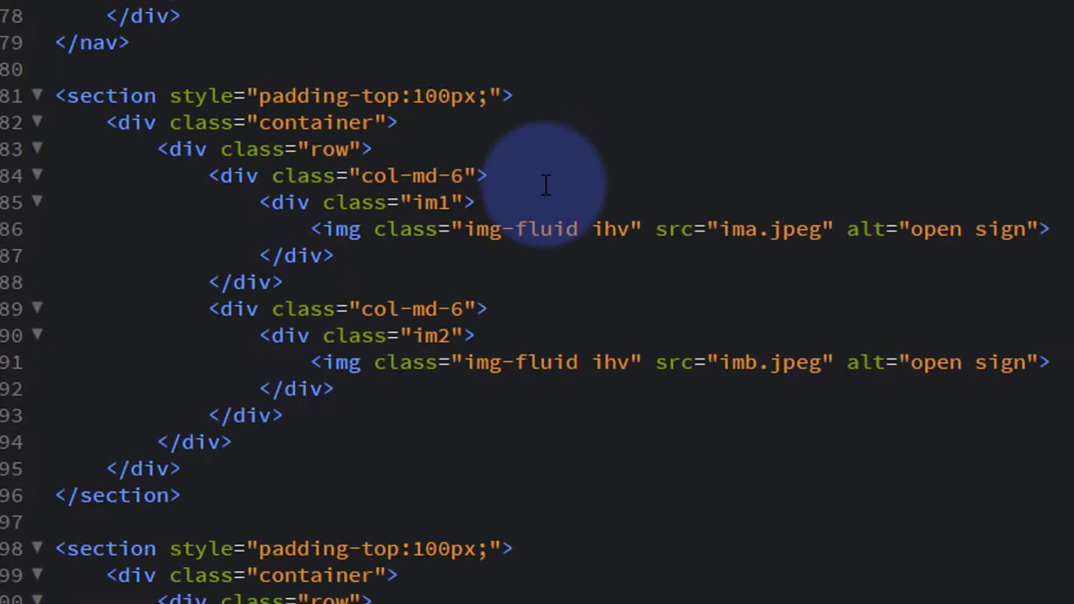
scroll(up, 3)
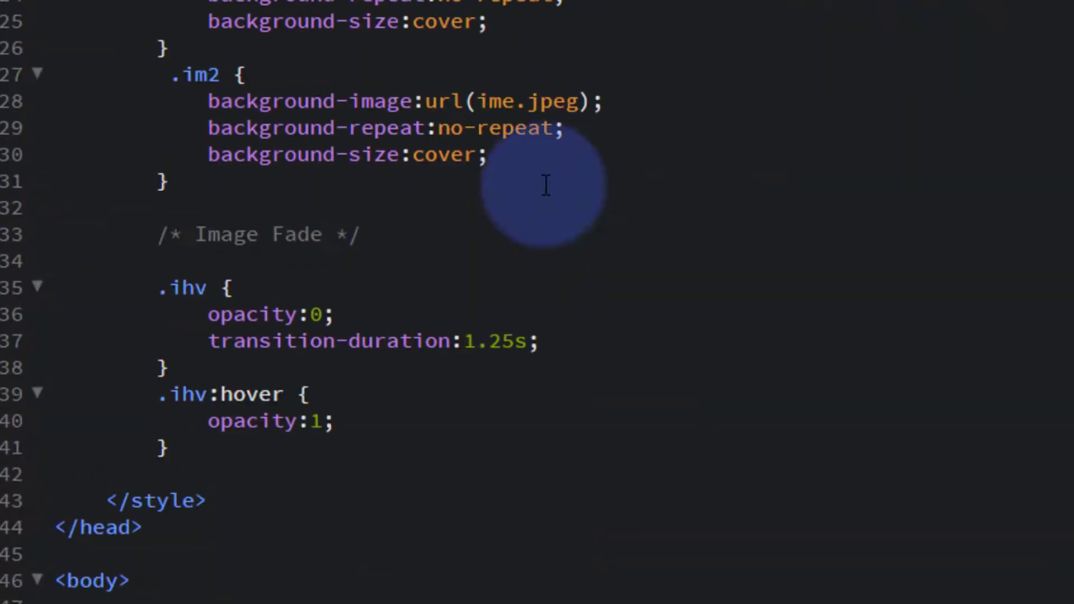
scroll(down, 3)
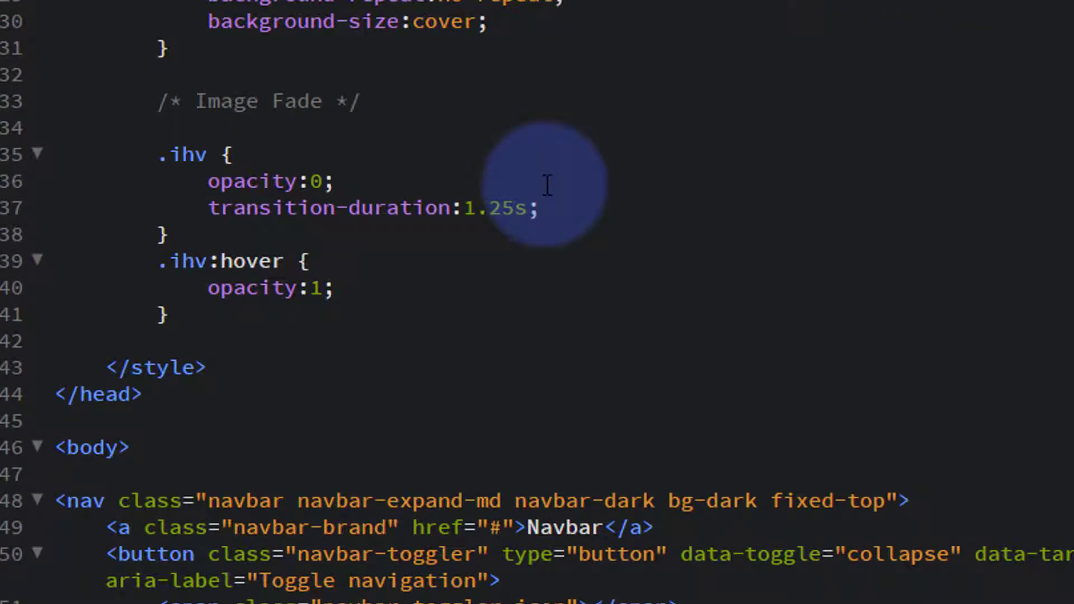
scroll(down, 3)
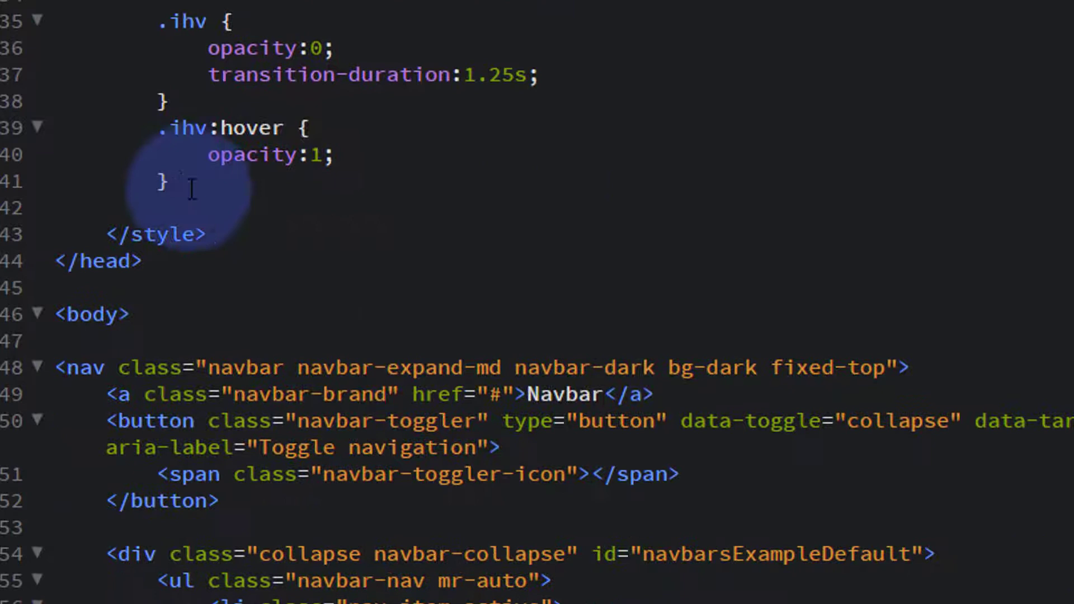
key(enter)
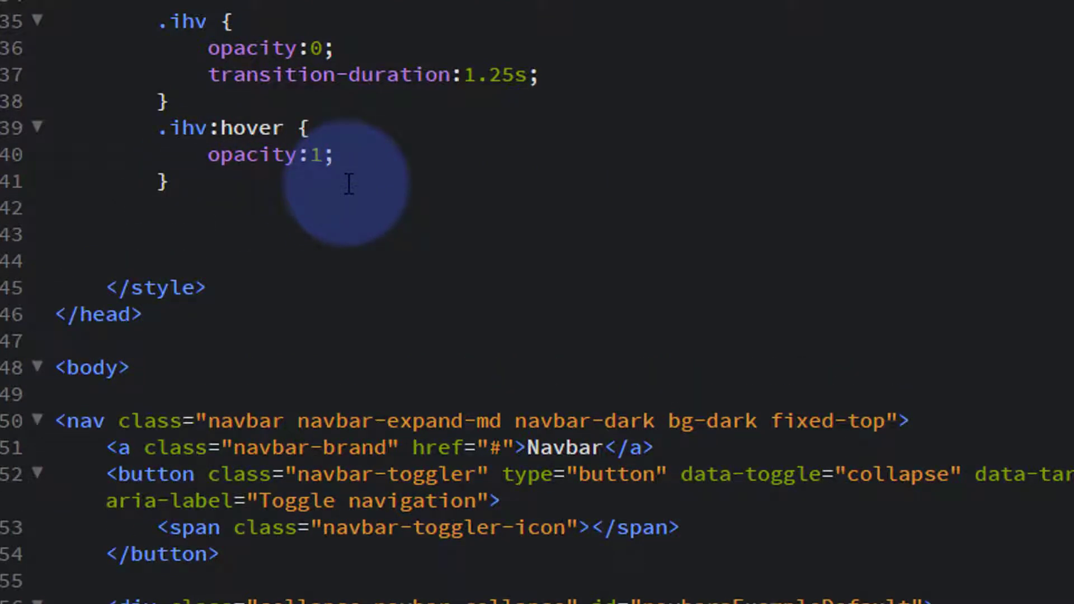
text(/)
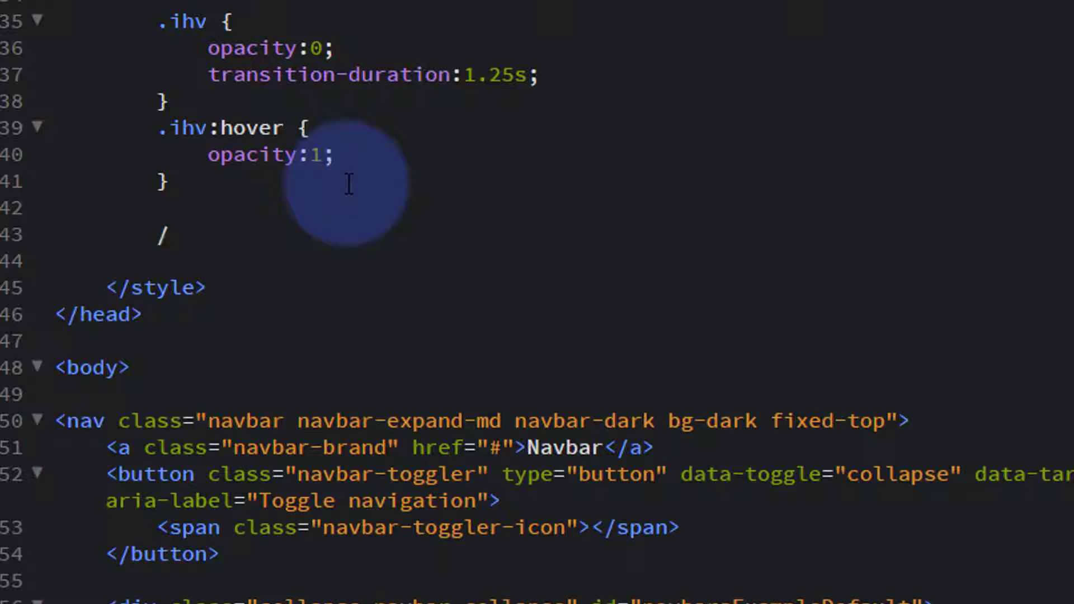
text(**)
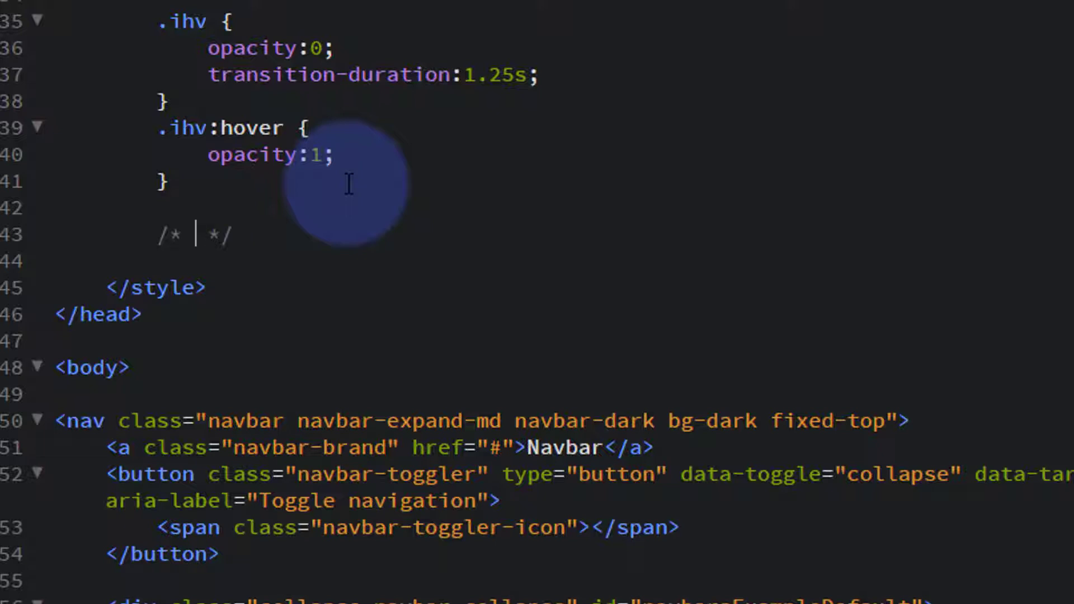
text(Image)
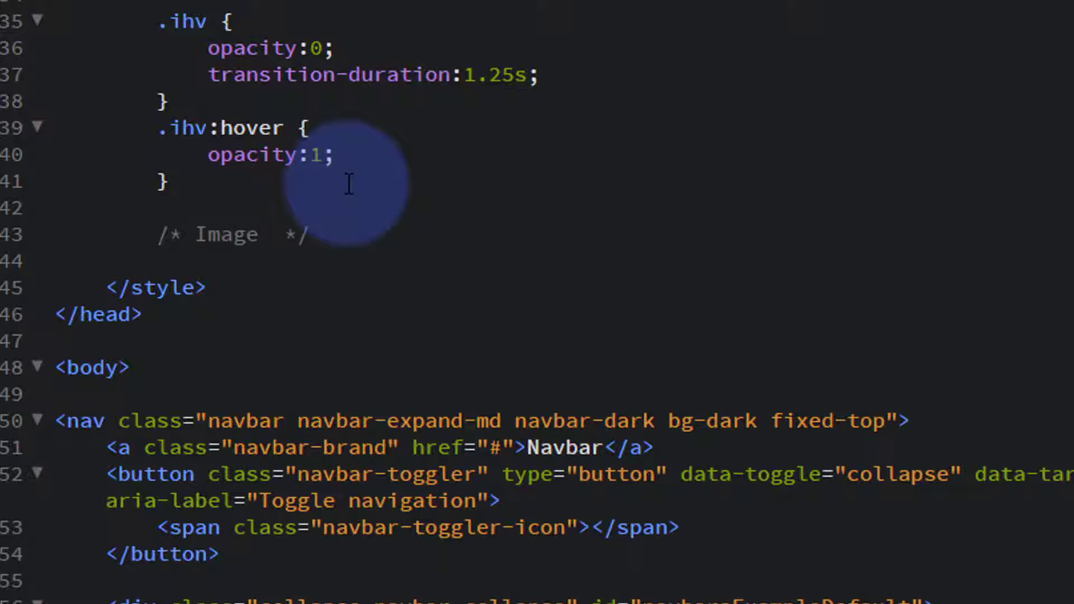
text(Spin In)
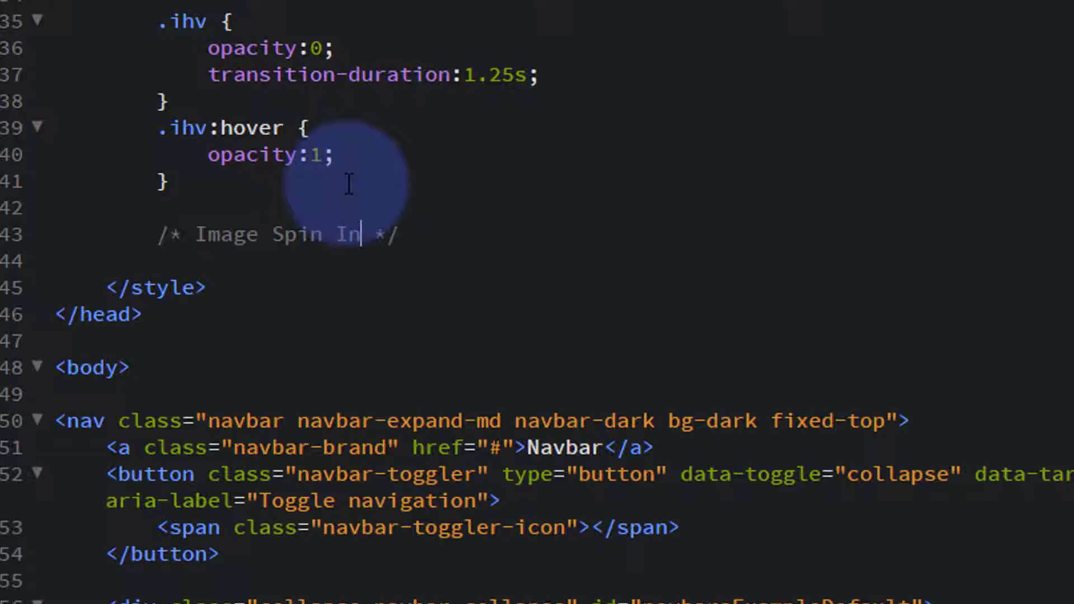
mouse_move(574, 226)
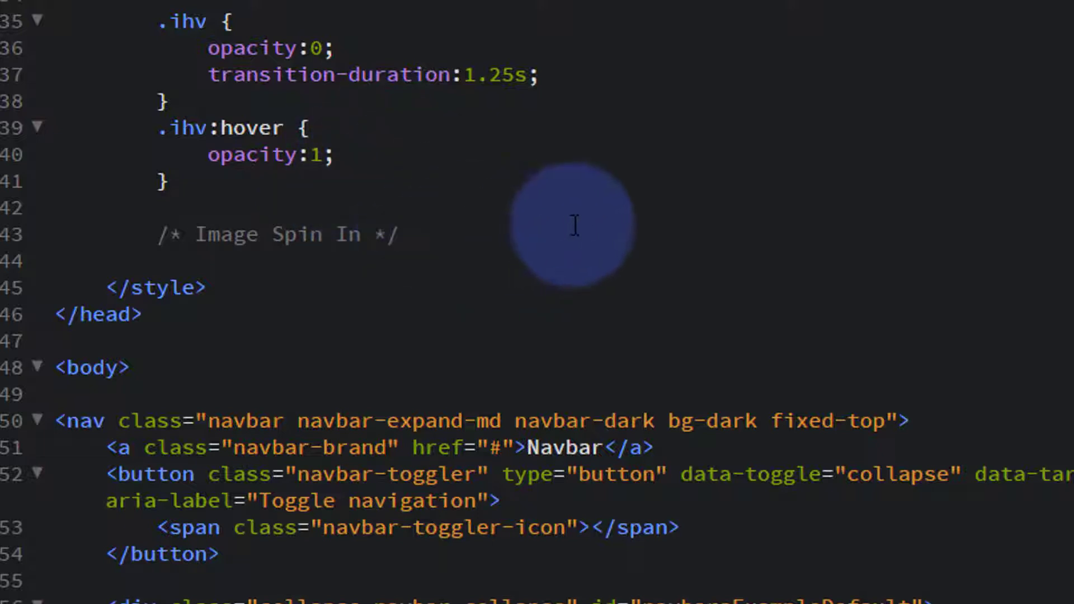
Create an .isi rule and give it an opacity:0 declaration
key(enter)
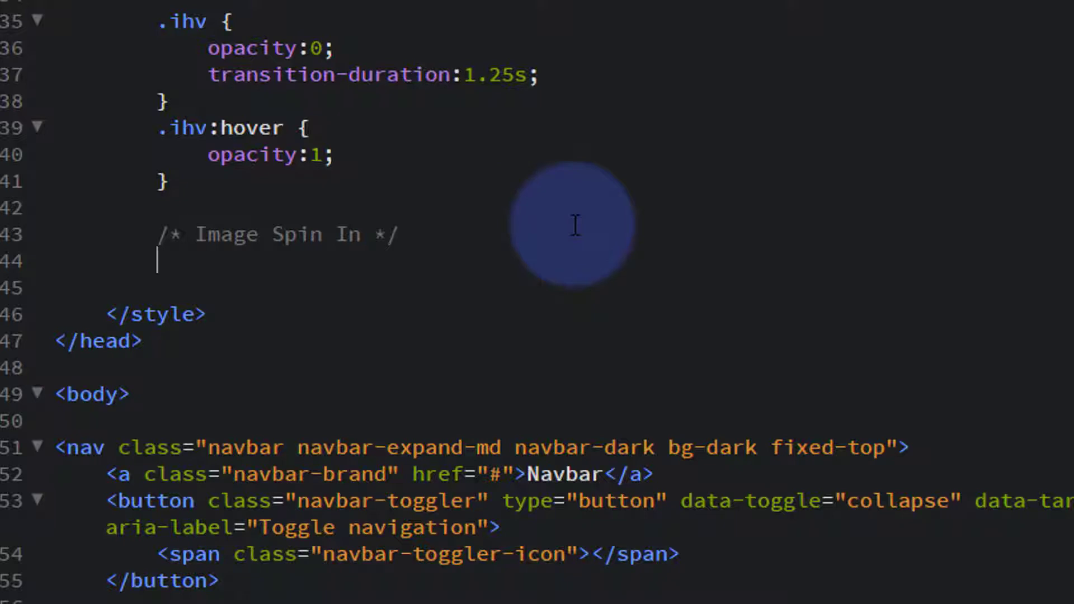
text(.)
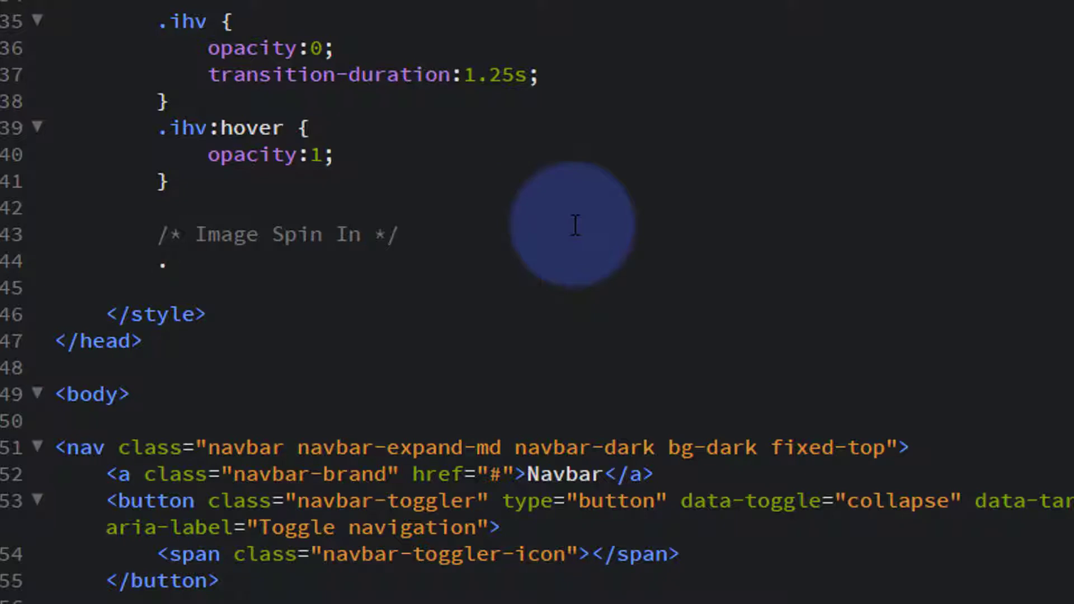
text(isi {)
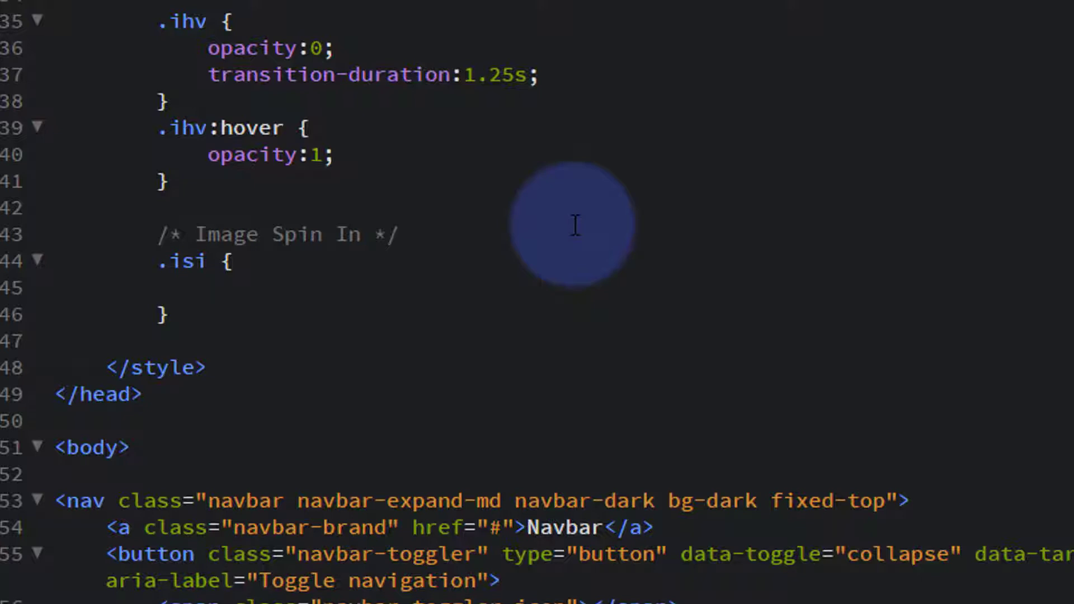
click(207, 287)
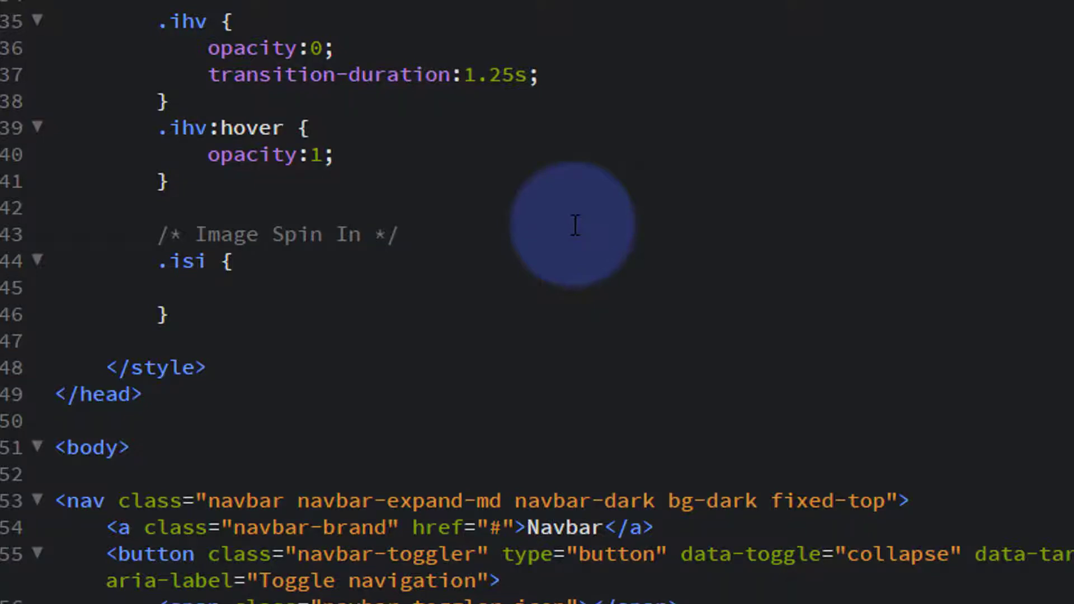
text(opacity:0)
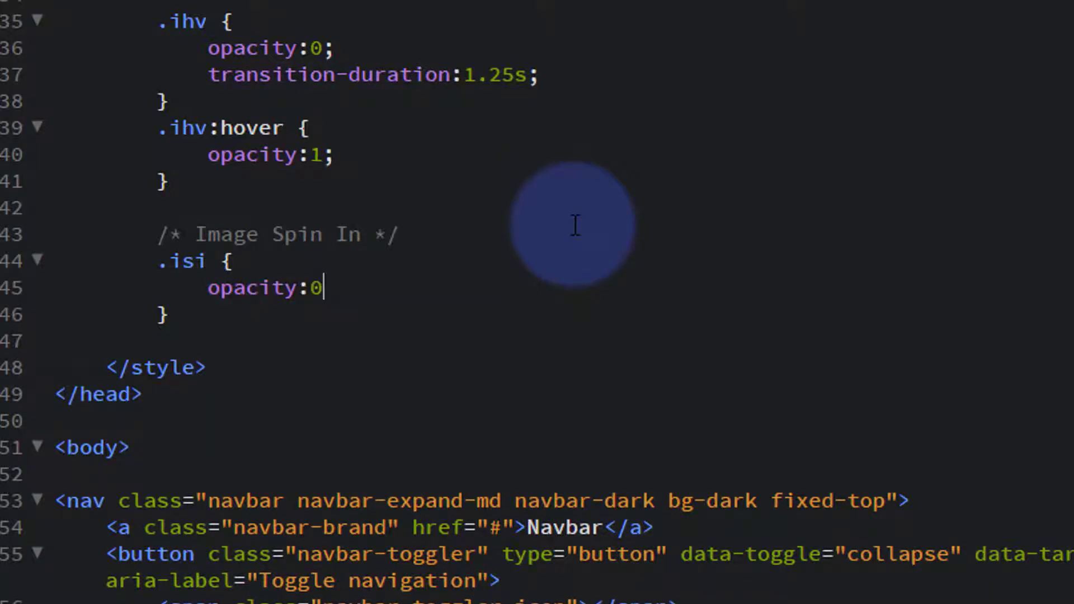
text(;)
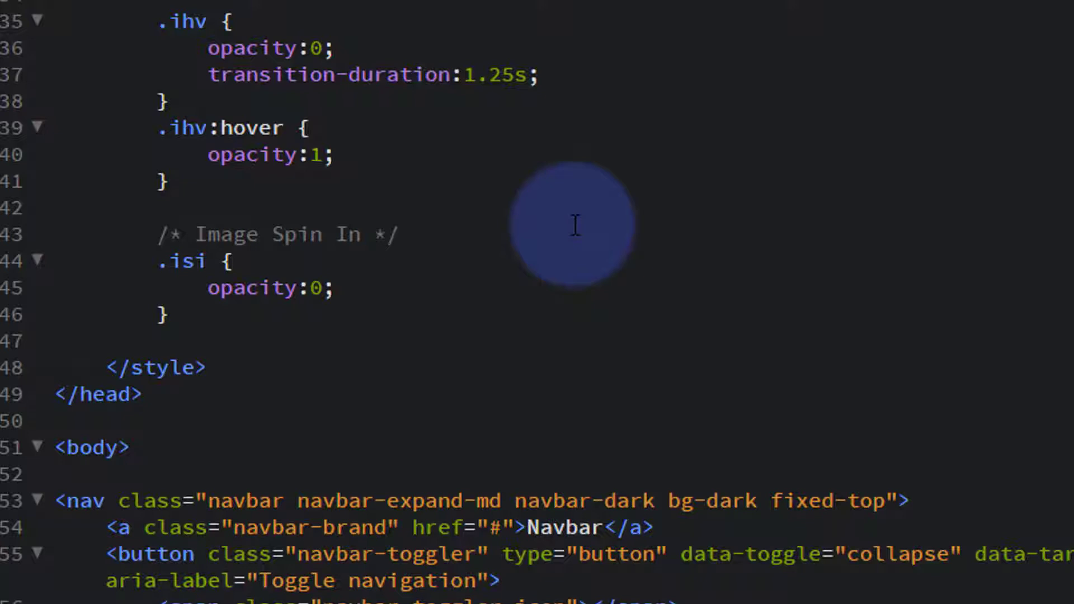
click(332, 288)
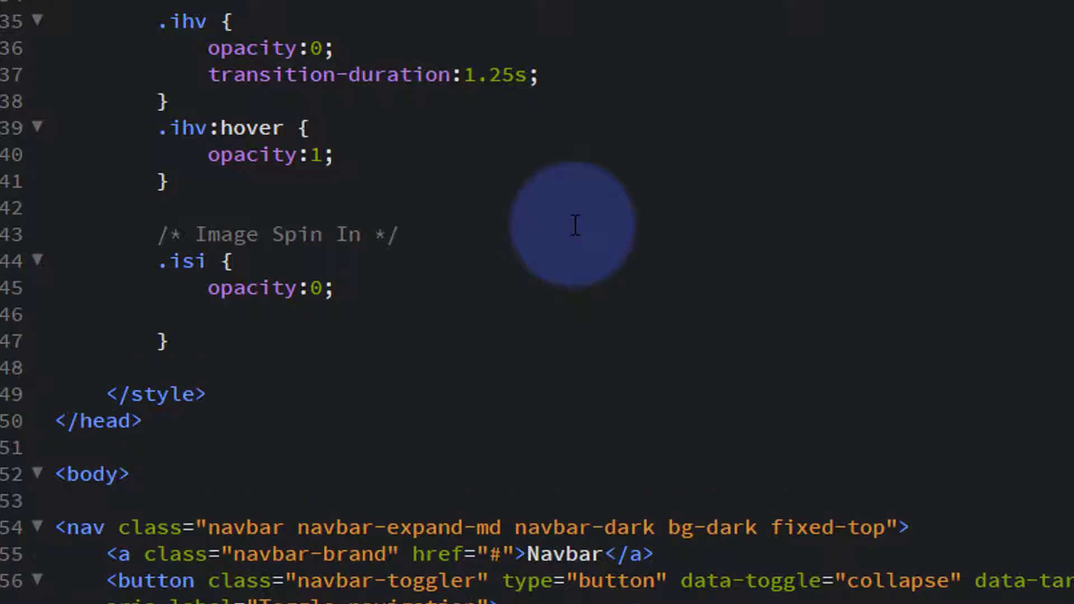
Add transition-duration:1.25s to the .isi rule via code hints
click(208, 314)
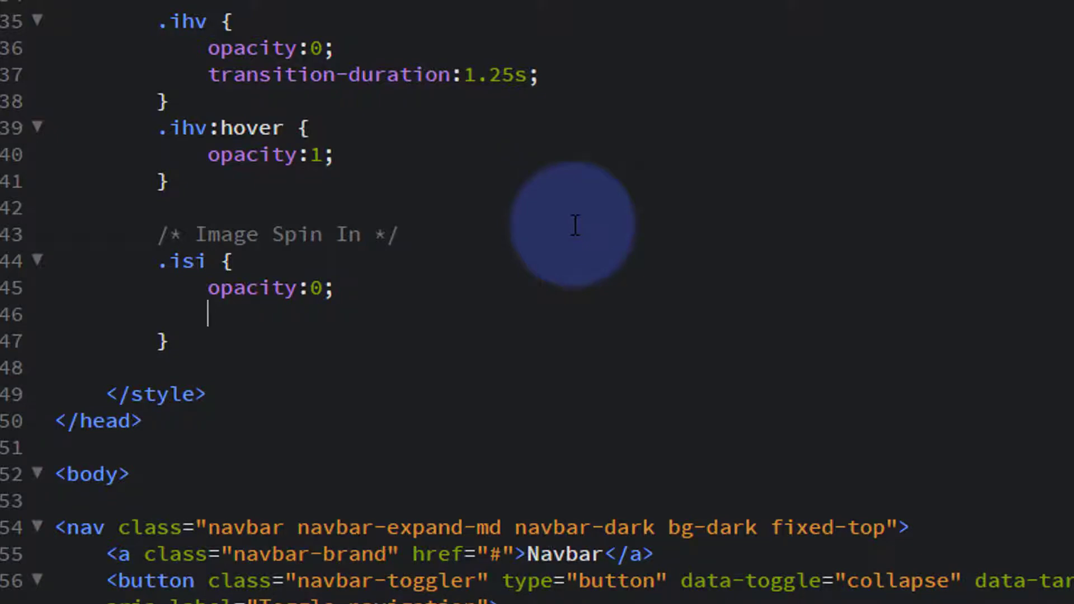
text(tr)
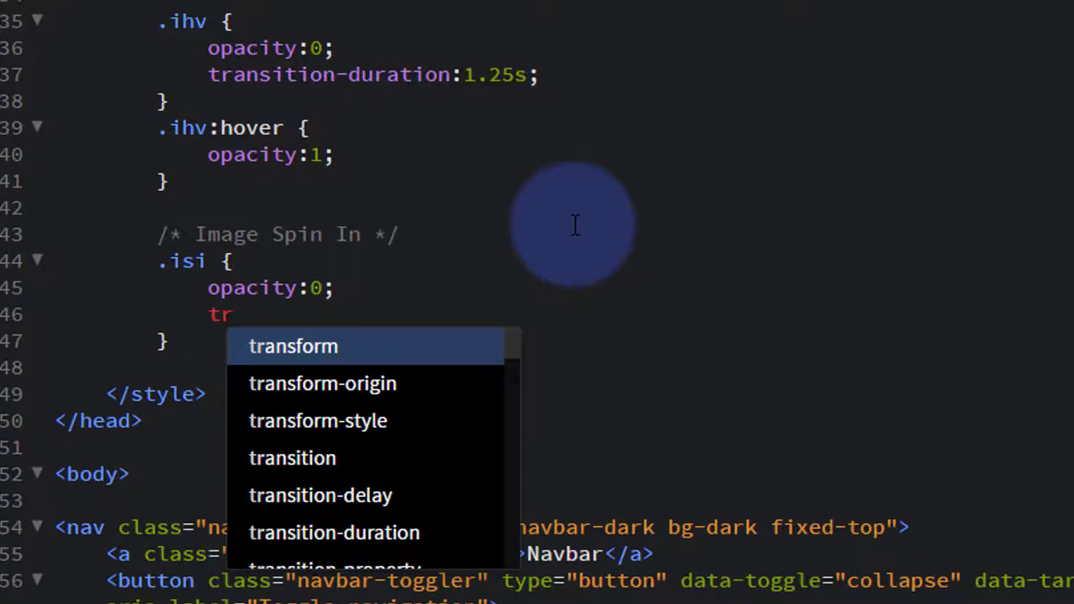
text(ansition-duration:)
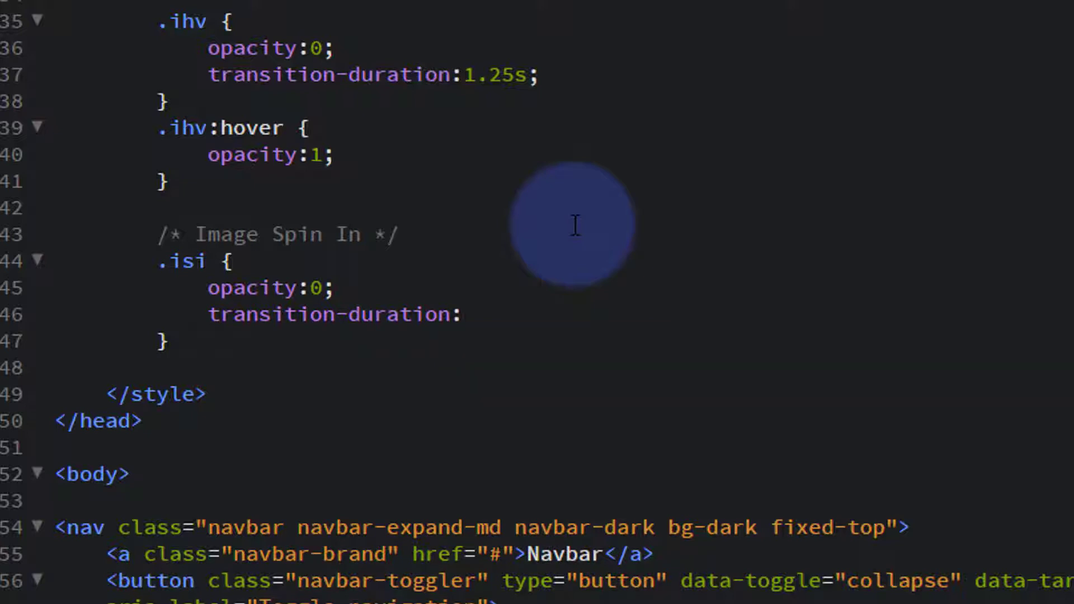
text(1.25)
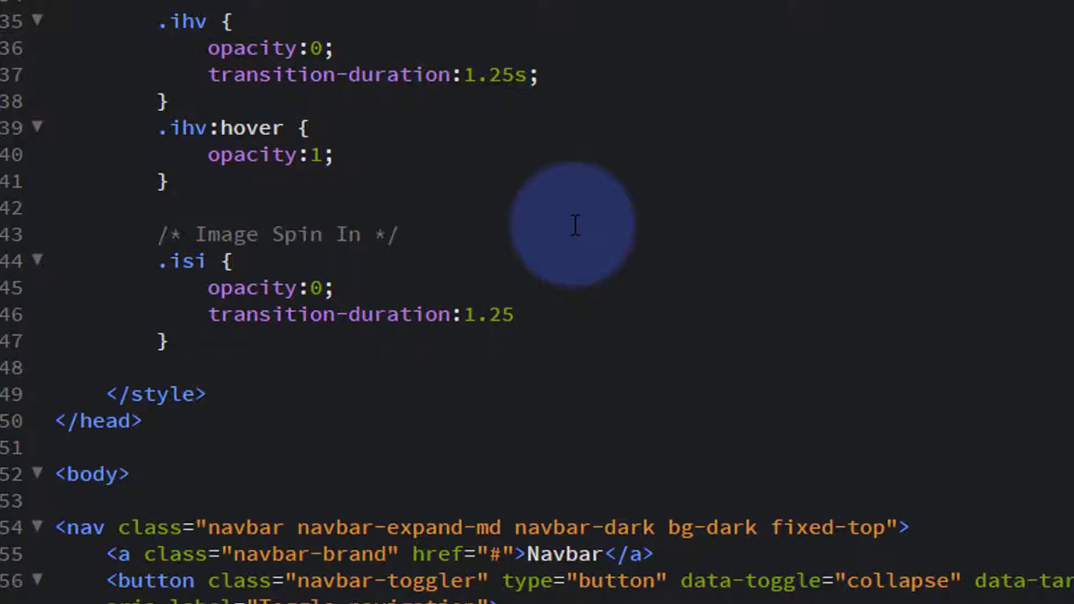
text(s;)
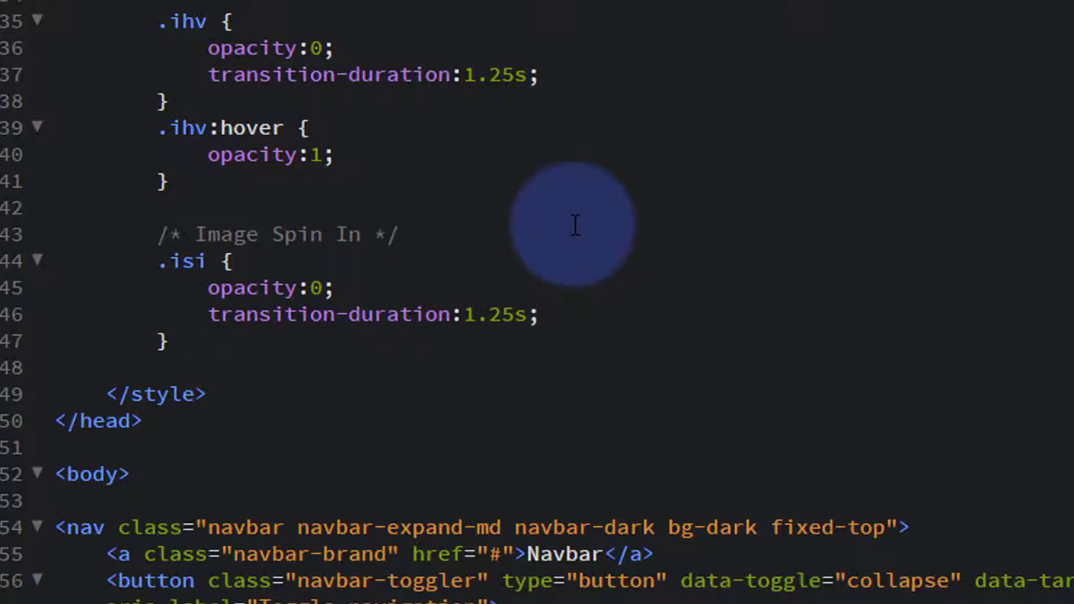
click(541, 315)
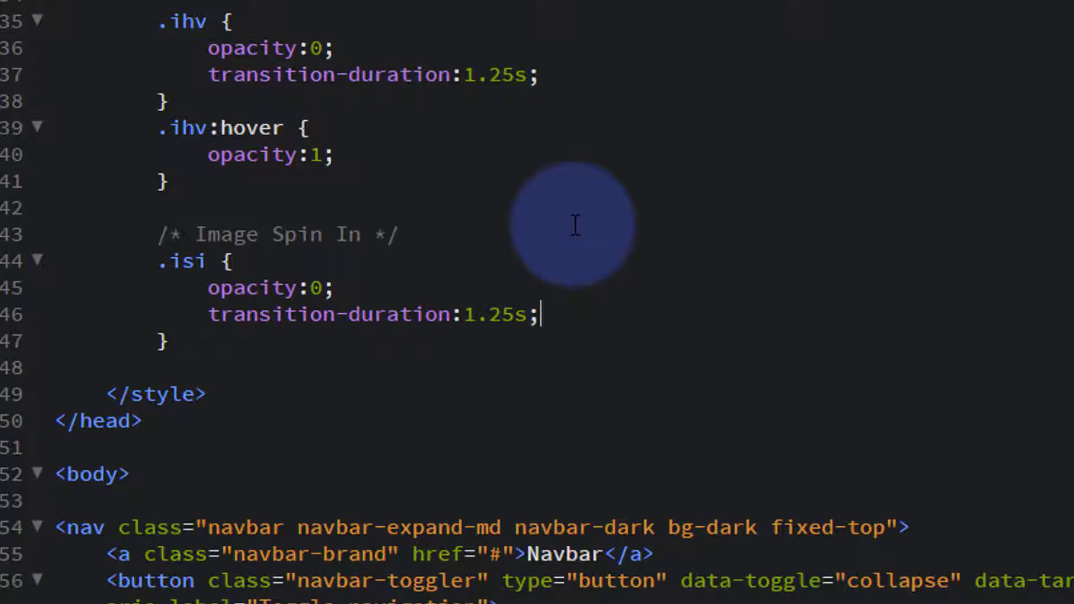
Add transform:rotate(-360deg) to .isi, then change the value to -720deg
key(Return)
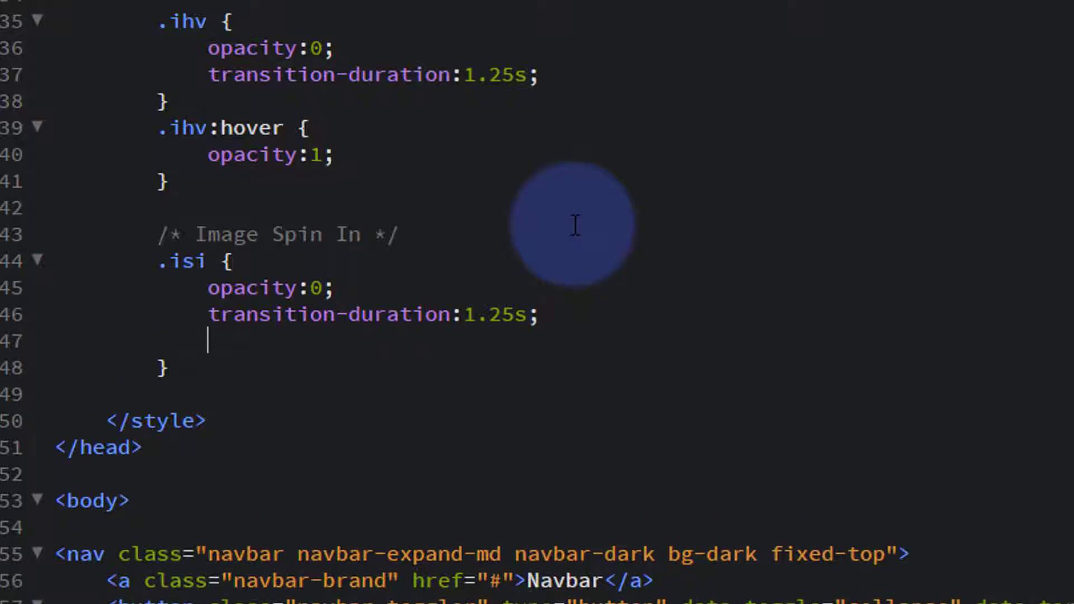
text(transform:)
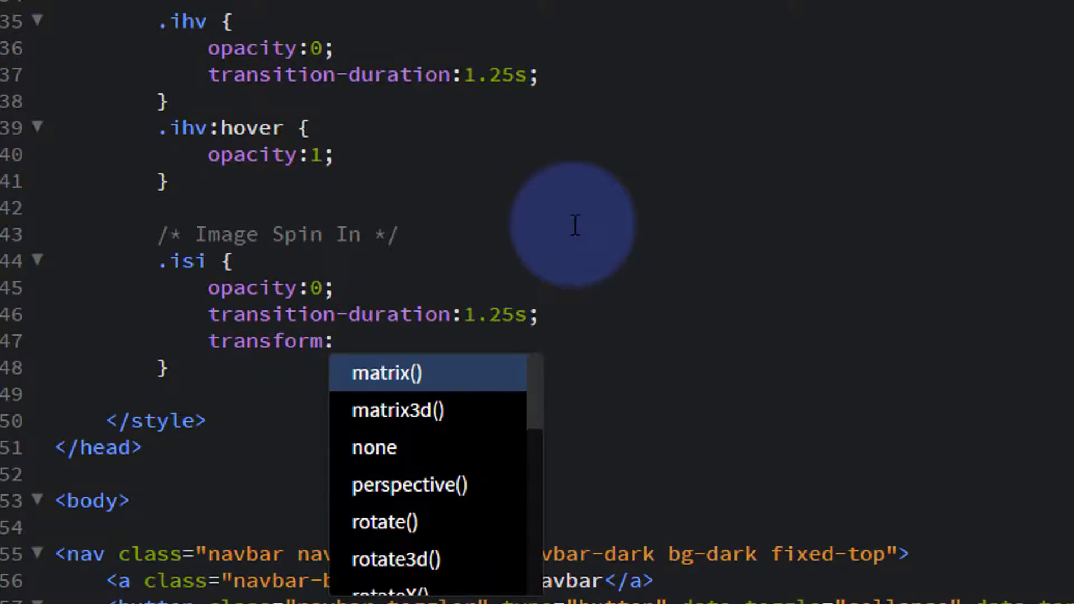
text(rotate()
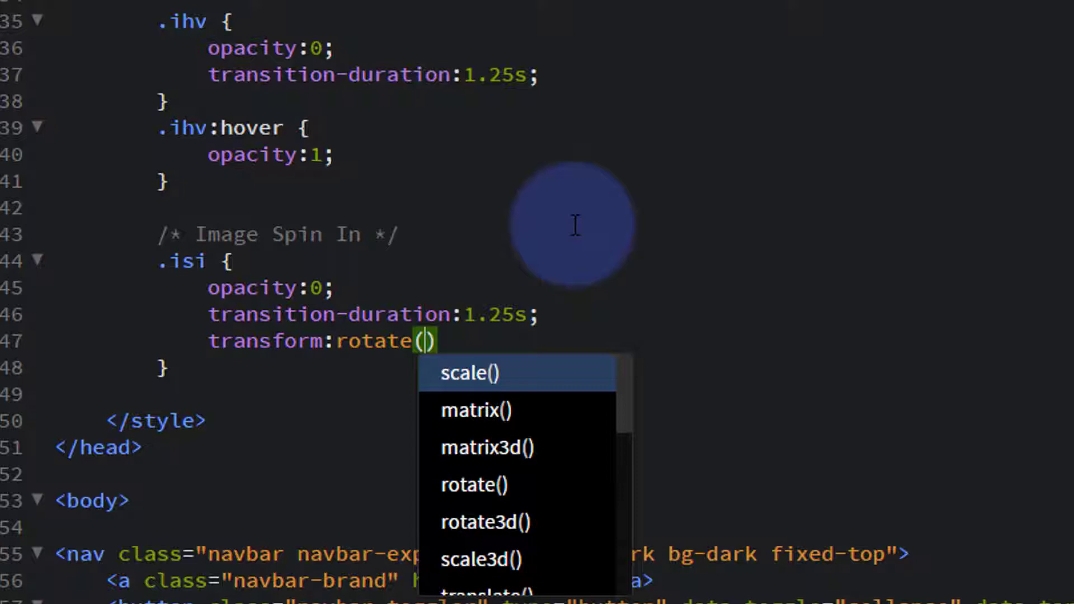
text(-)
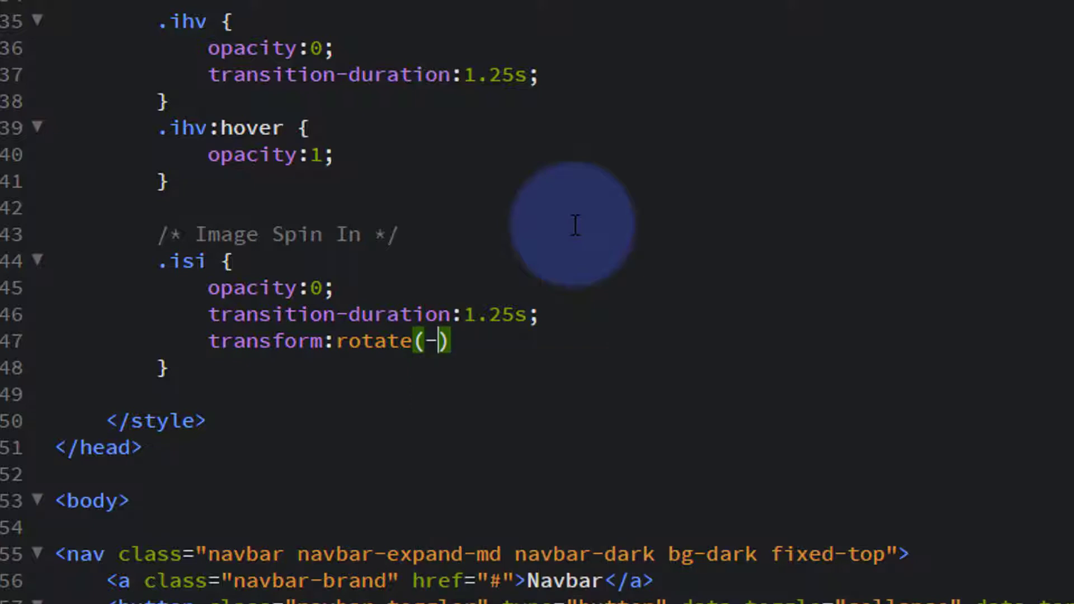
text(360de)
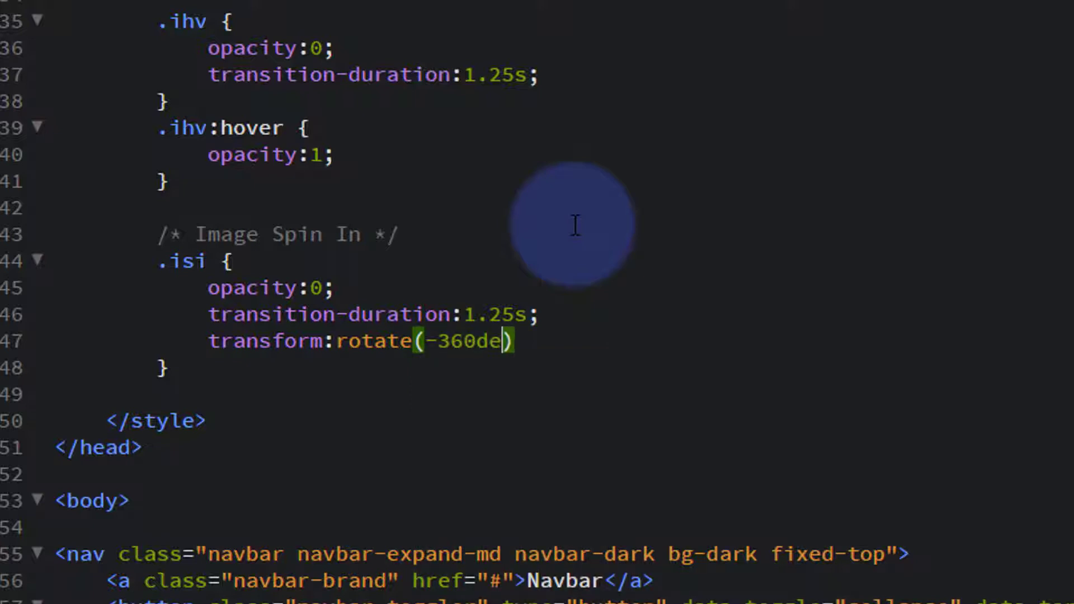
text(g)
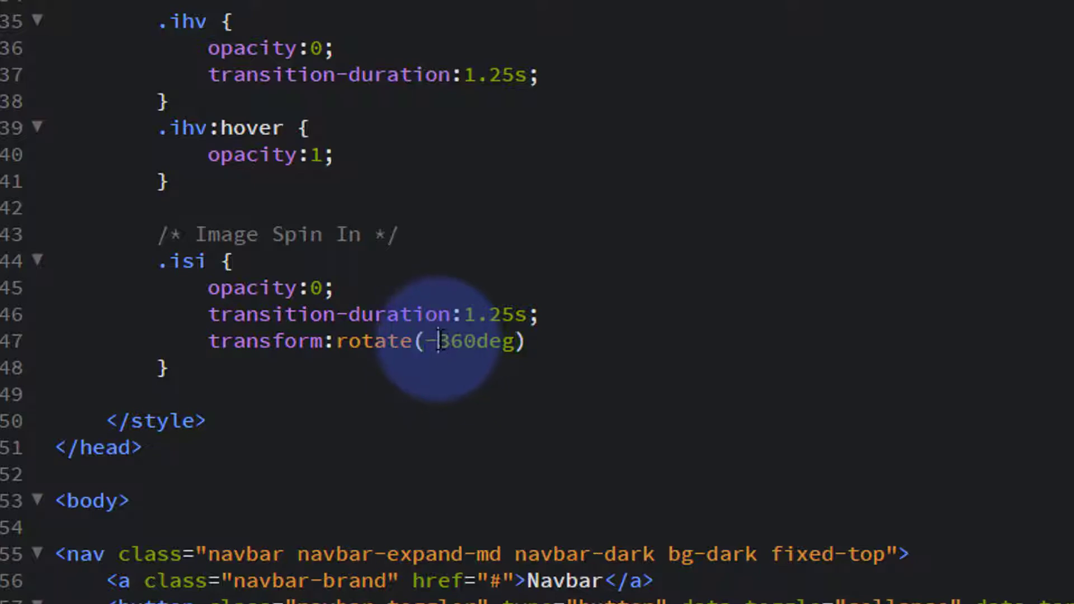
double_click(456, 341)
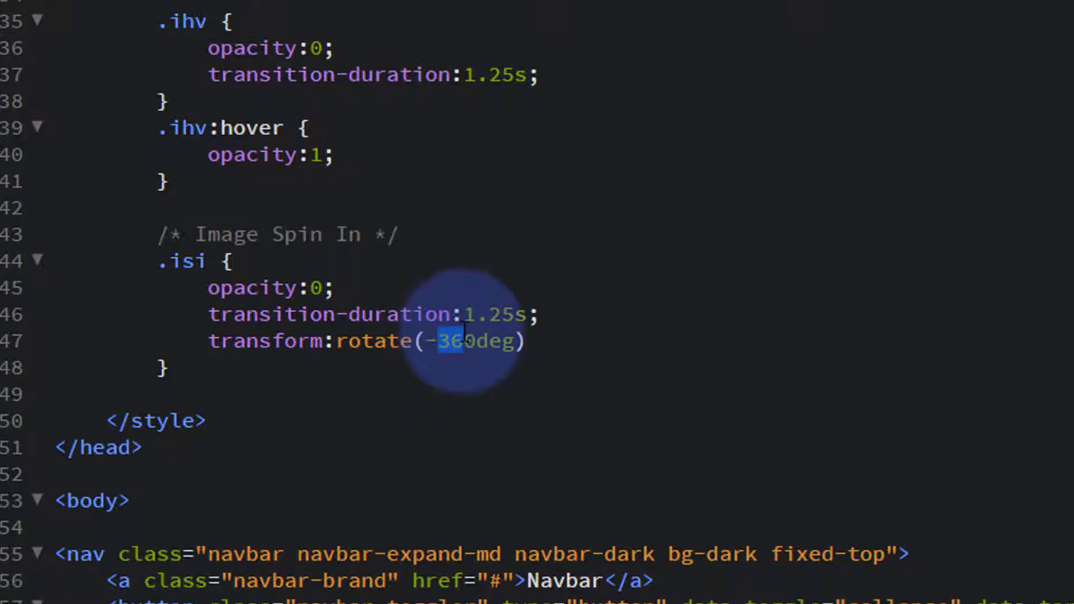
text(720)
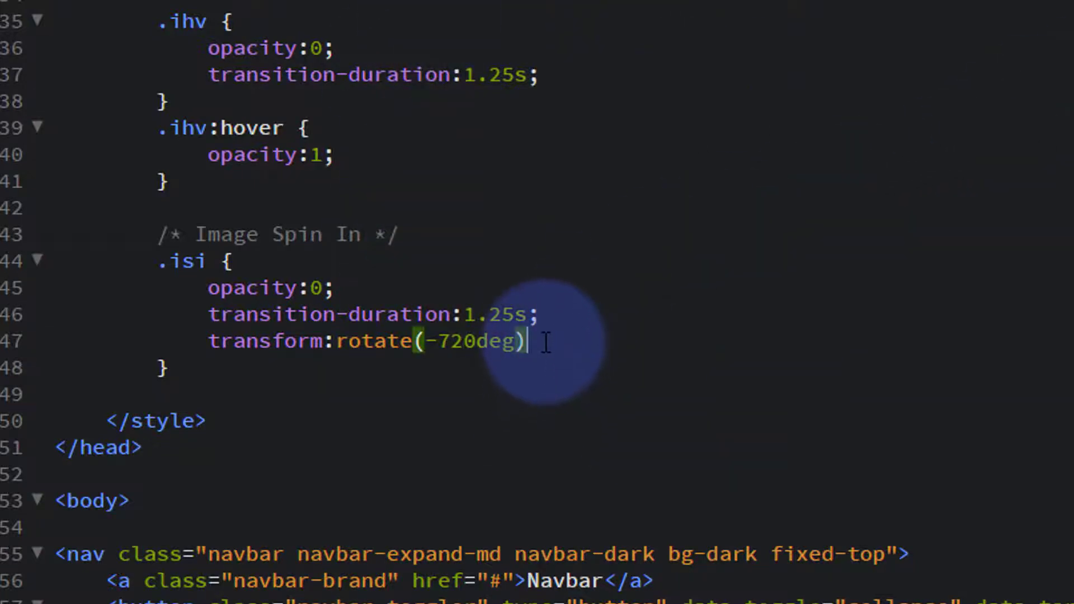
text(;)
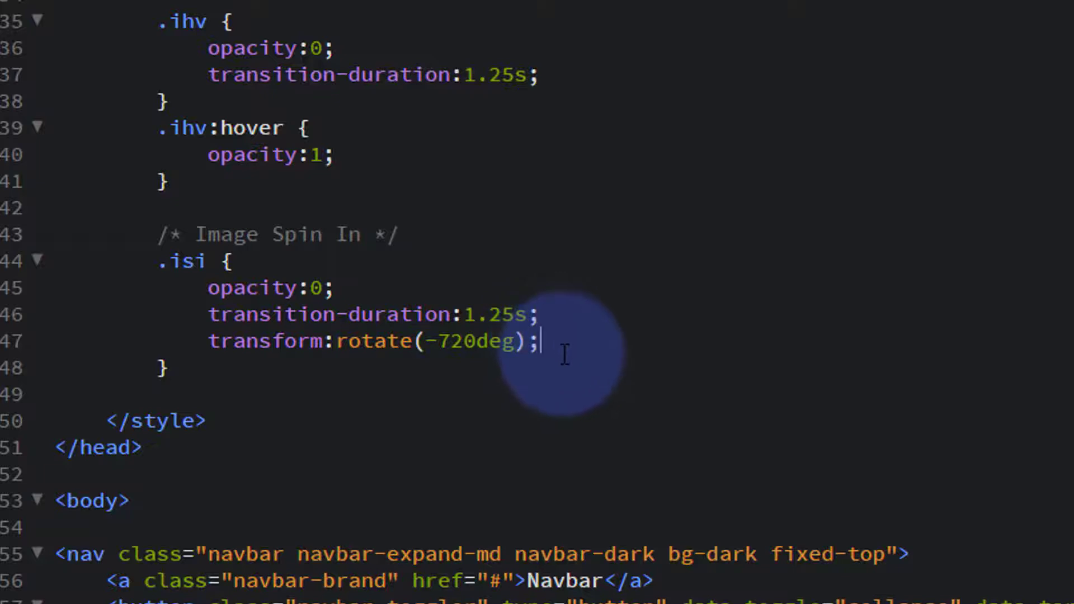
mouse_move(491, 353)
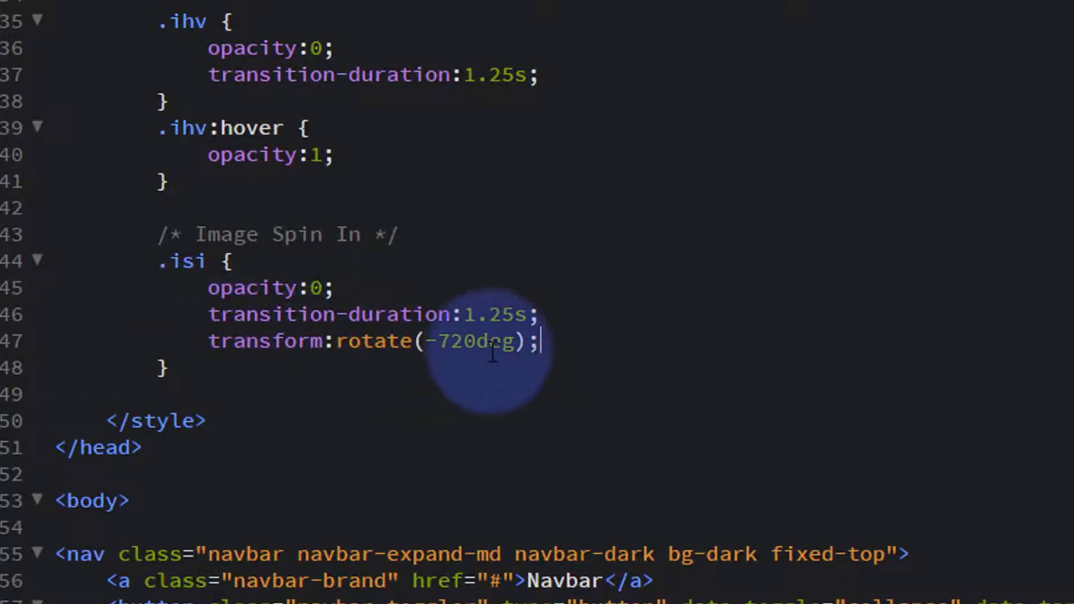
mouse_move(541, 389)
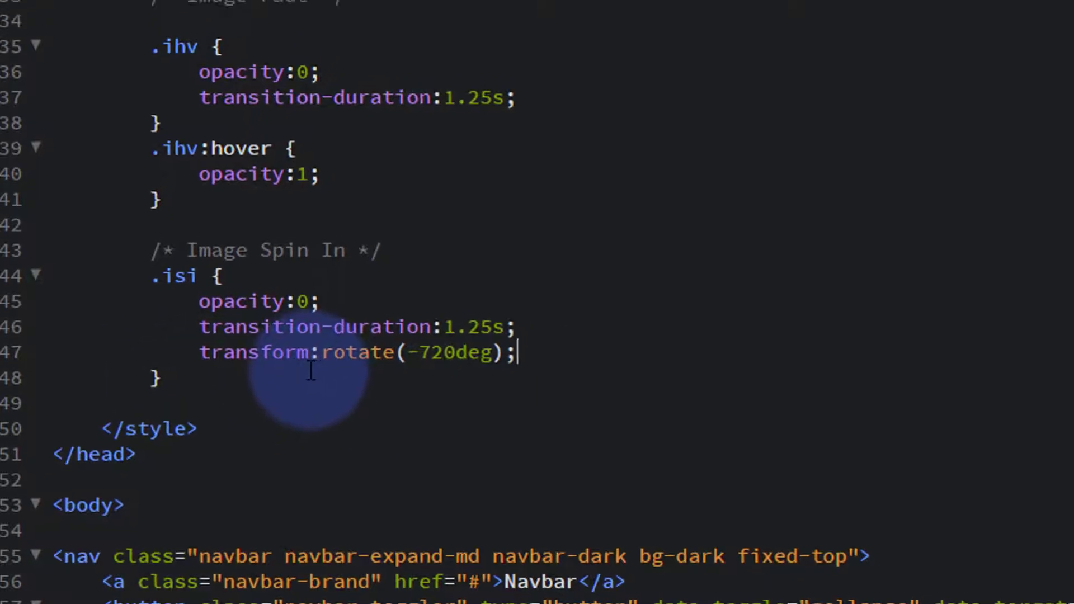
Copy the .isi rule and paste an identical block directly below it
scroll(up, 3)
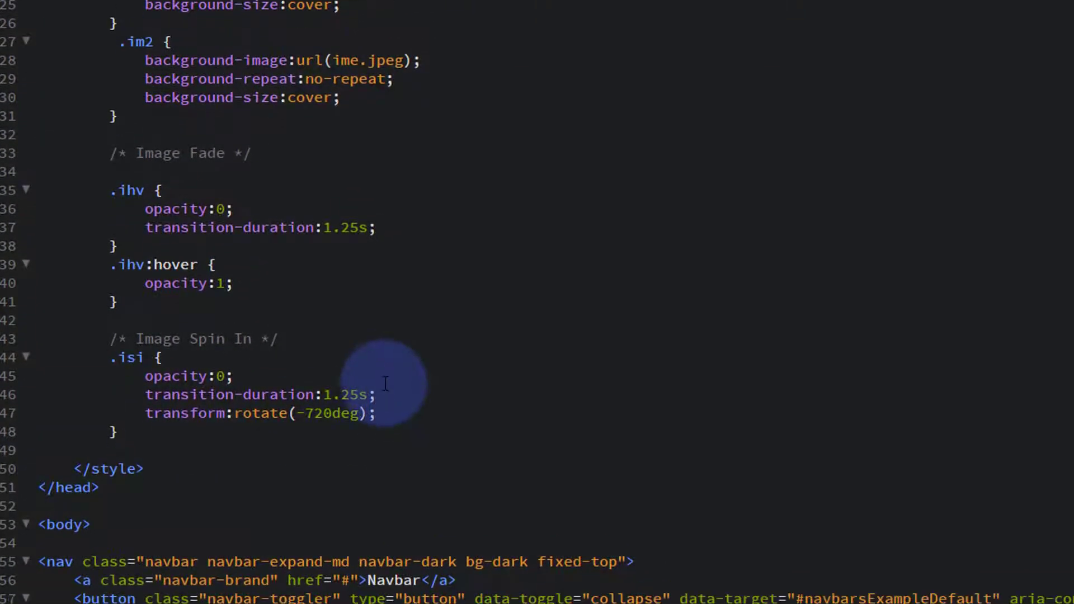
scroll(down, 3)
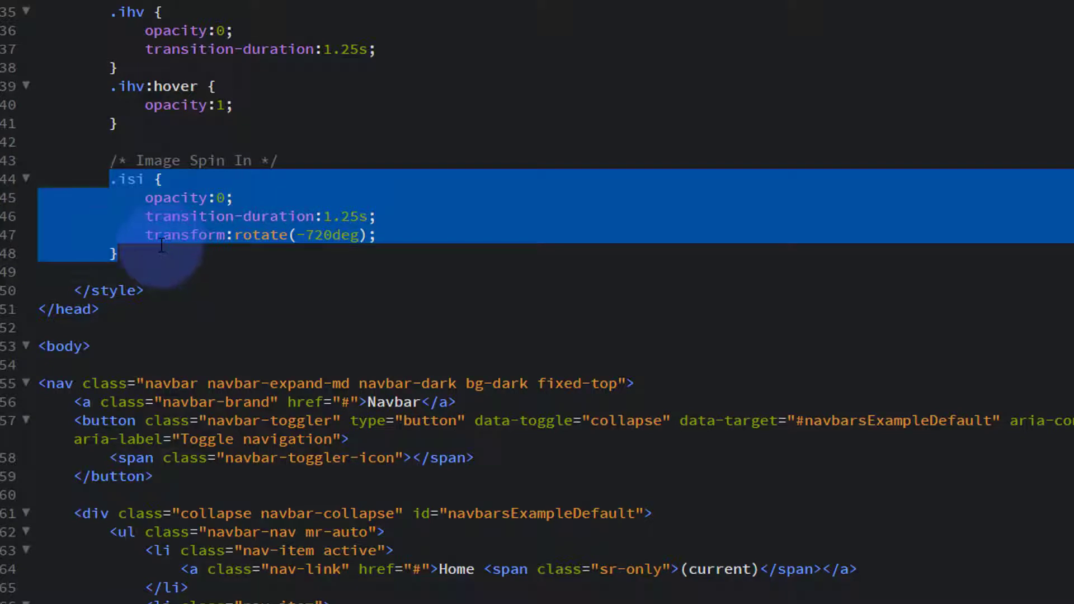
click(163, 253)
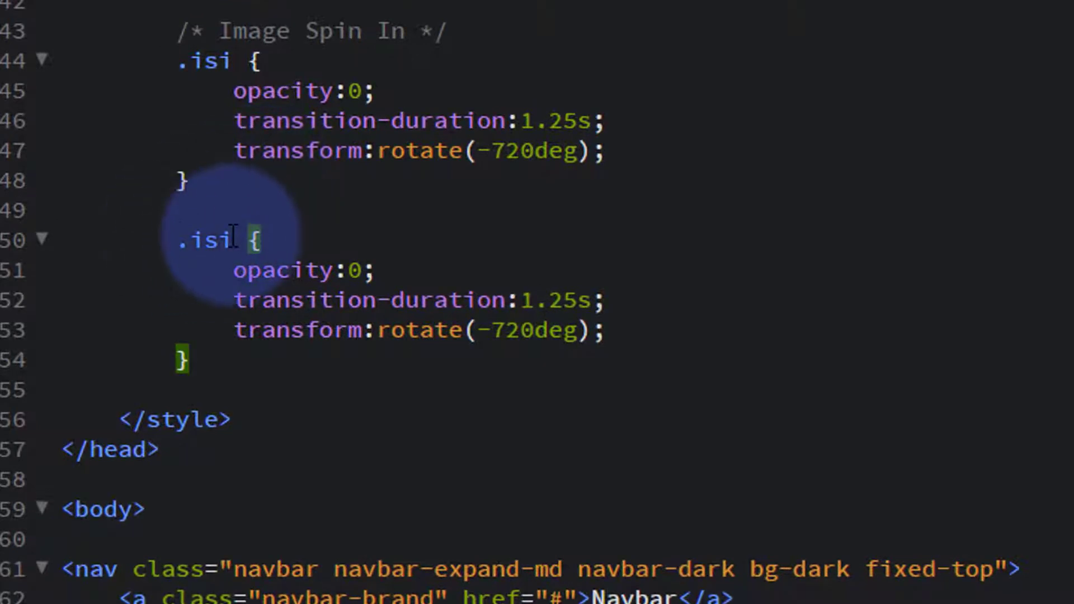
mouse_move(720, 172)
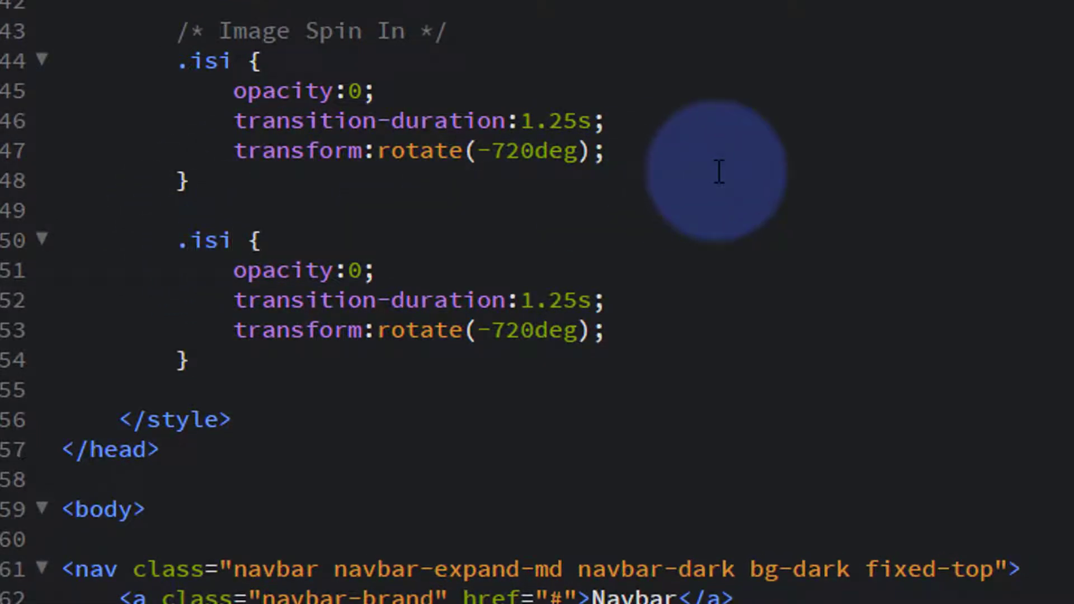
Turn the copy into .isi:hover with opacity:1 and rotate(0deg), removing its transition-duration line
text(:)
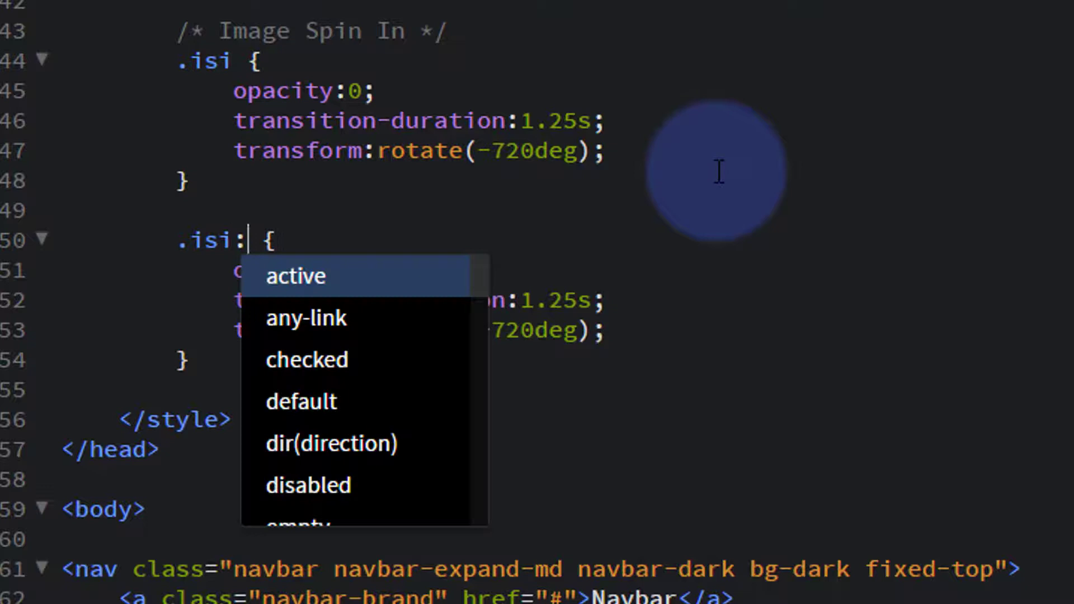
text(hover)
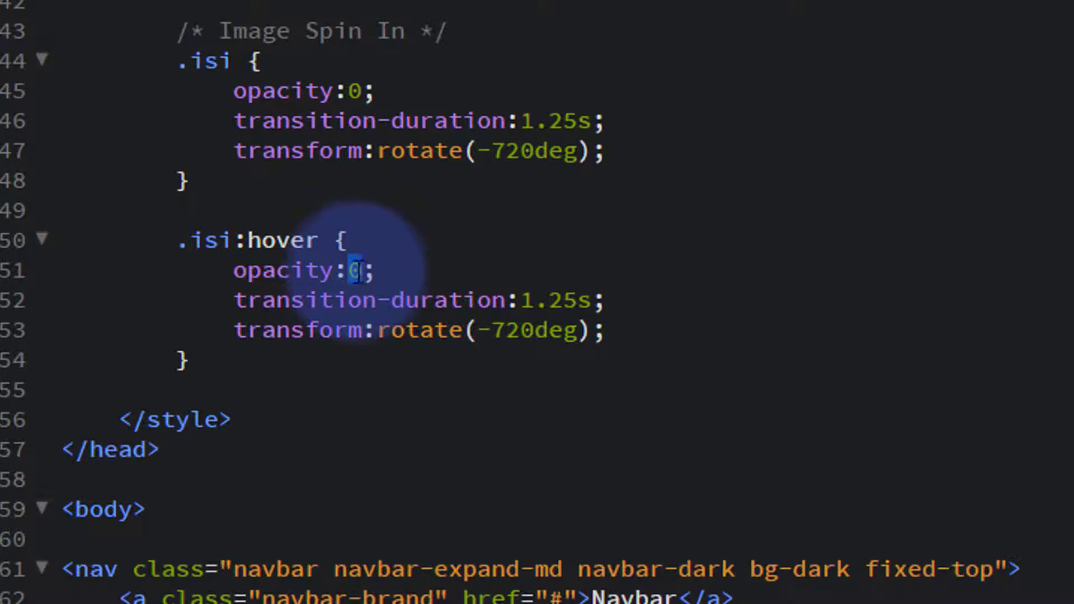
text(1)
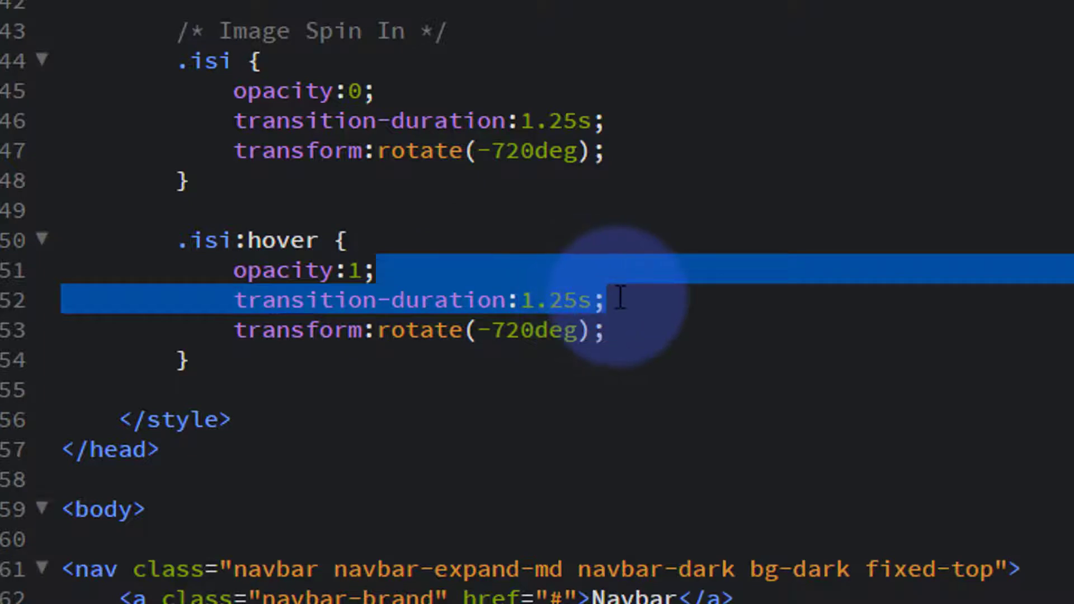
key(Delete)
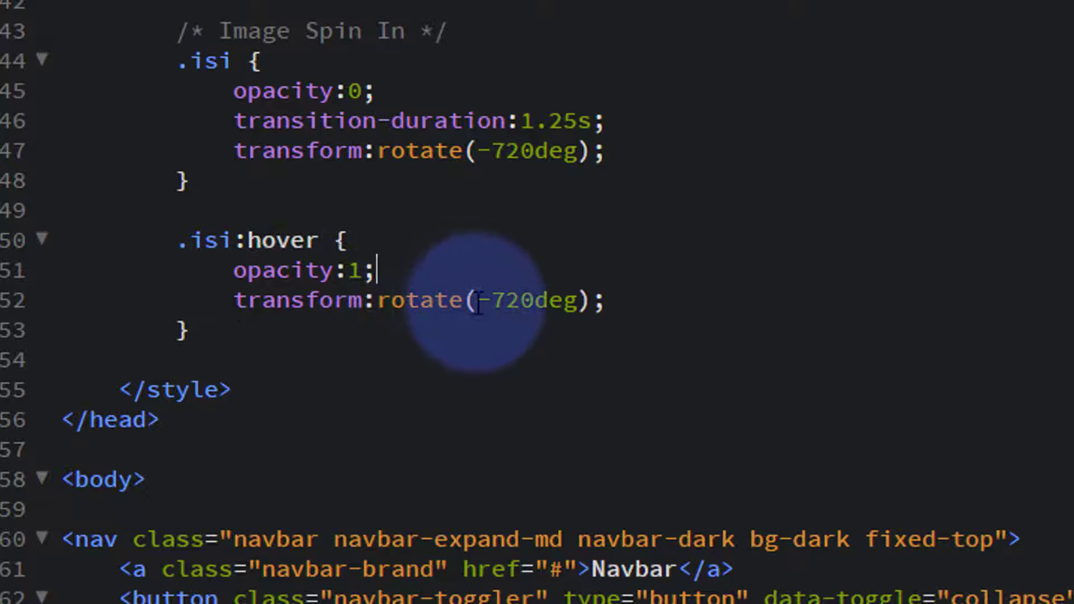
double_click(510, 299)
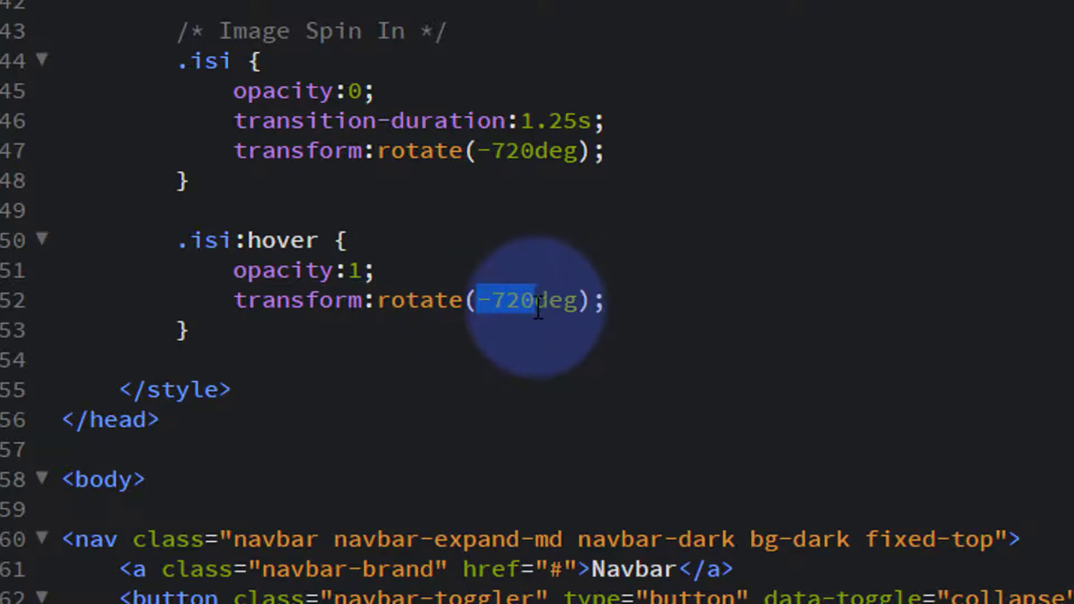
text(0)
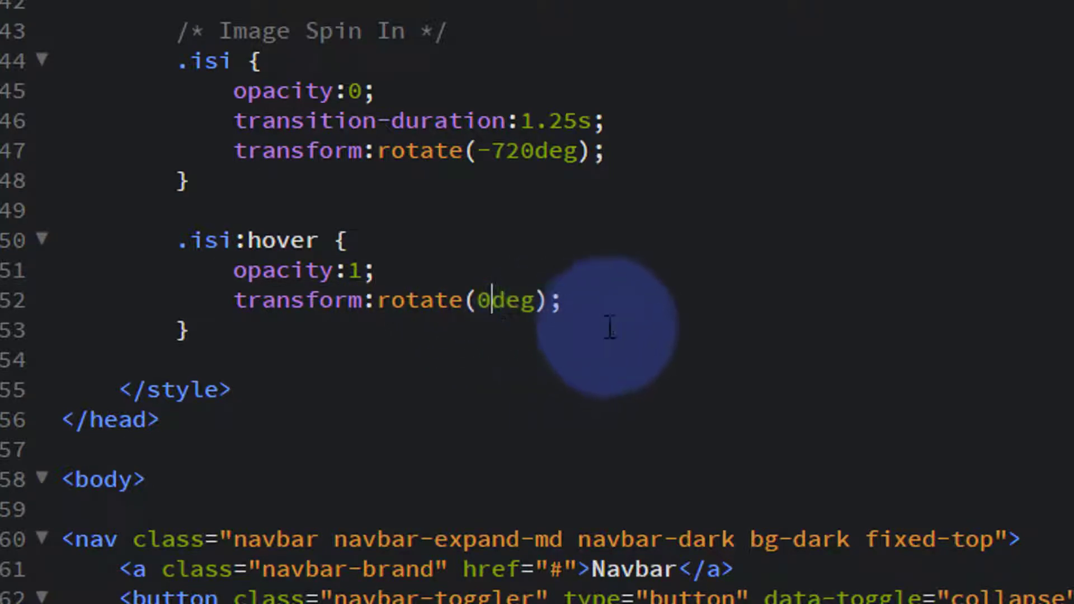
mouse_move(644, 297)
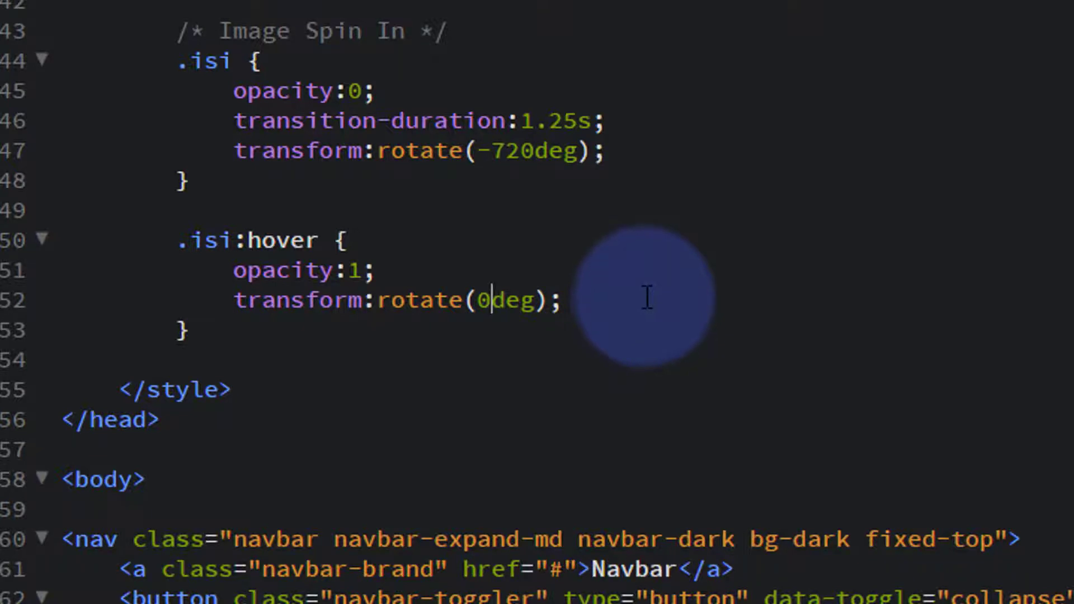
mouse_move(192, 65)
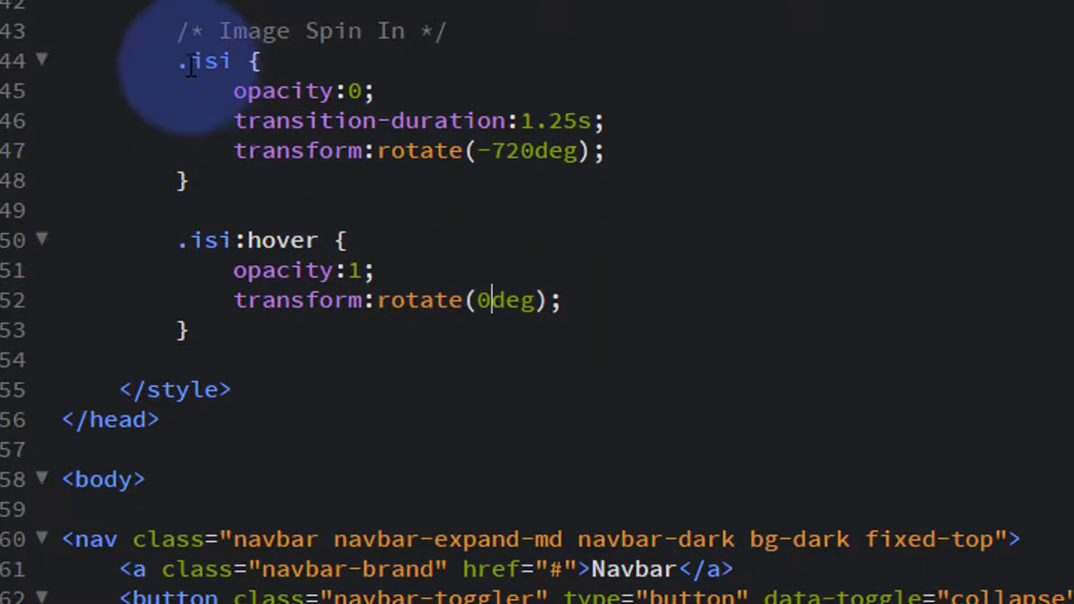
mouse_move(572, 92)
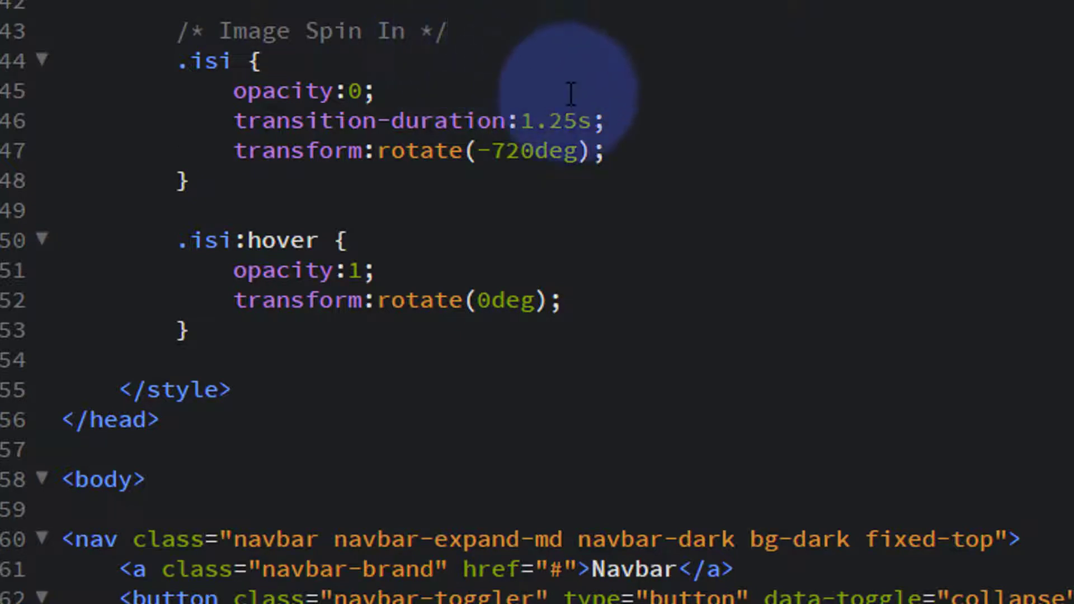
key(enter)
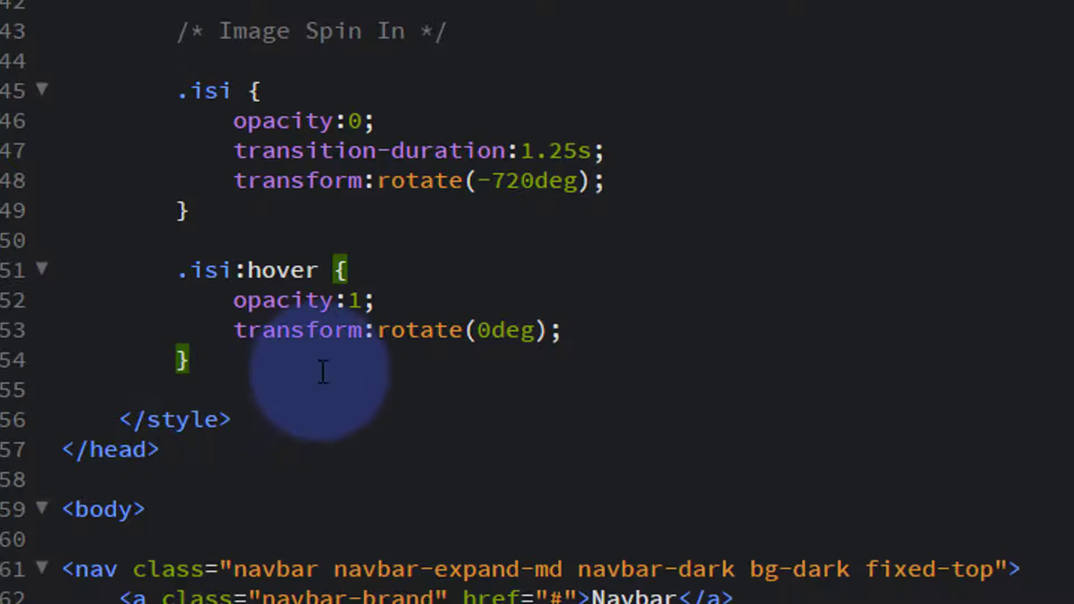
mouse_move(311, 380)
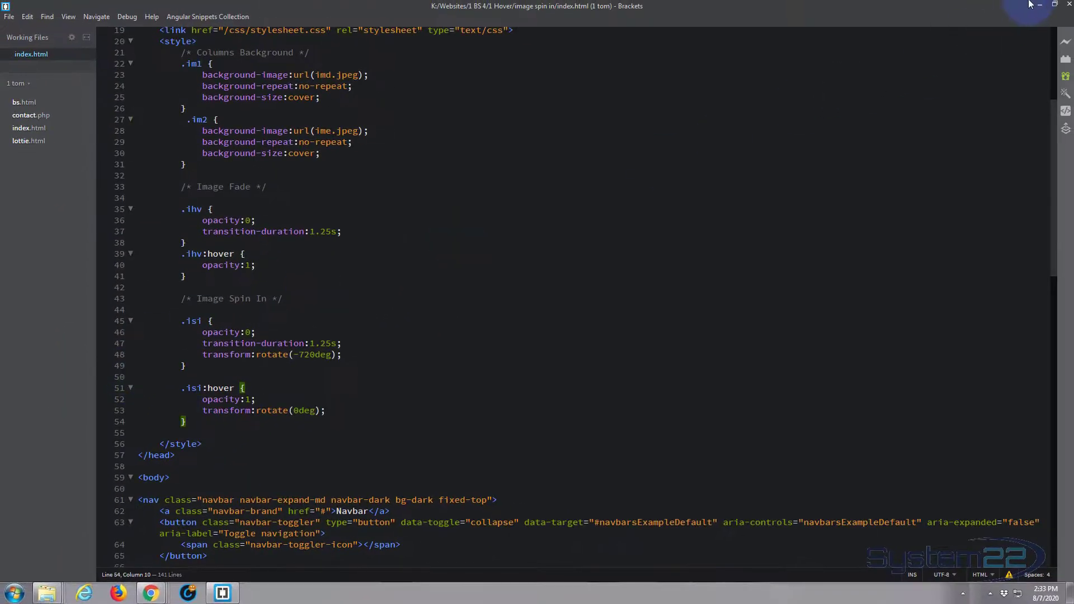
Reload the page in Chrome and scroll to the second image row to test the spin-in hover
click(150, 592)
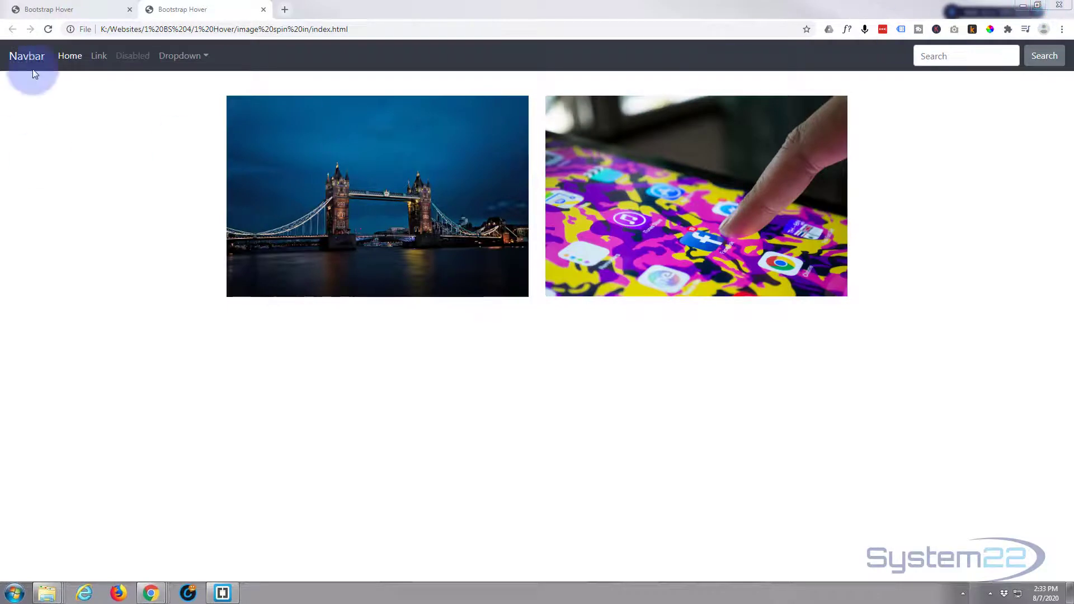
mouse_move(869, 476)
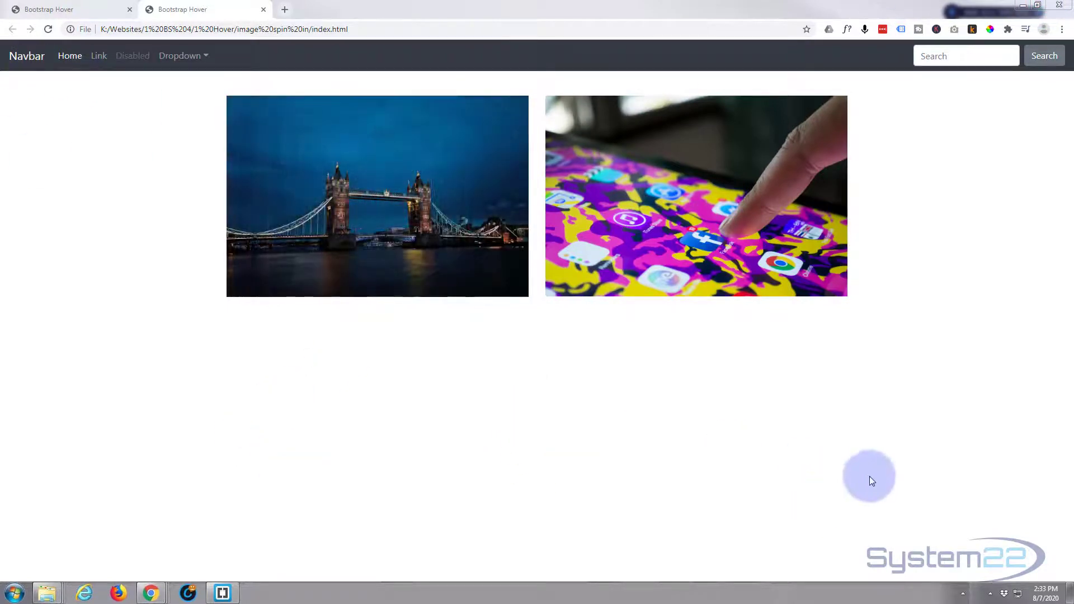
click(48, 29)
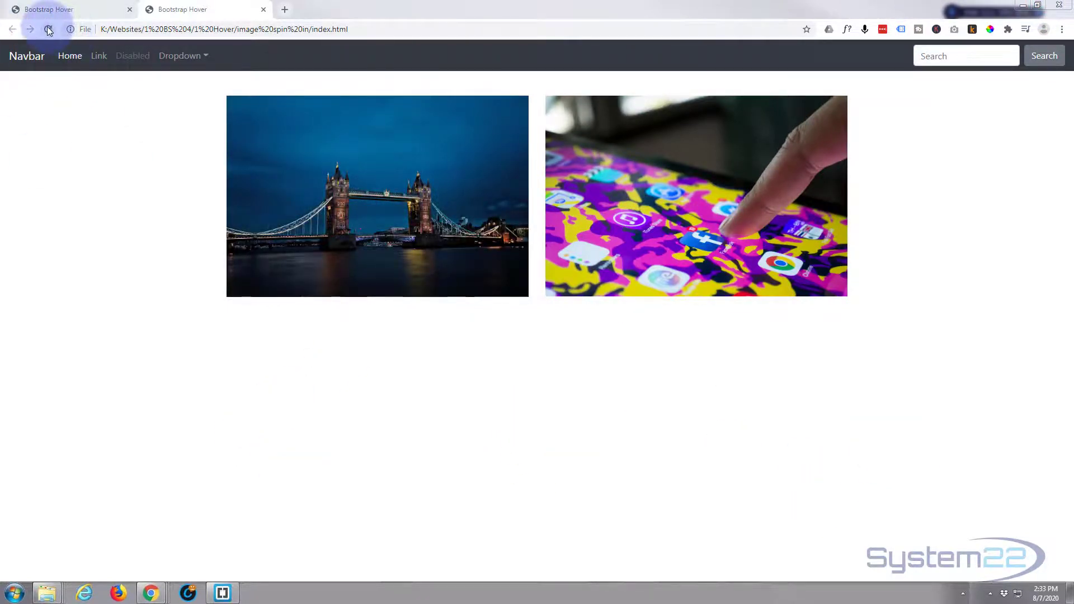
click(48, 29)
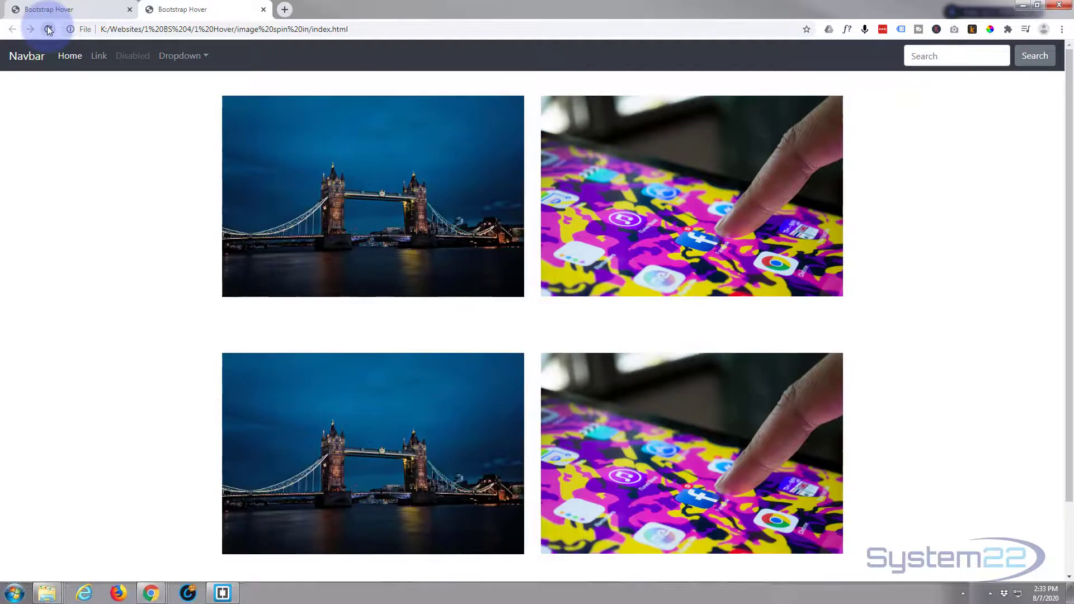
scroll(down, 3)
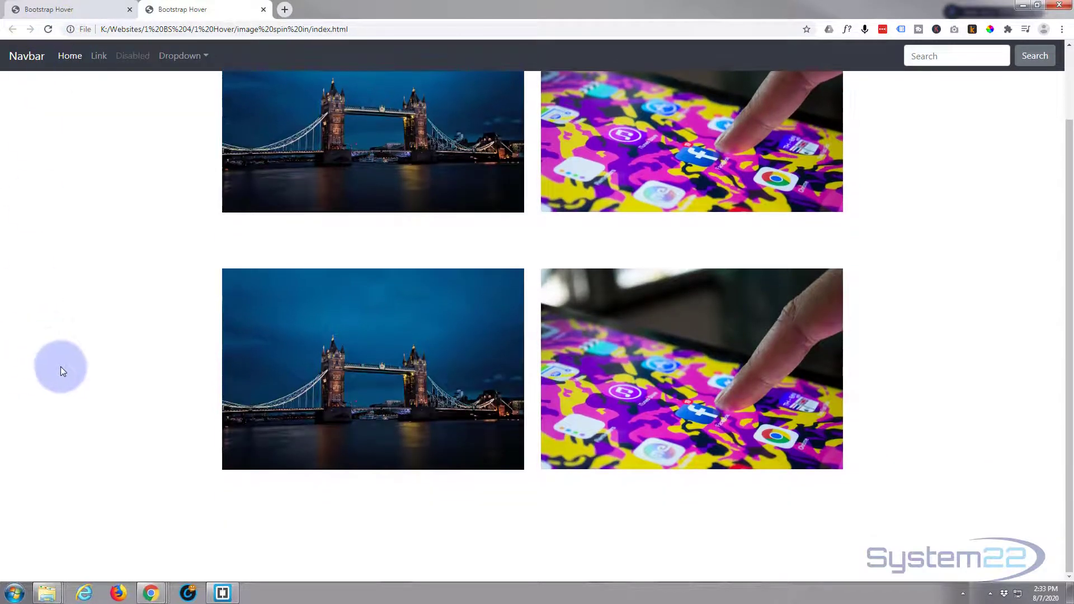
mouse_move(293, 393)
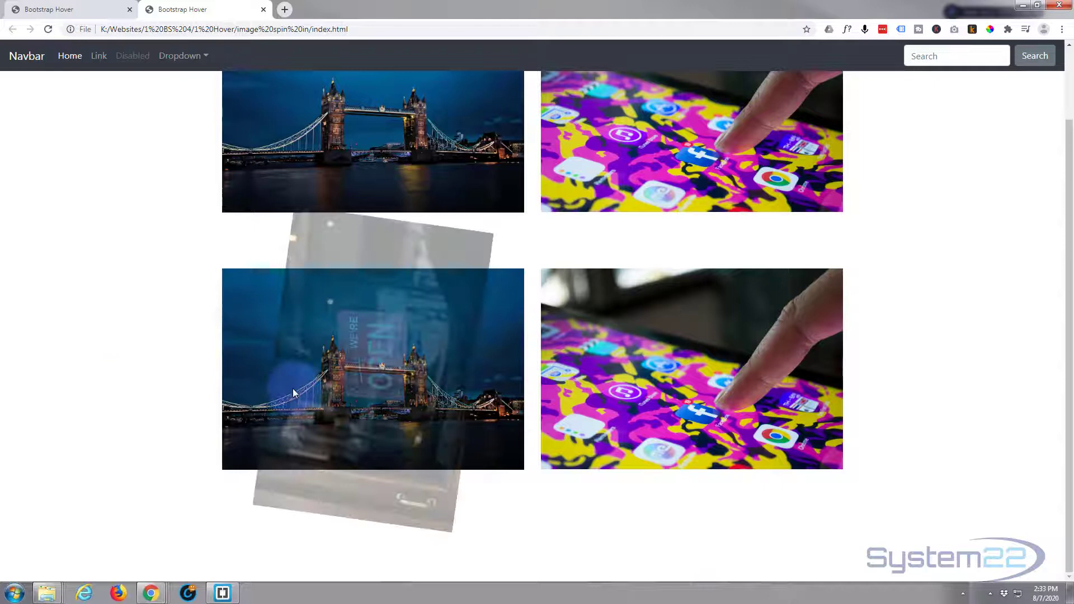
mouse_move(35, 388)
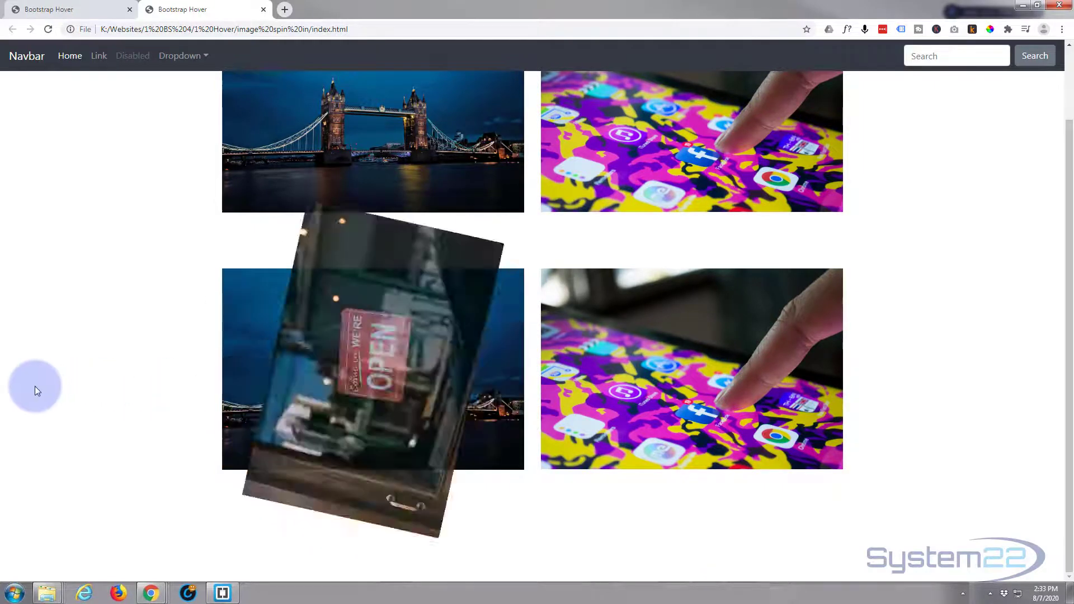
mouse_move(665, 407)
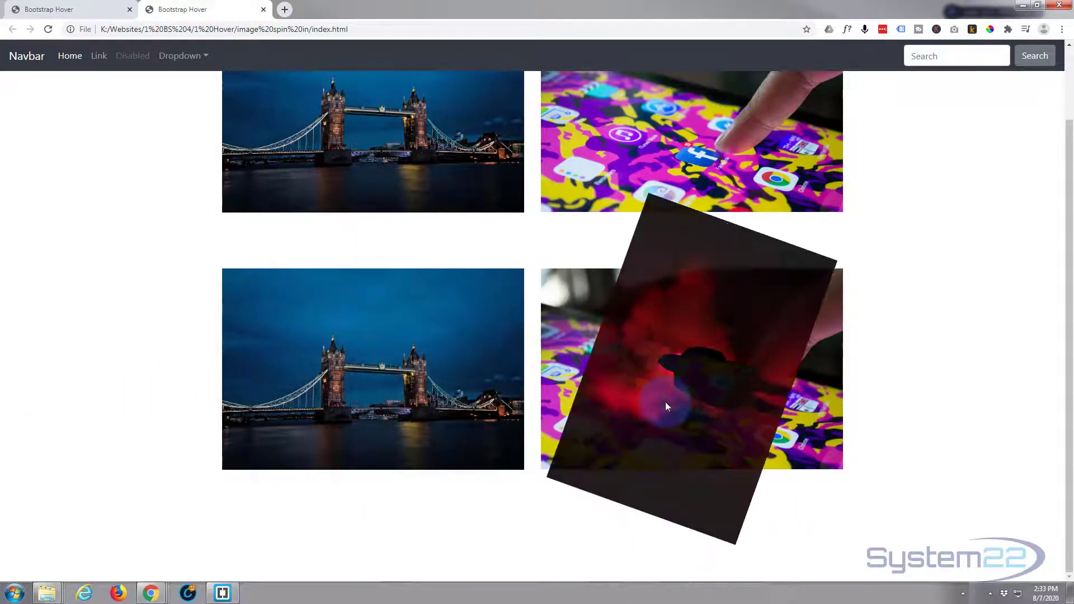
mouse_move(921, 362)
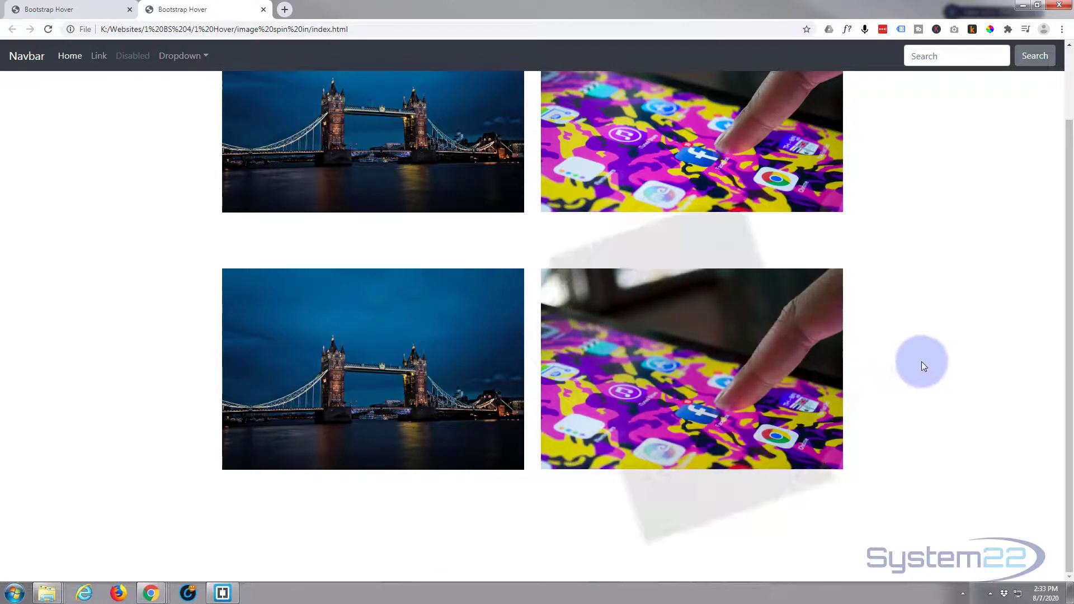
mouse_move(634, 391)
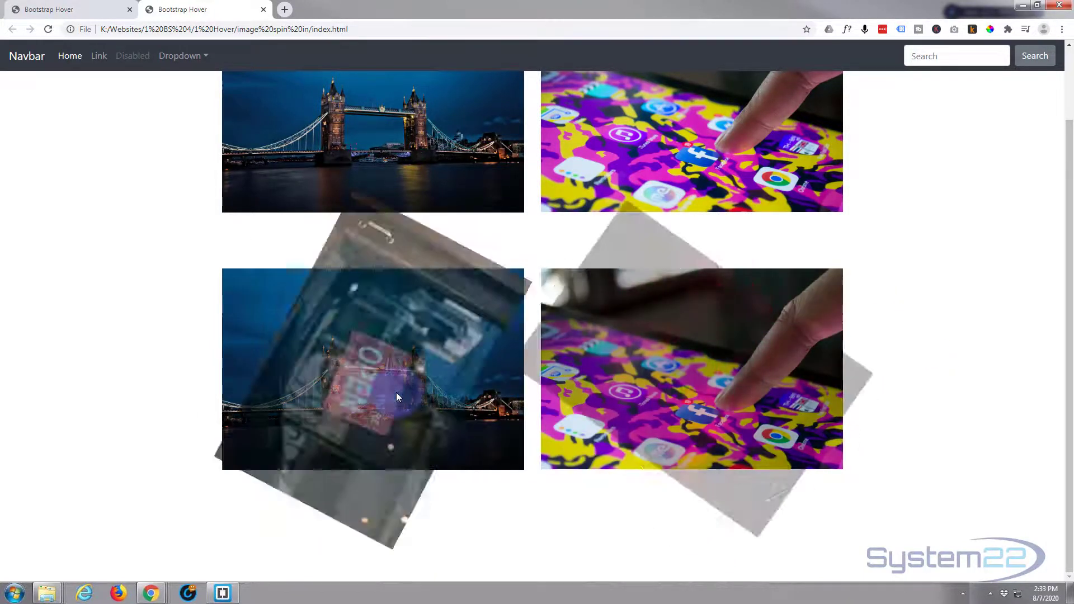
mouse_move(705, 394)
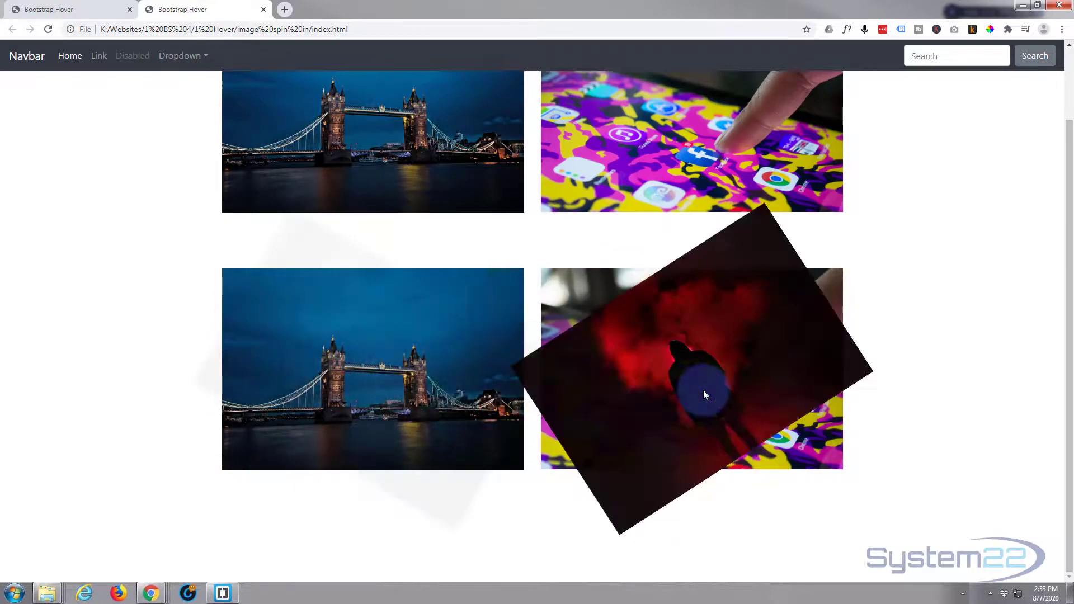
mouse_move(420, 381)
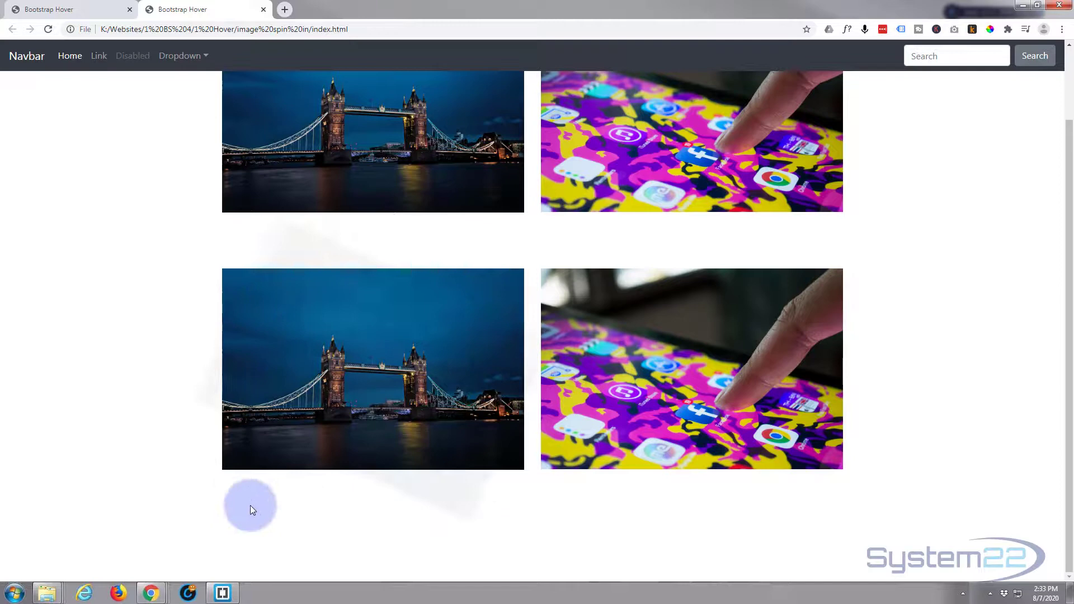
mouse_move(586, 467)
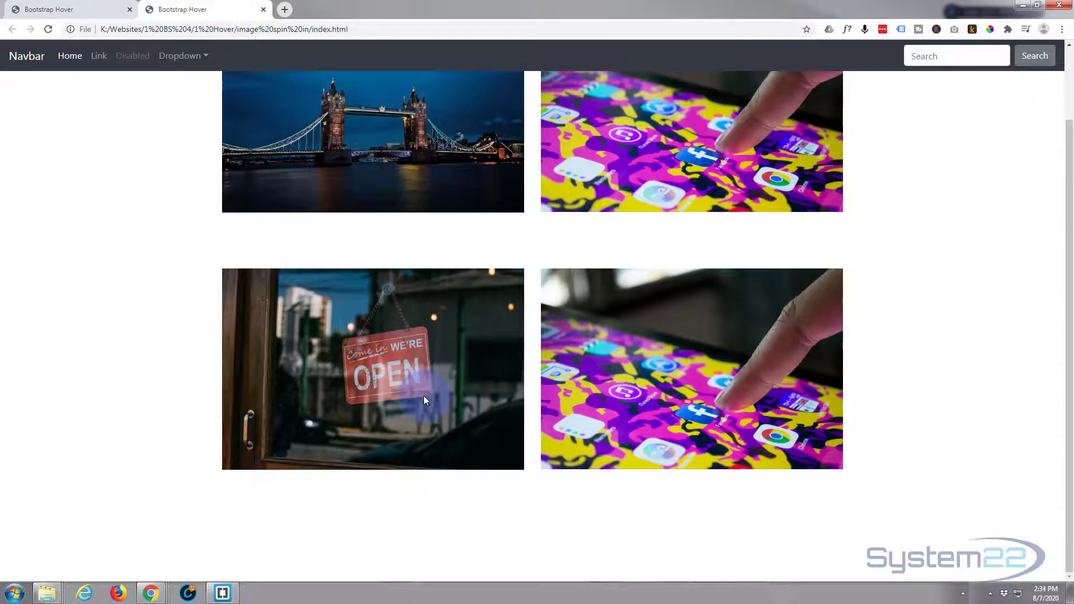
mouse_move(424, 401)
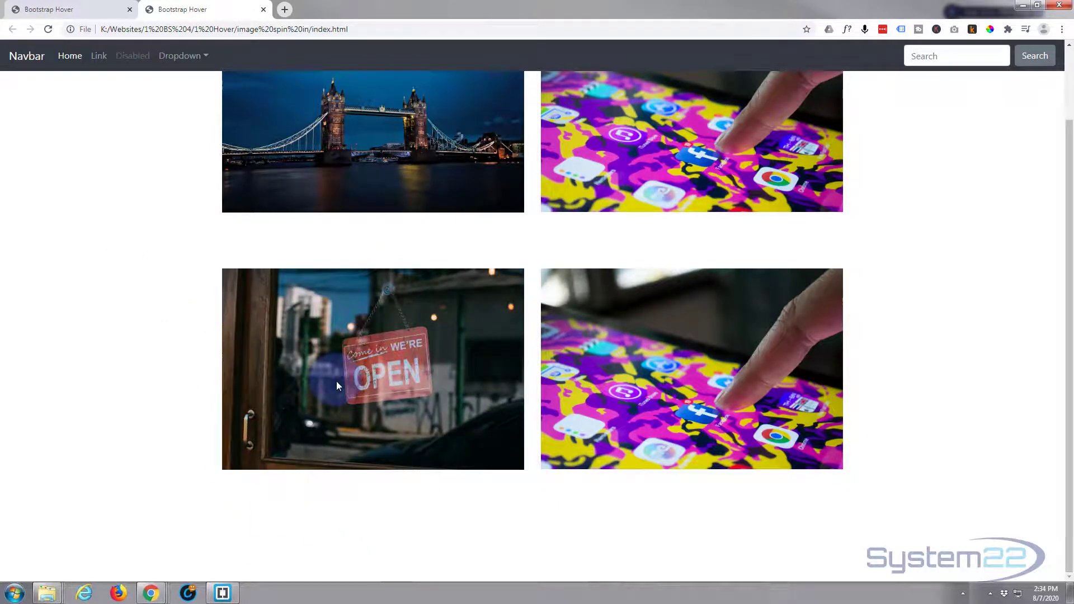
Add a /* Overflow Hidden */ comment below the .isi:hover rule
click(222, 593)
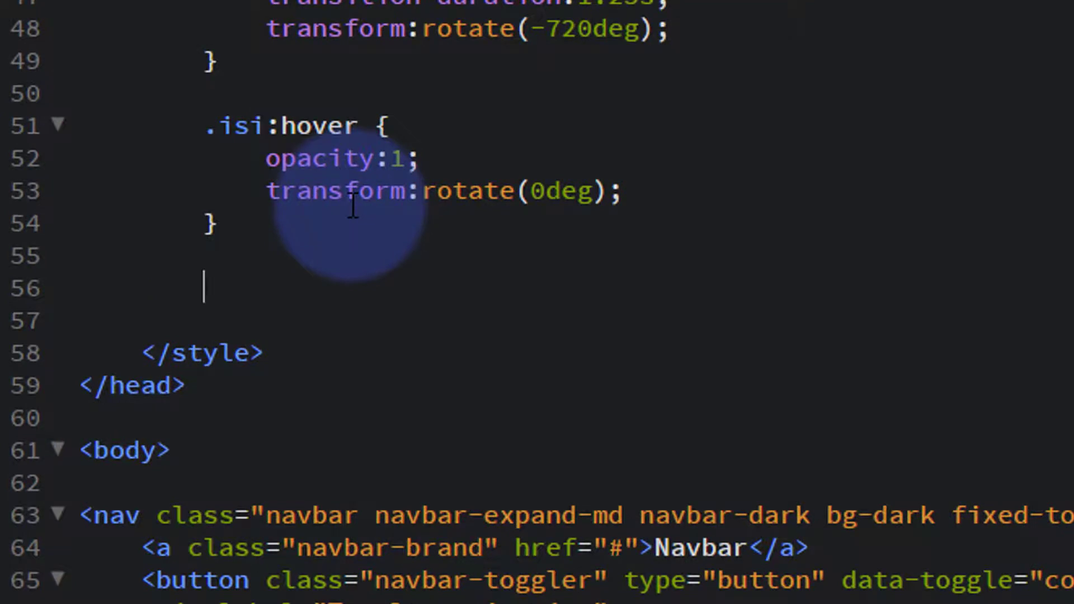
text(/**)
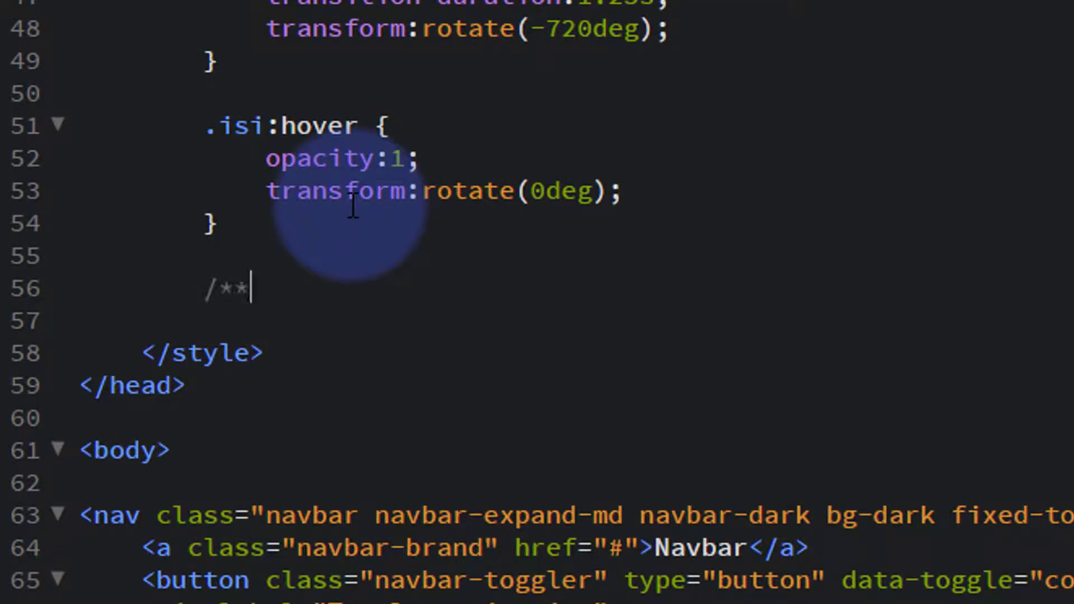
text(*/)
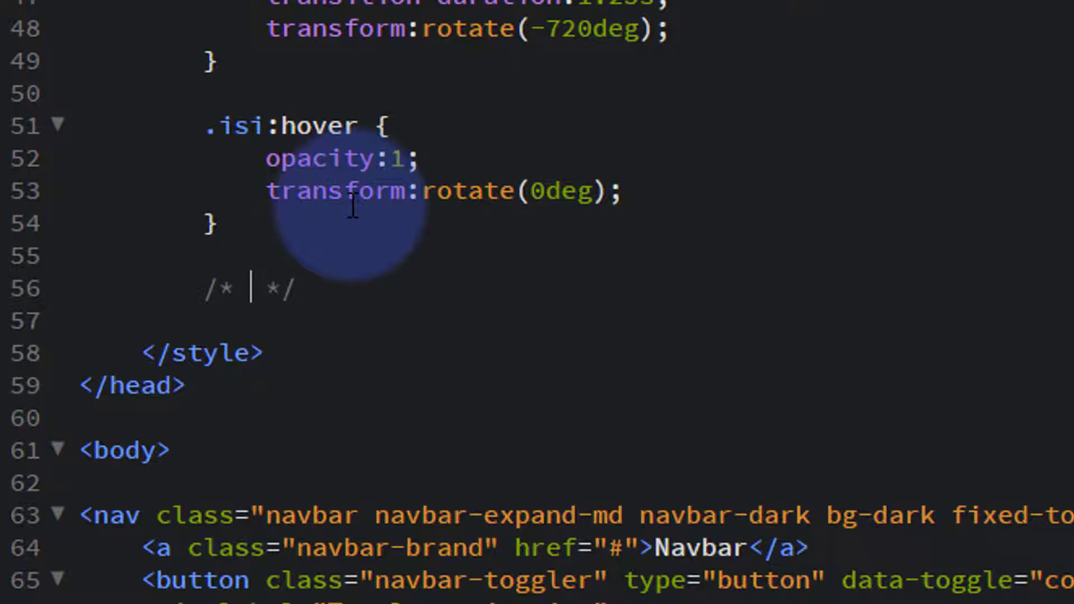
text(Overflo)
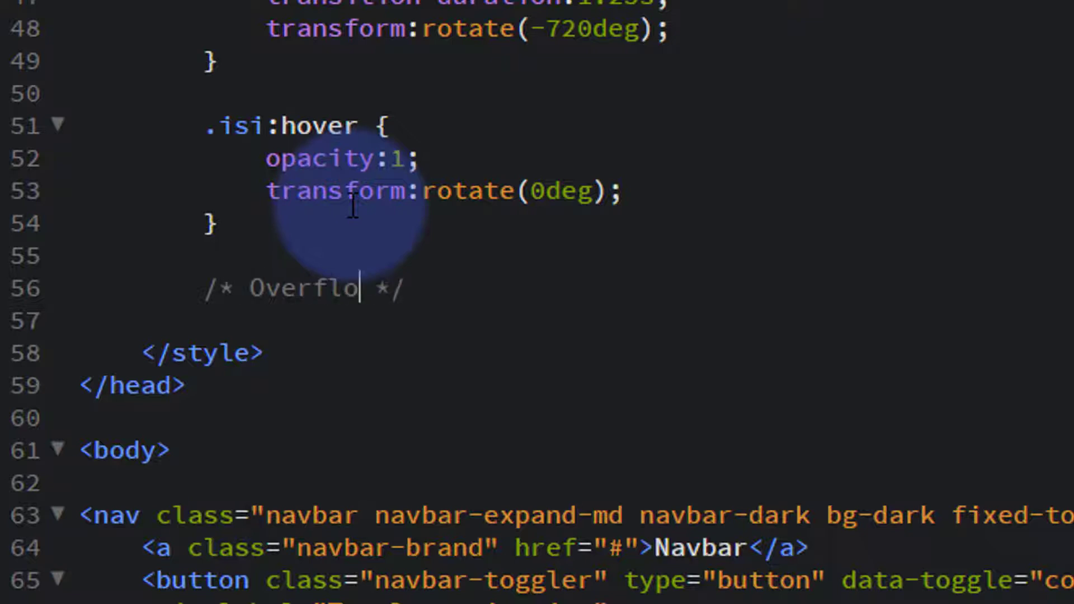
text(w Hidde)
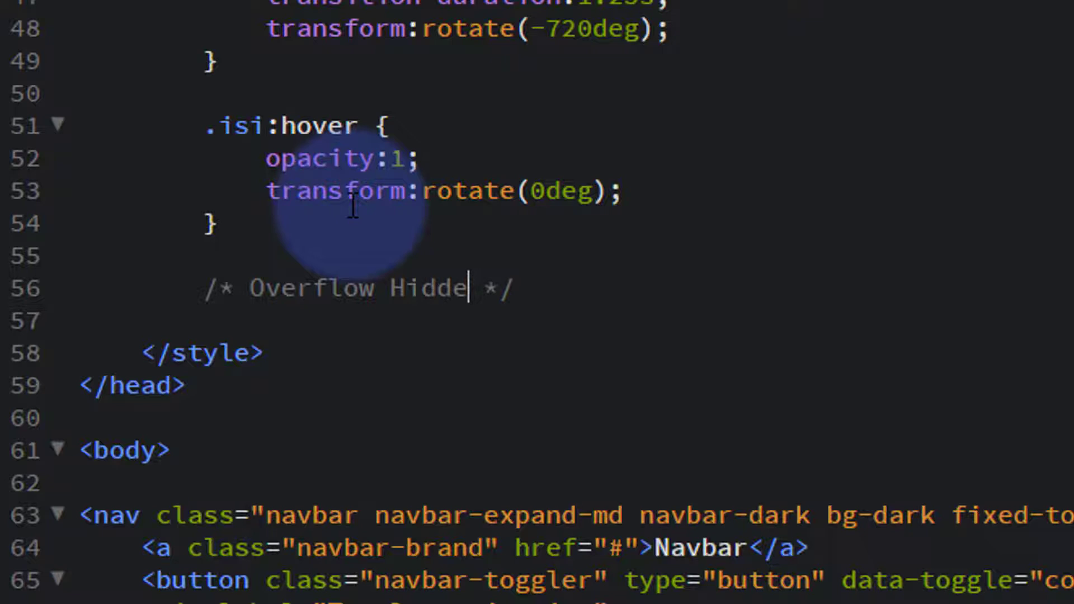
text(n)
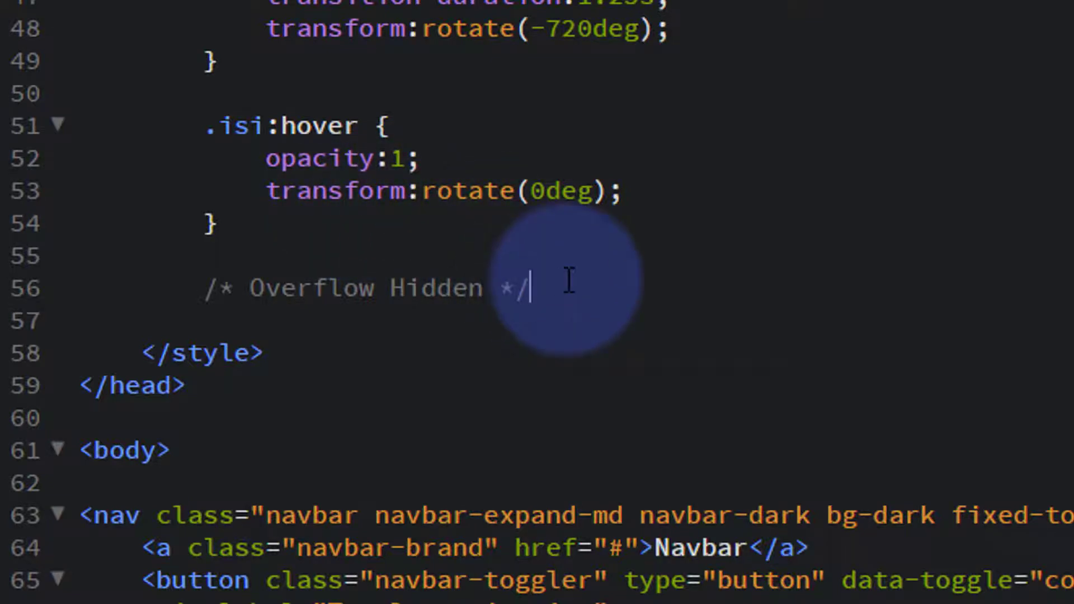
key(Enter)
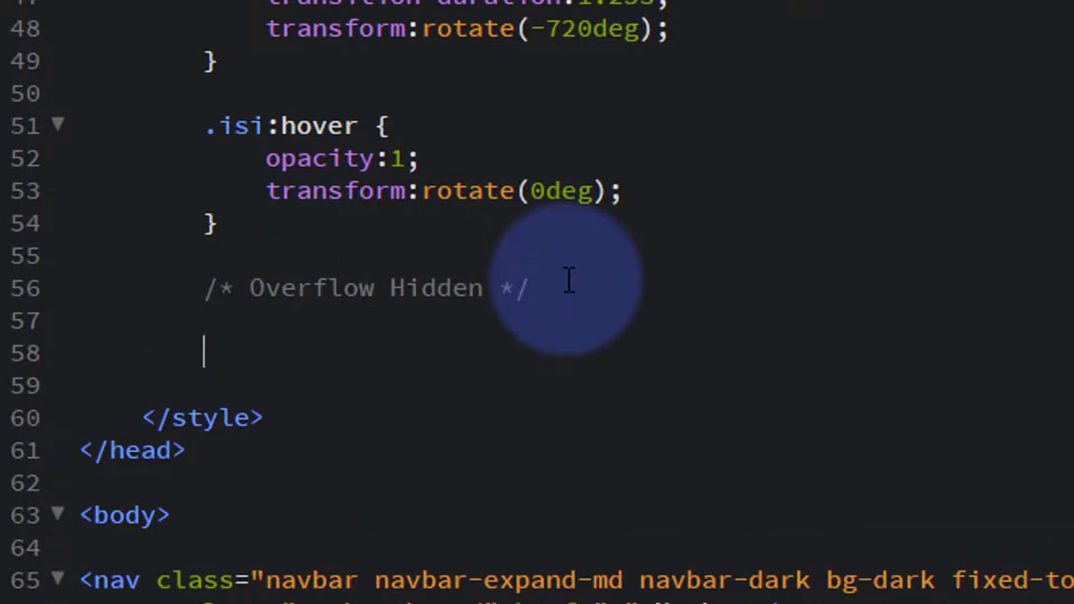
Create an .oh rule with expanded braces and begin its overflow:hidden; declaration
text(.oh)
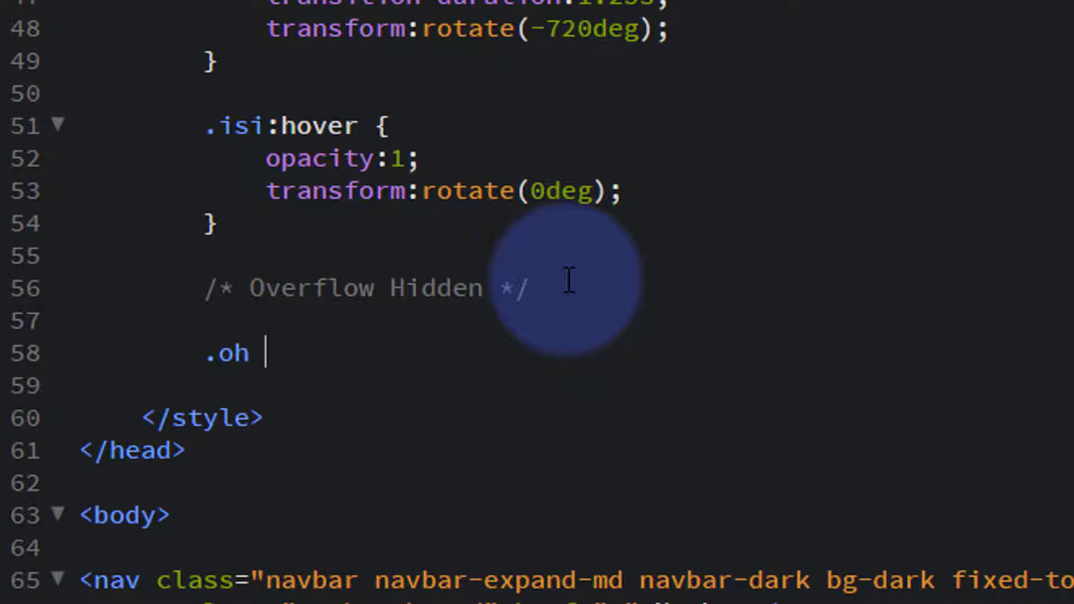
text({)
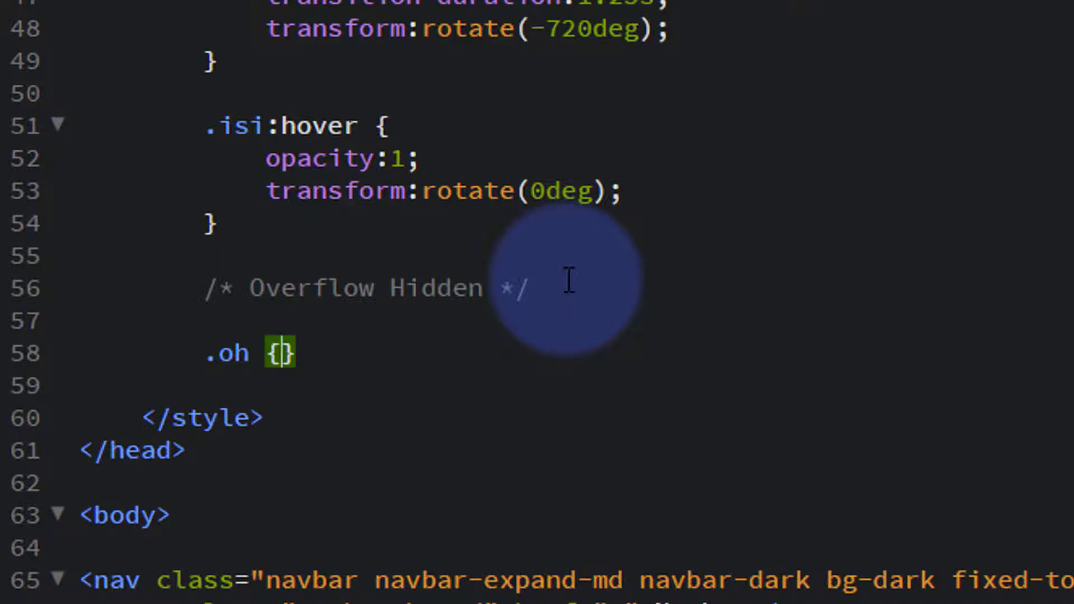
key(Enter)
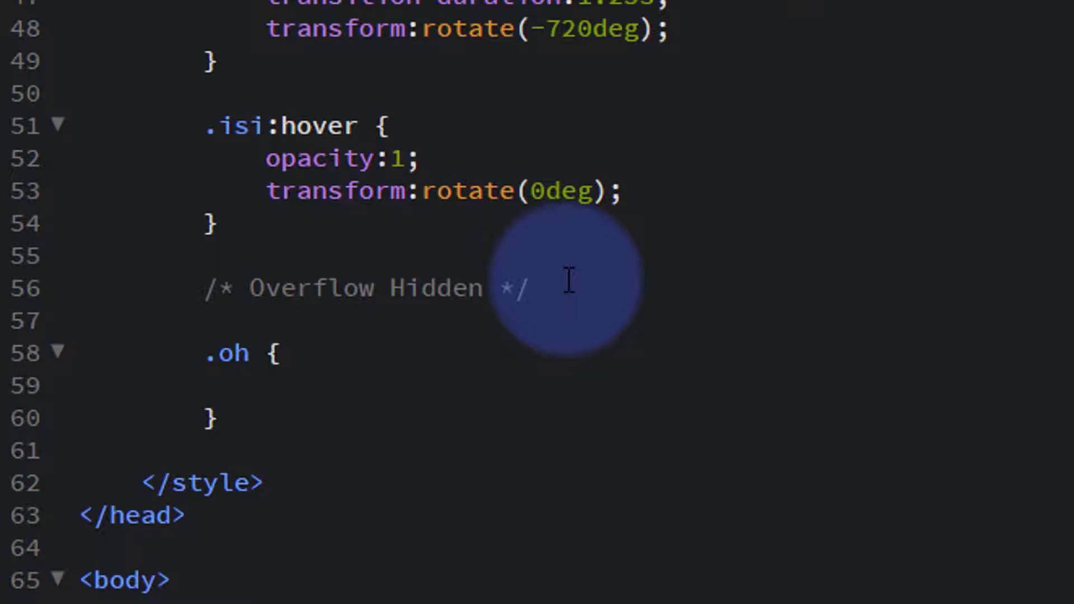
click(266, 385)
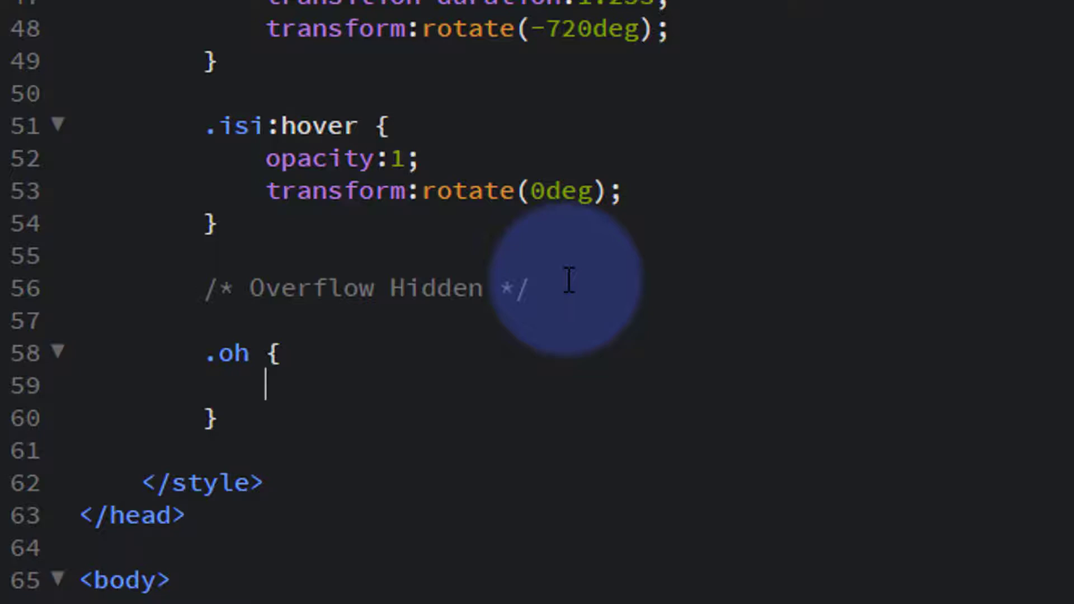
text(overflow:hidden;)
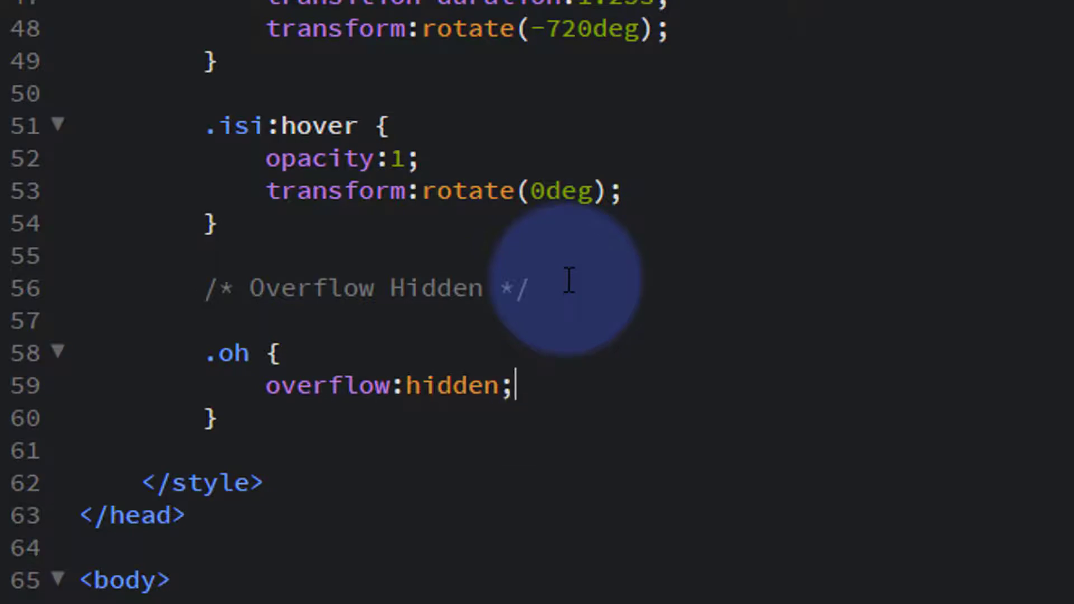
mouse_move(212, 353)
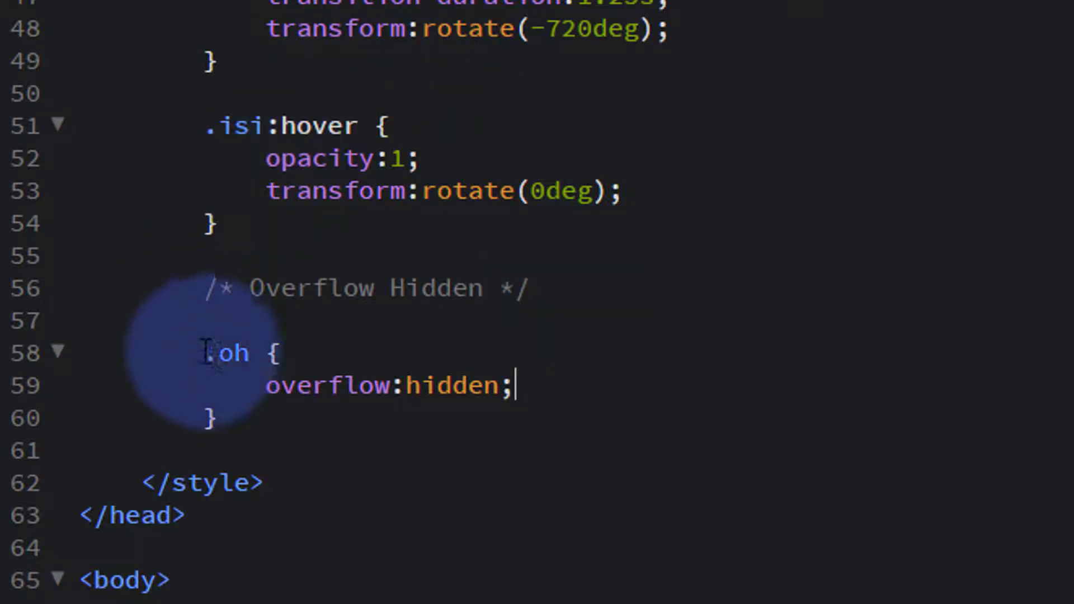
Give the second row's first image wrapper the class "im1 oh" on line 121
scroll(down, 3)
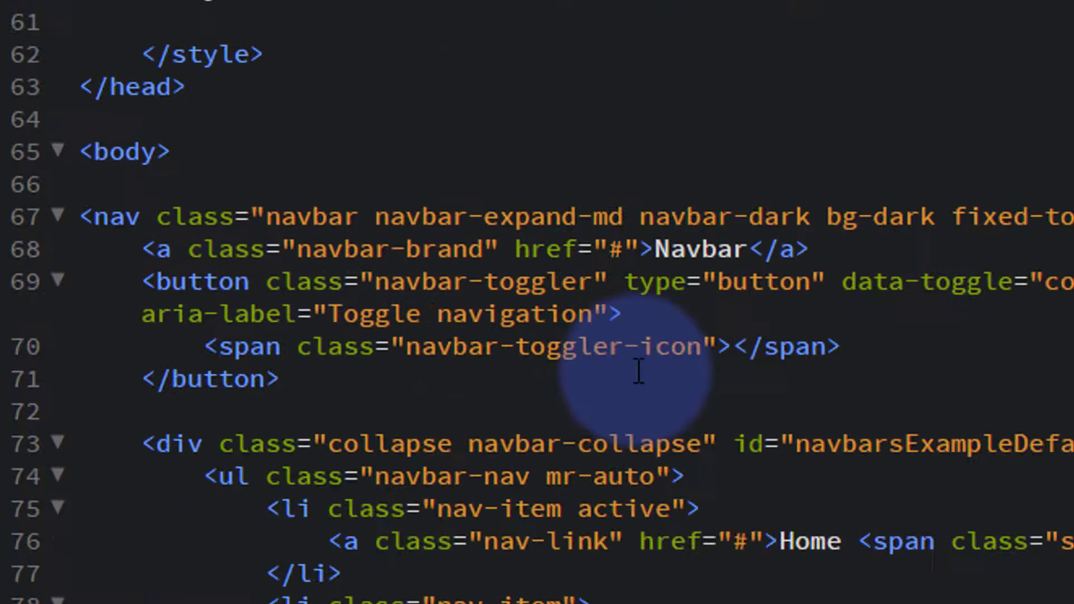
scroll(down, 3)
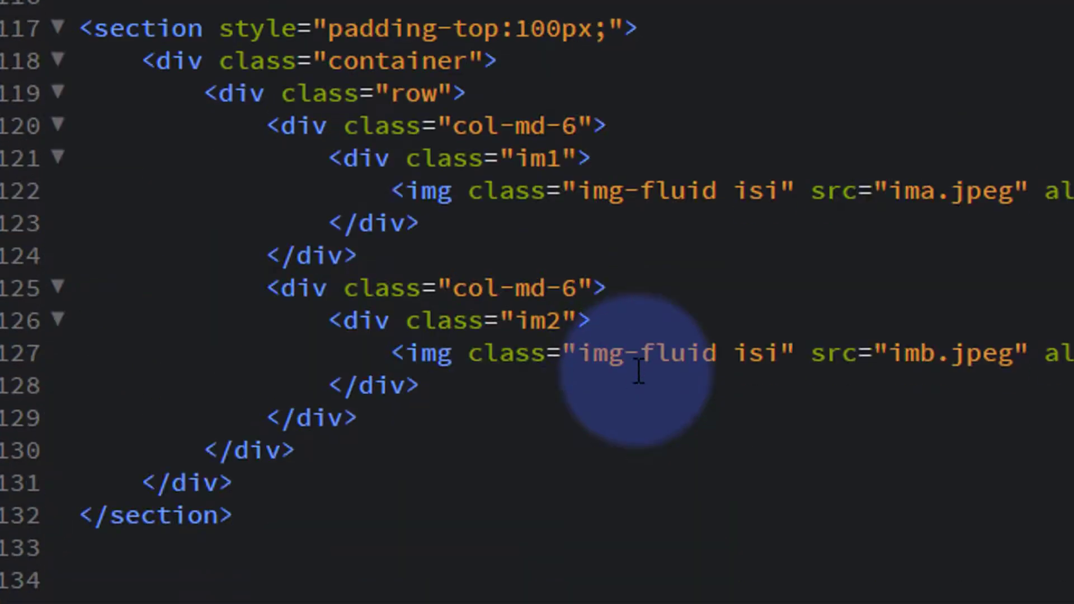
scroll(down, 3)
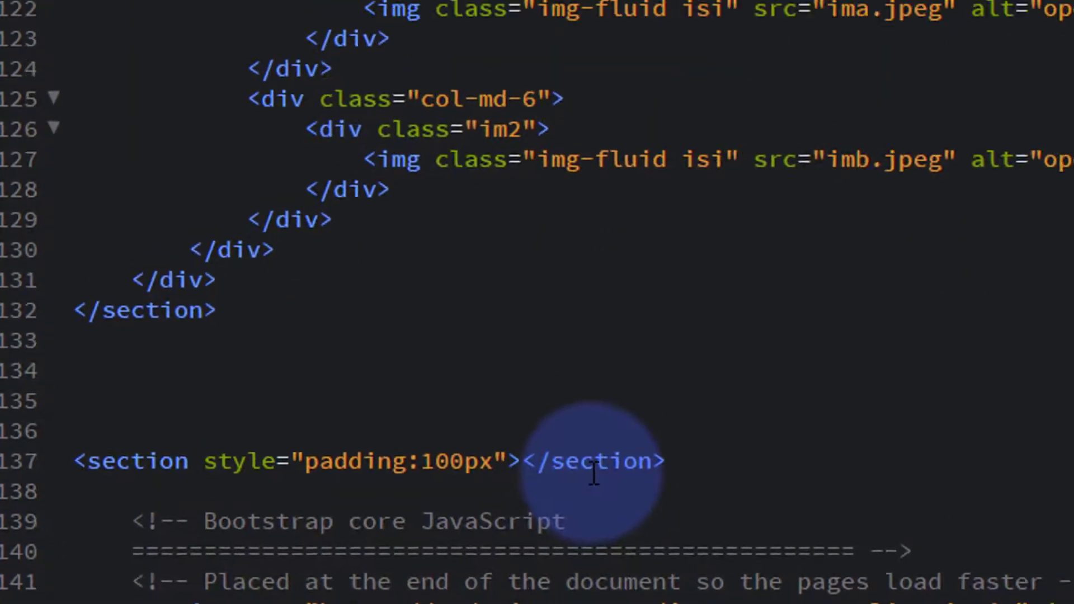
scroll(up, 3)
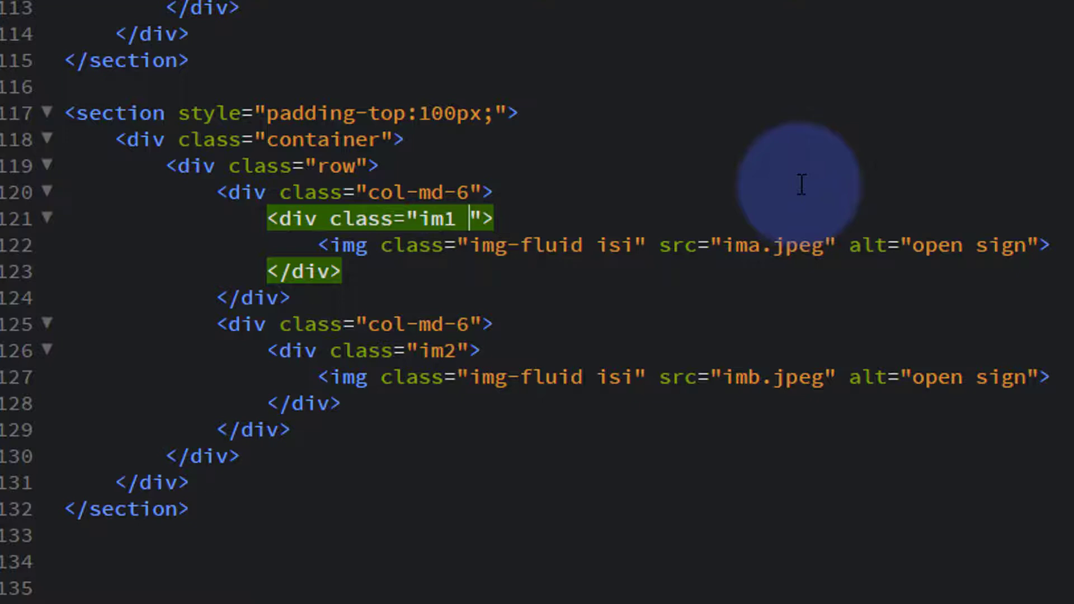
text(oh)
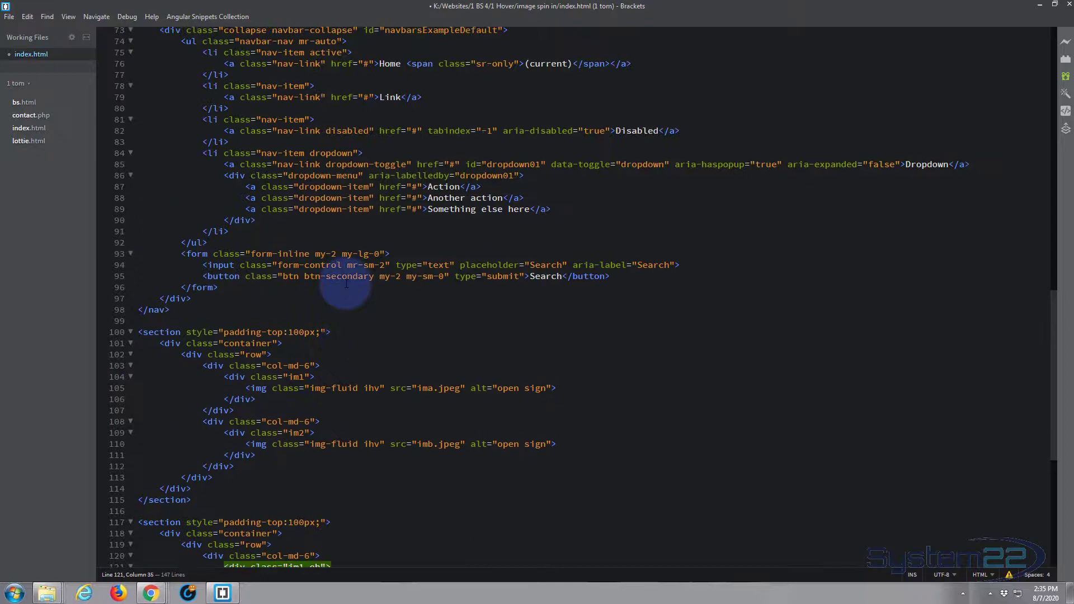
scroll(up, 3)
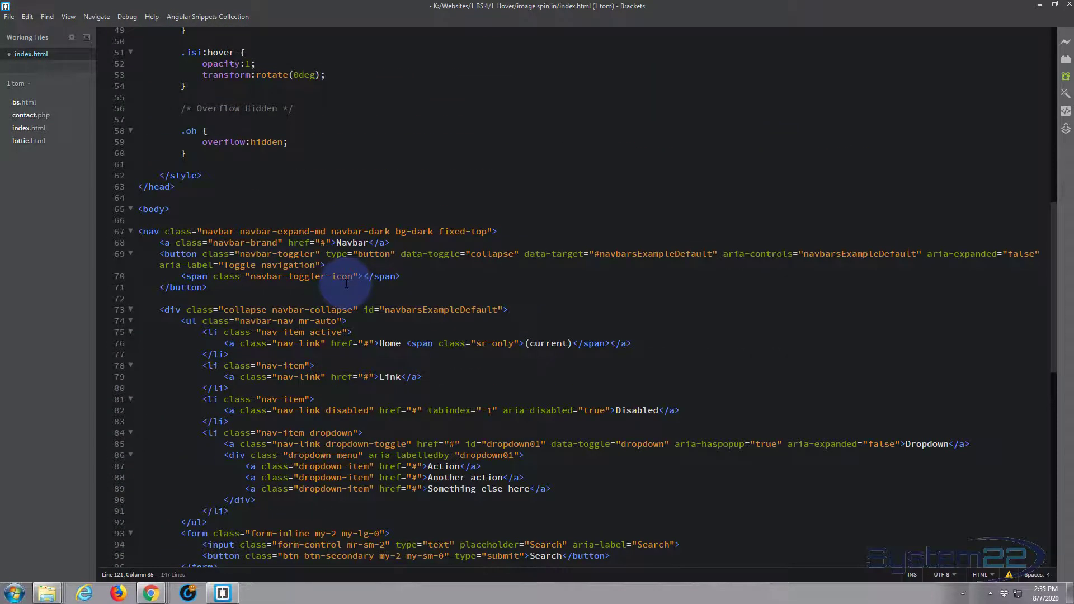
scroll(up, 3)
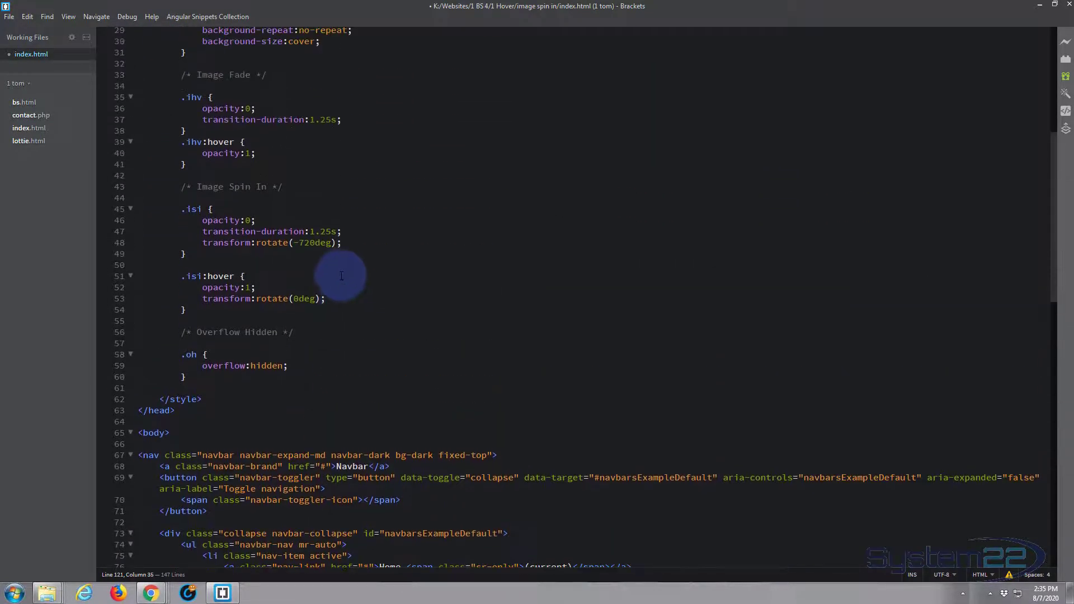
scroll(up, 3)
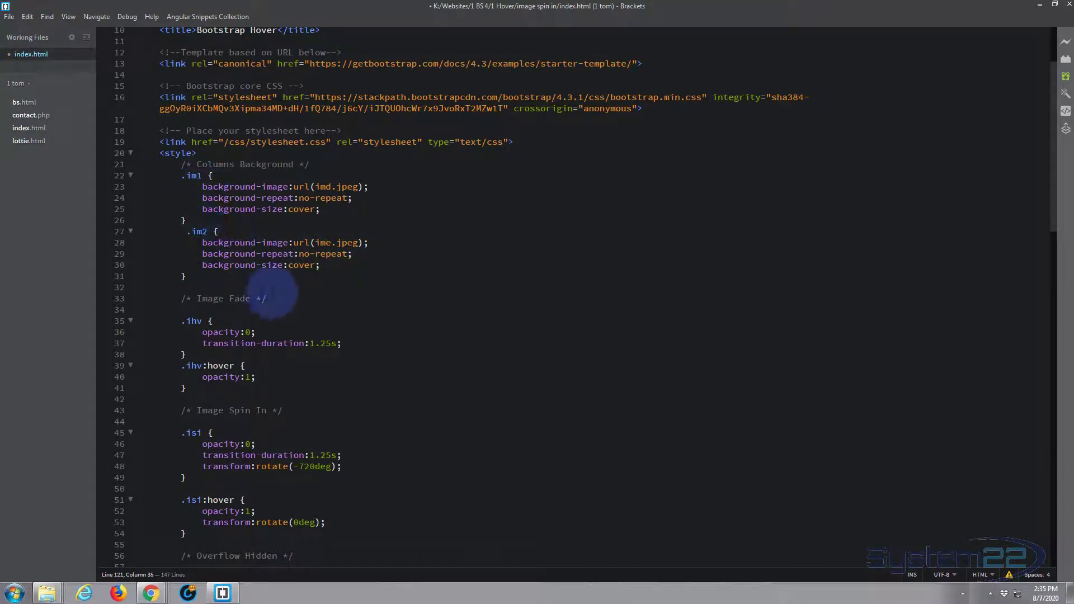
scroll(down, 3)
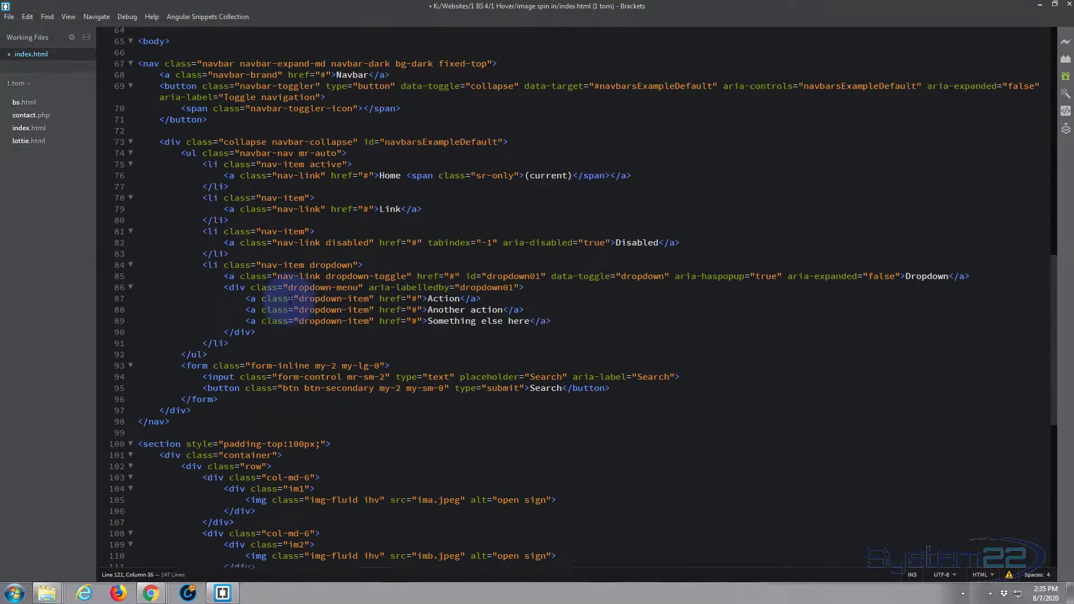
scroll(down, 3)
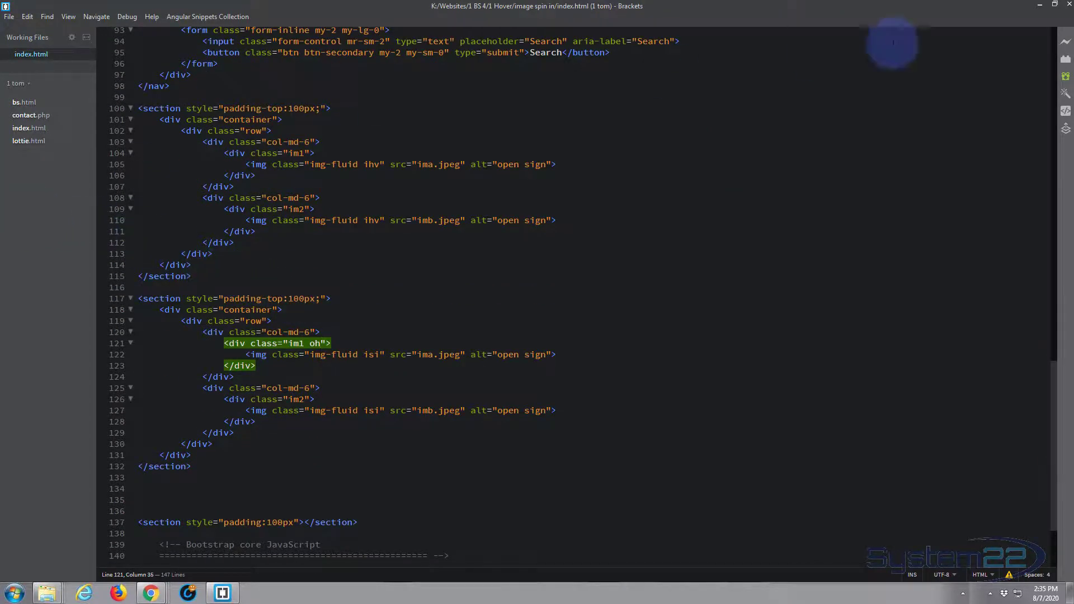
click(150, 592)
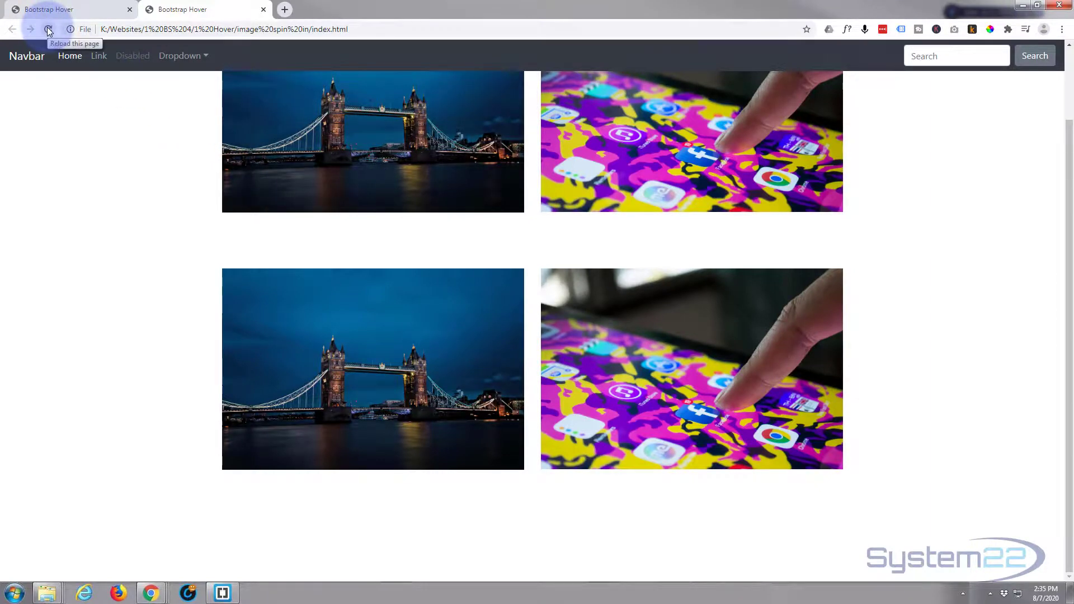
Reload to see the lower-left image clipped, then add oh to class="im2" on line 126
click(47, 28)
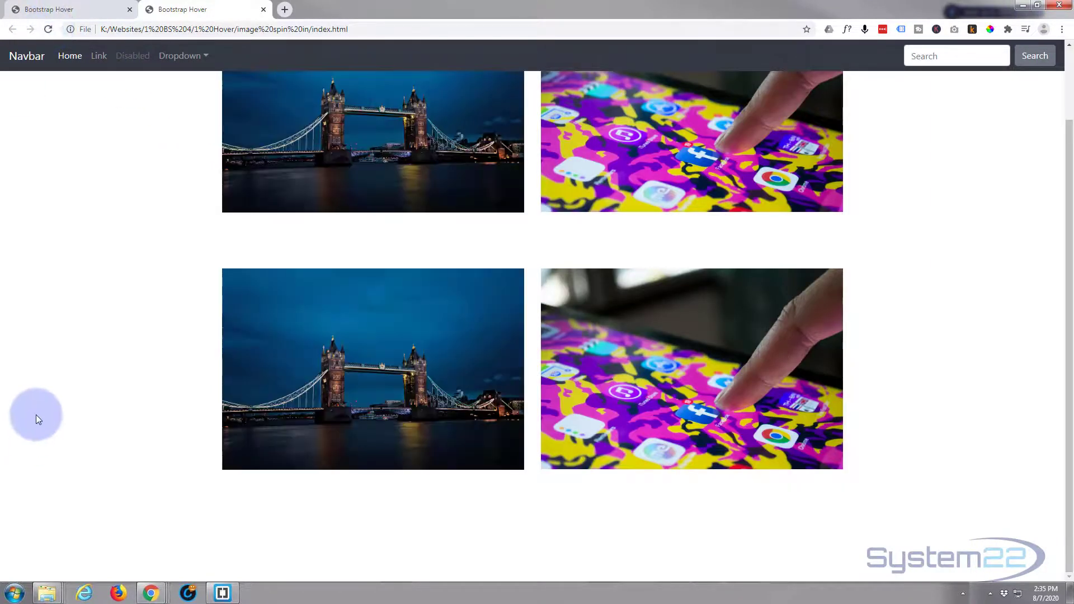
mouse_move(286, 416)
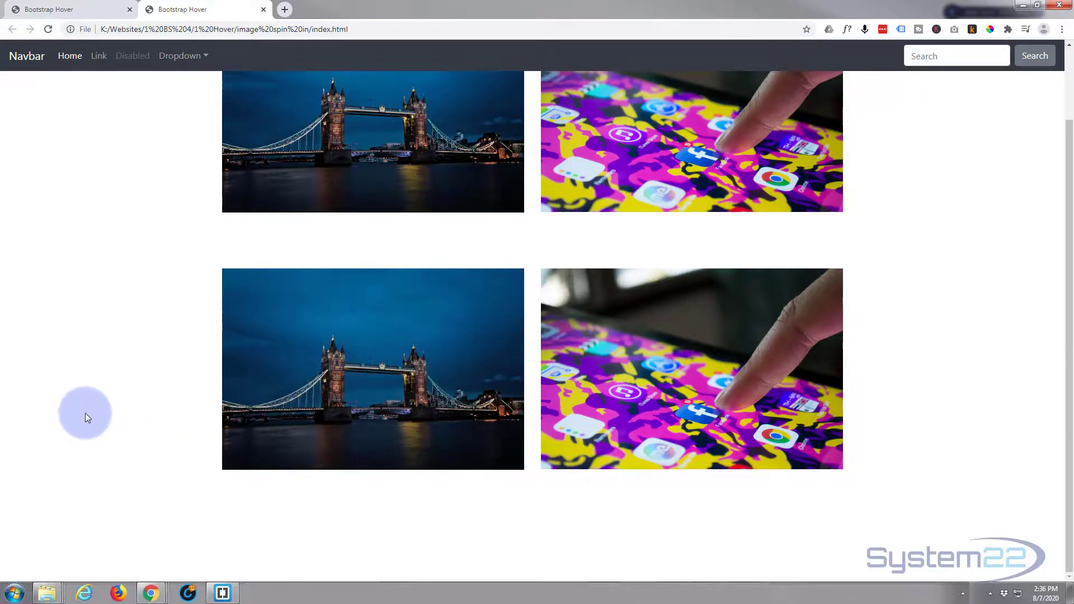
mouse_move(285, 420)
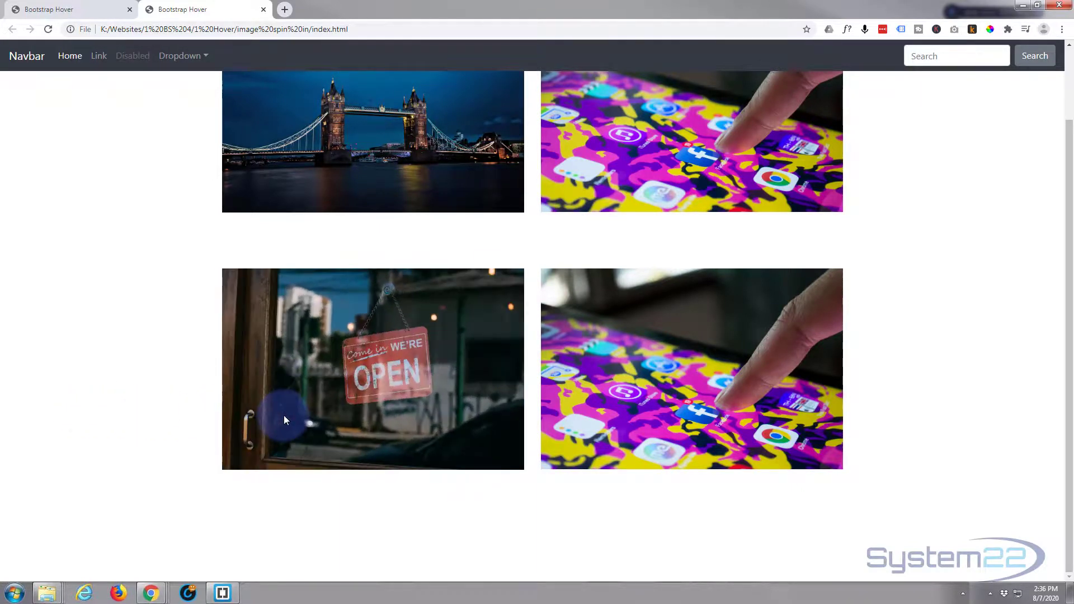
mouse_move(308, 421)
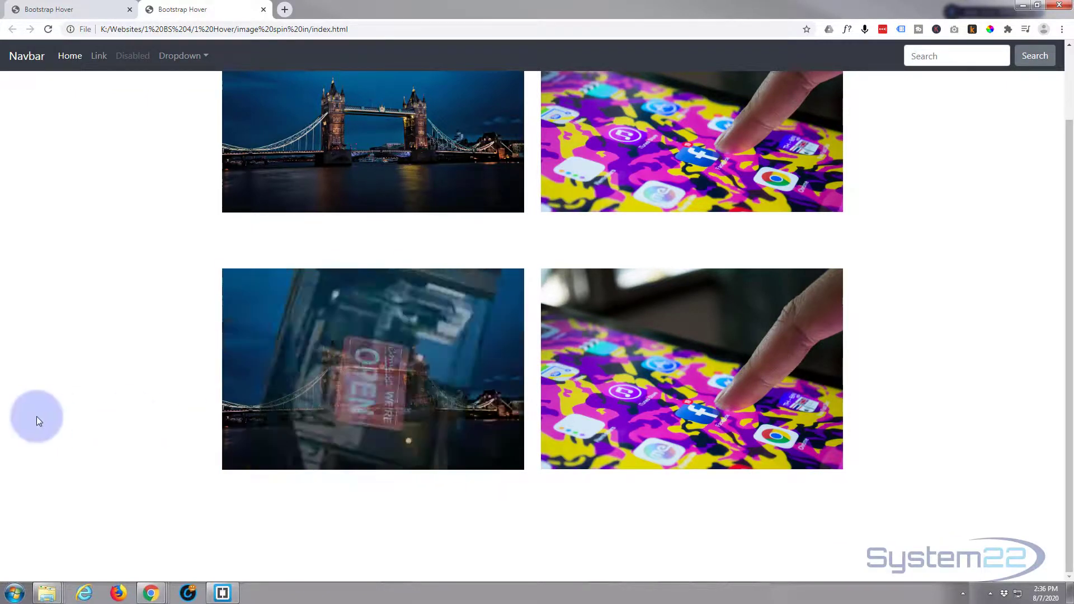
mouse_move(699, 409)
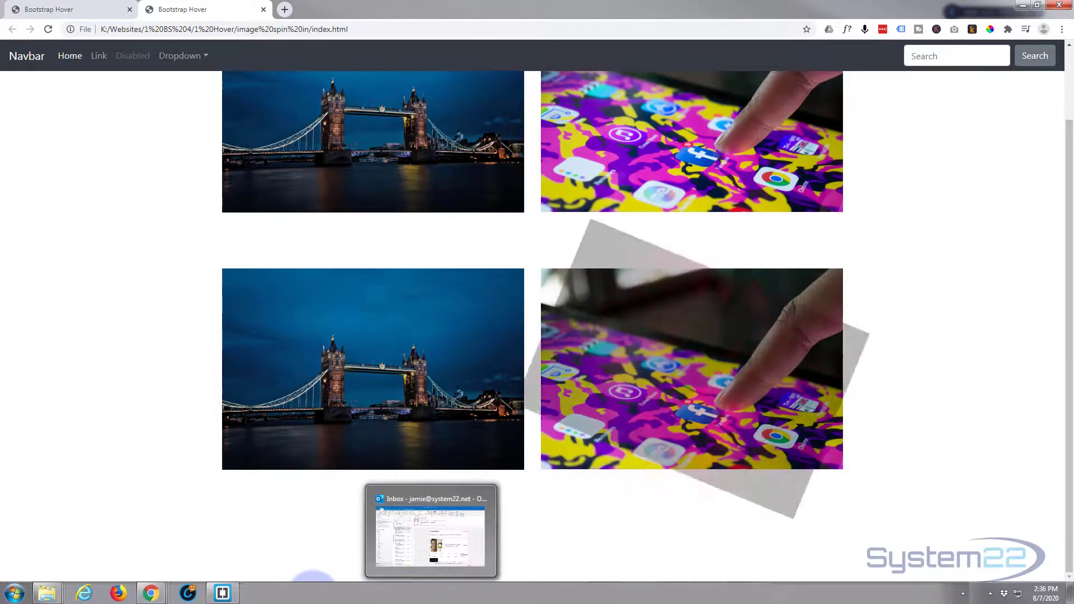
click(222, 592)
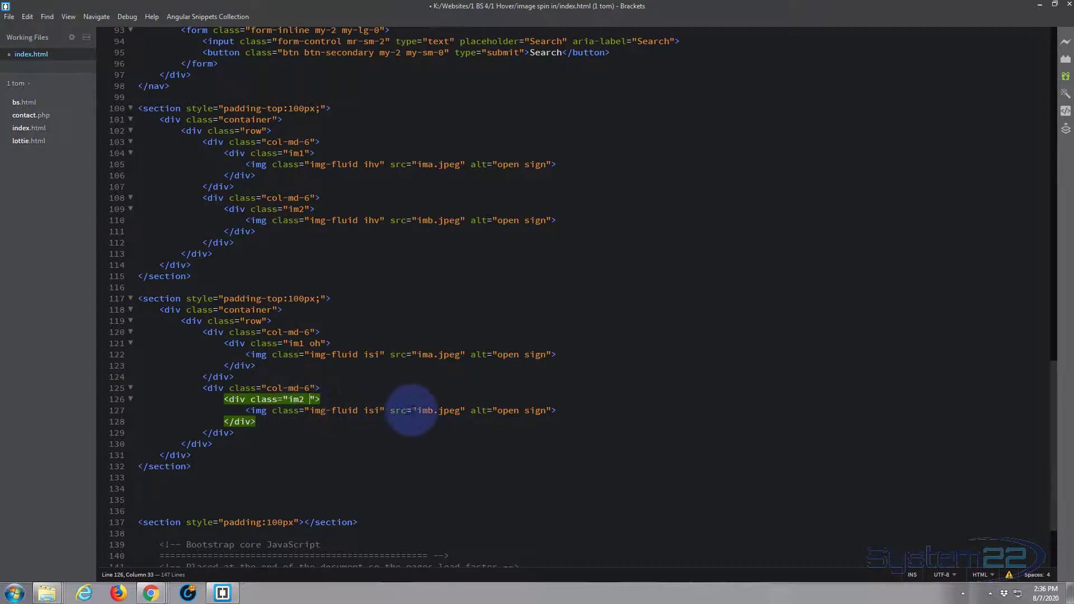
text(oh)
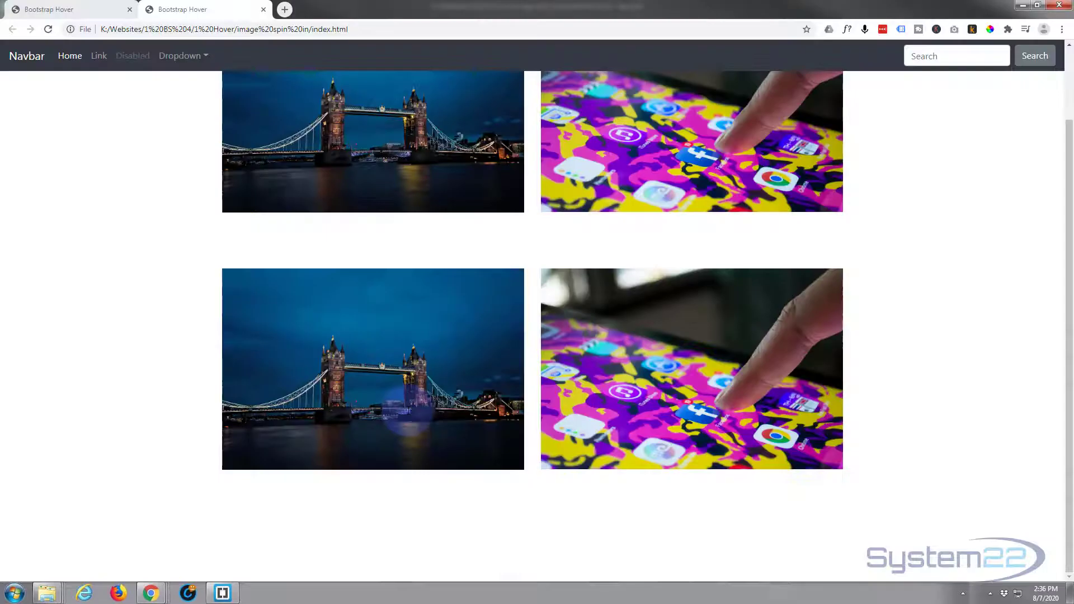
Reload the page so the lower-right image also spins in clipped within its column
click(47, 29)
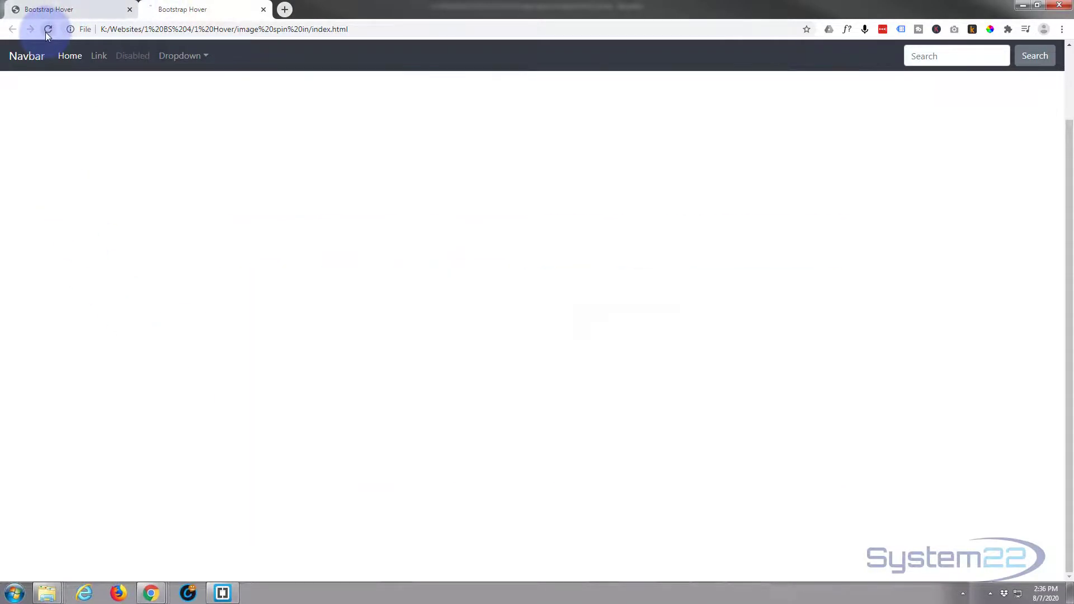
click(47, 29)
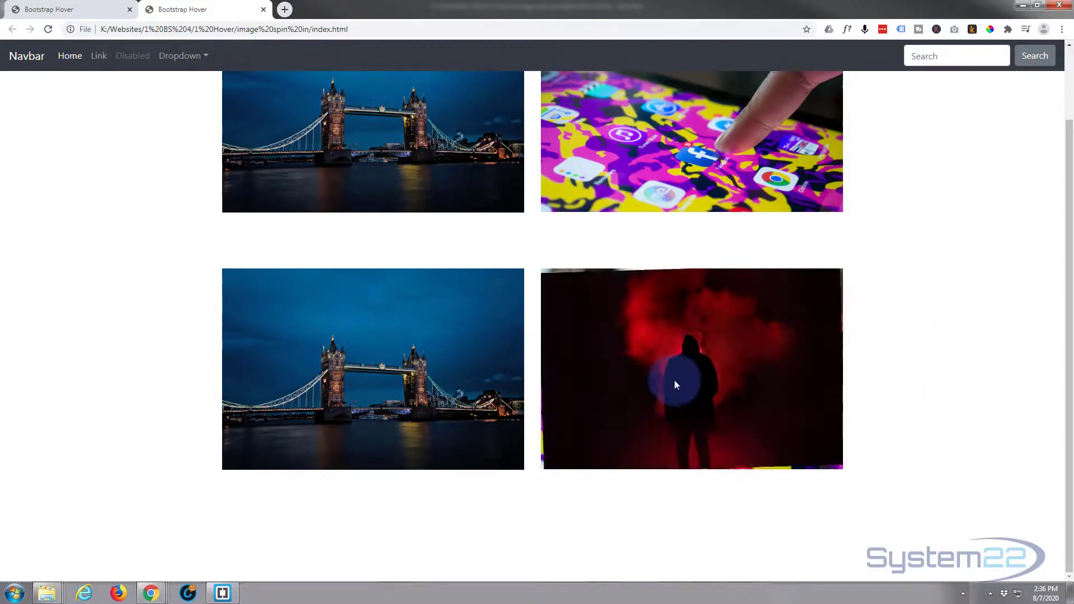
mouse_move(781, 375)
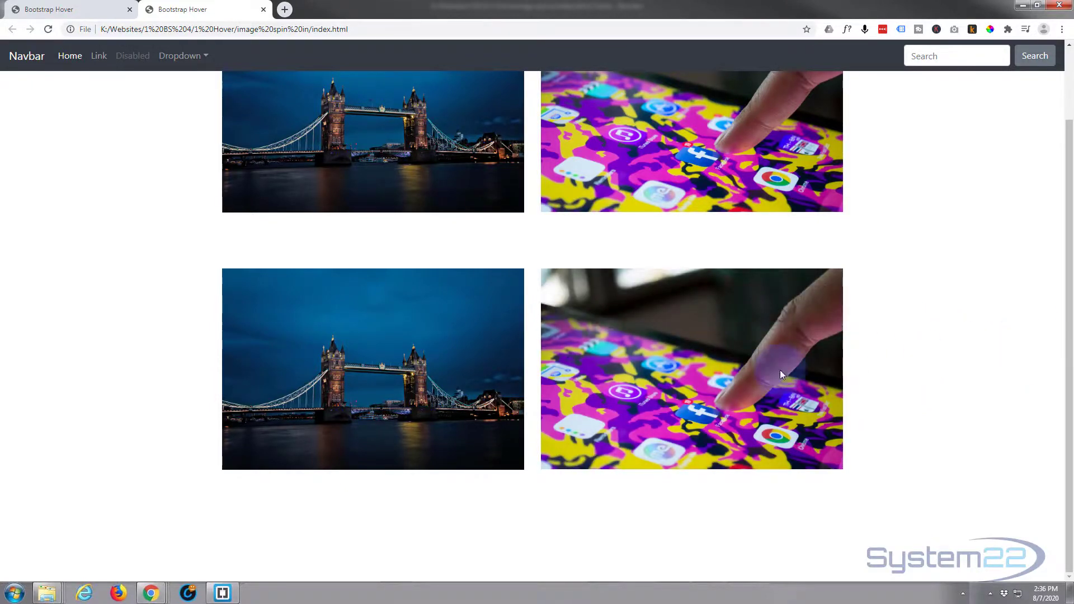